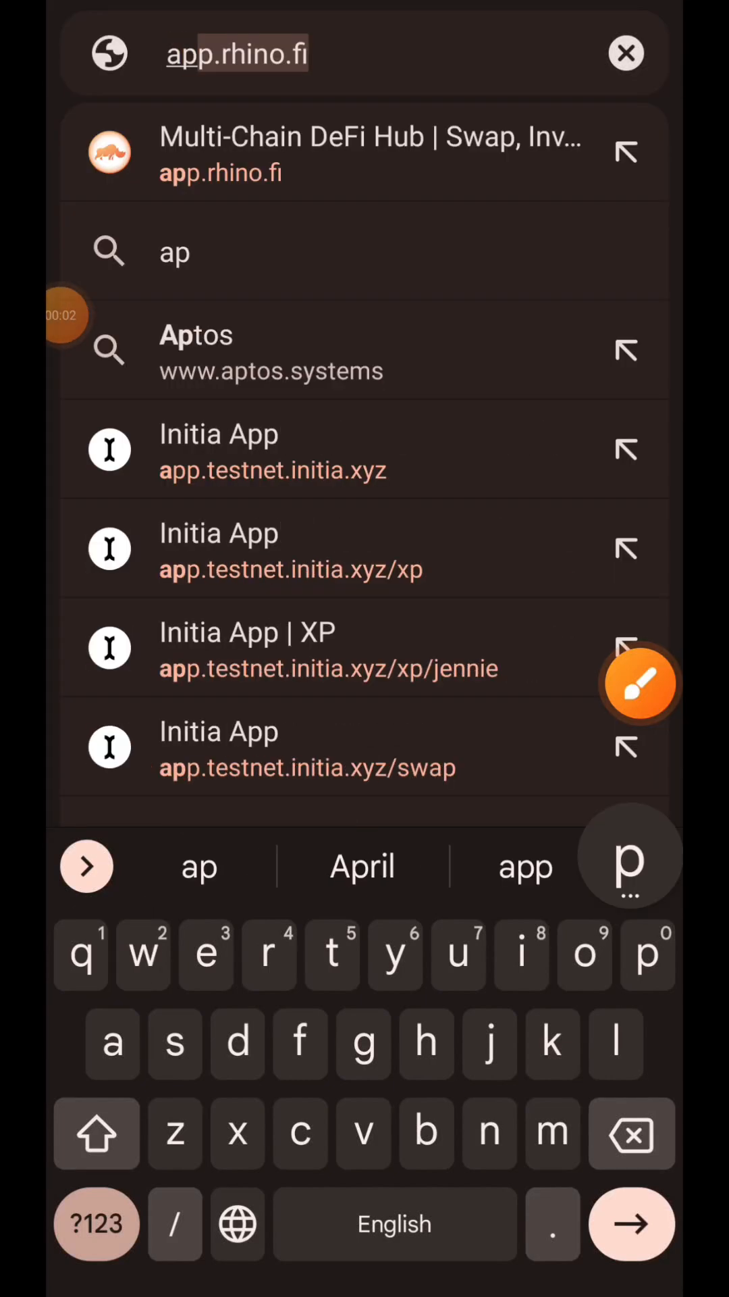
# Step: Go to app.union.build/faucet, triggering Keplr's Add Union Testnet request
pyautogui.write('app.union.build/f')
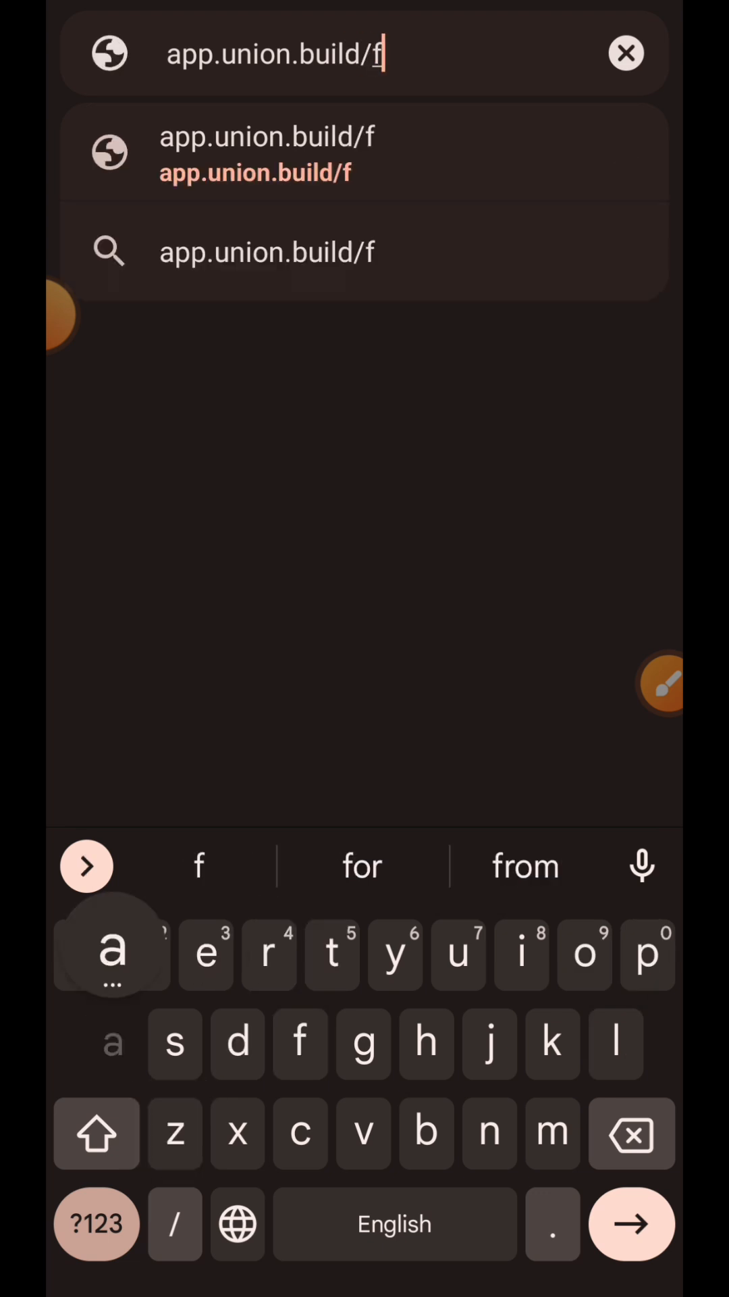
pyautogui.write('aucet')
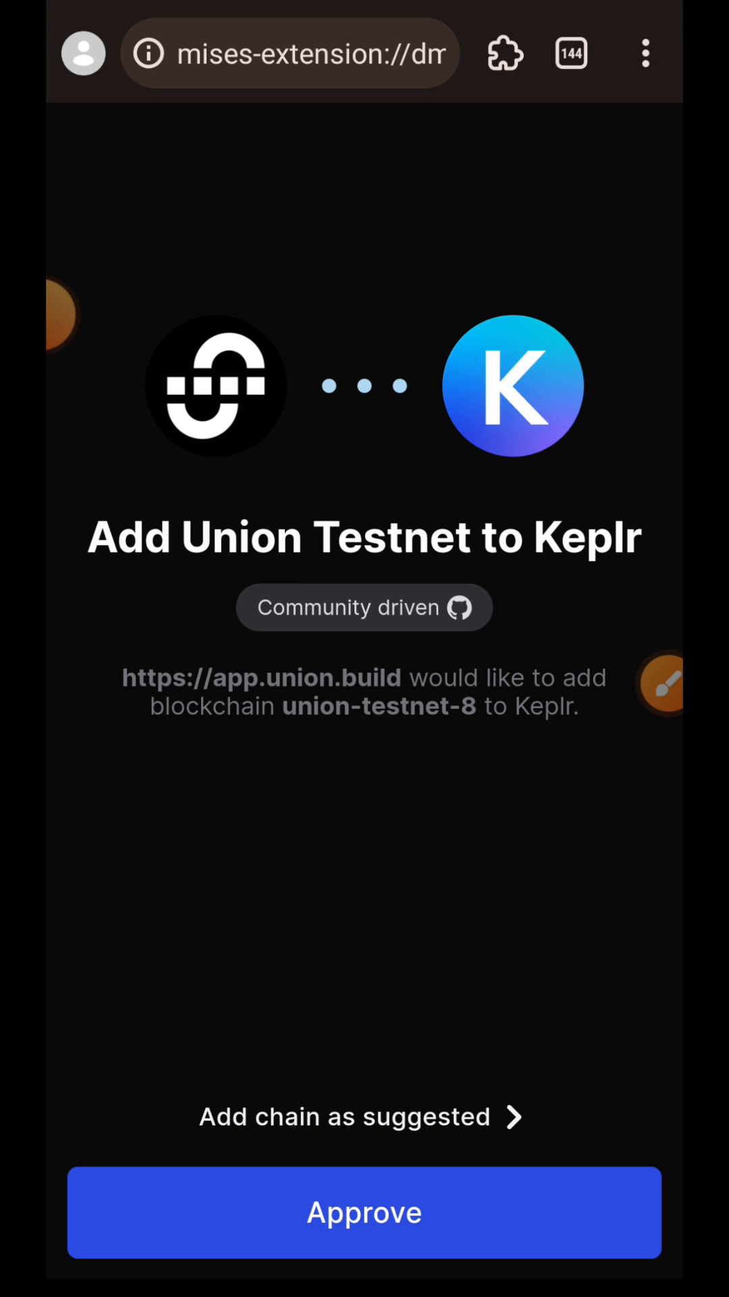
# Step: Approve Union Testnet in Keplr, submit the UNO drip request, then follow a Sepolia ETH faucet link
pyautogui.click(363, 1212)
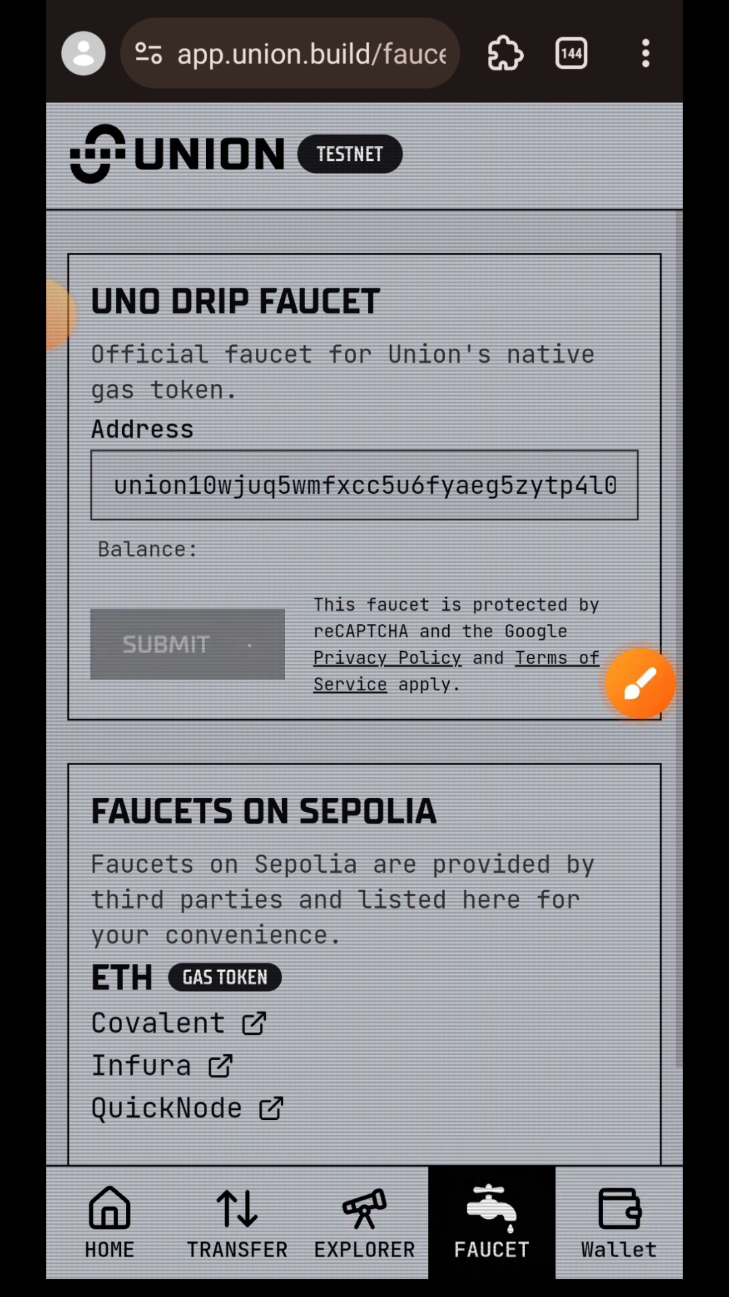
pyautogui.click(187, 644)
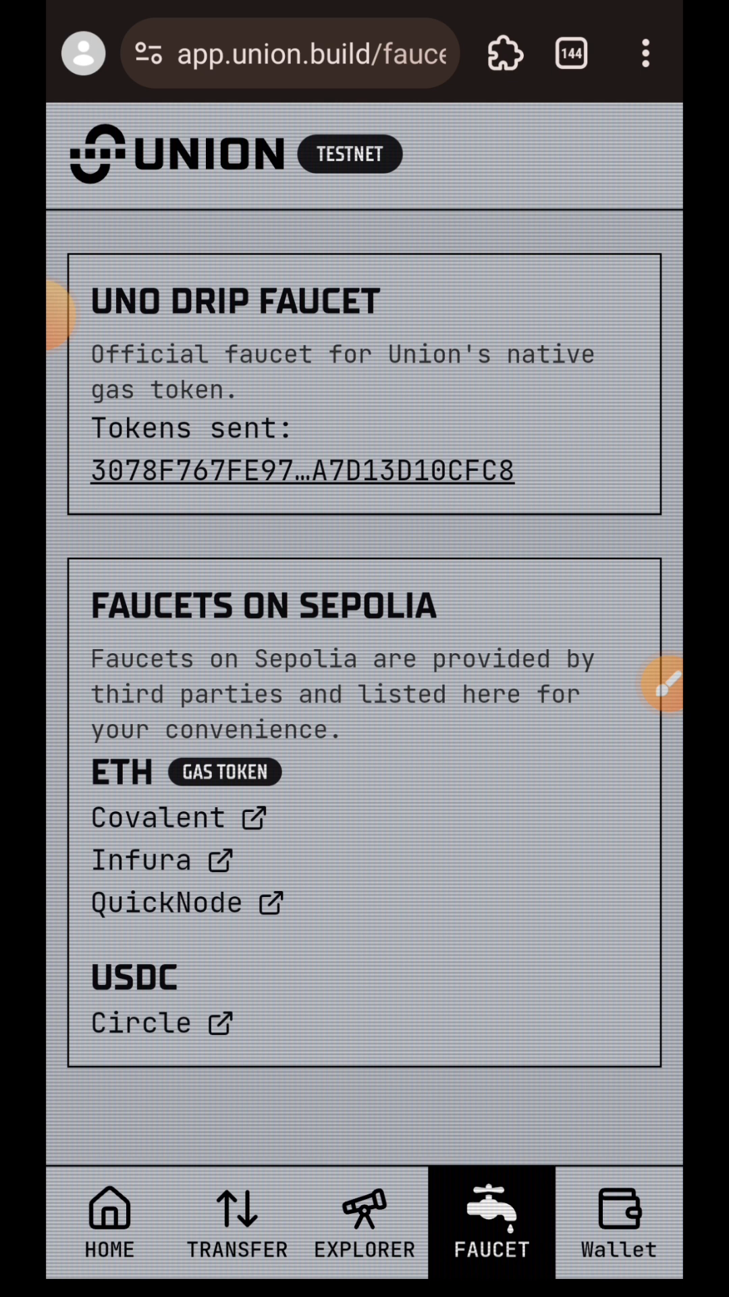
pyautogui.click(289, 53)
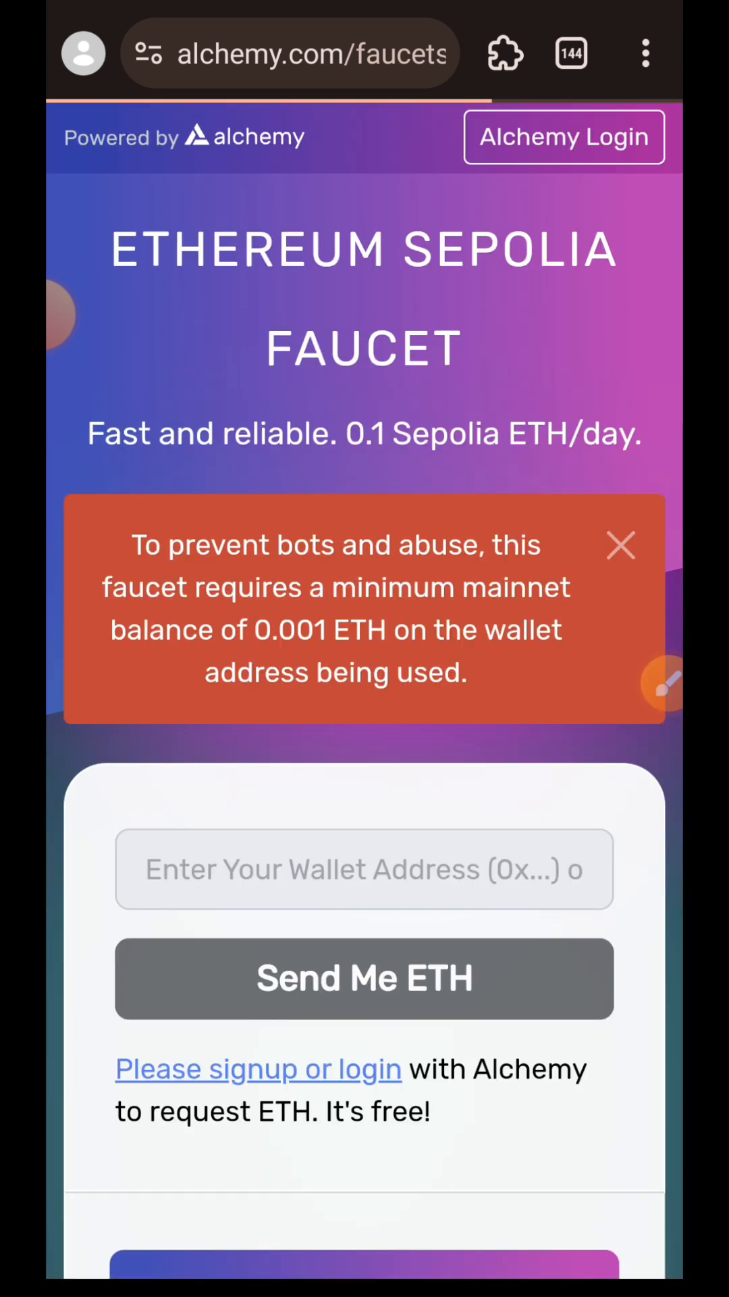
# Step: Abandon the Alchemy faucet and start a new address in the address bar
pyautogui.click(565, 138)
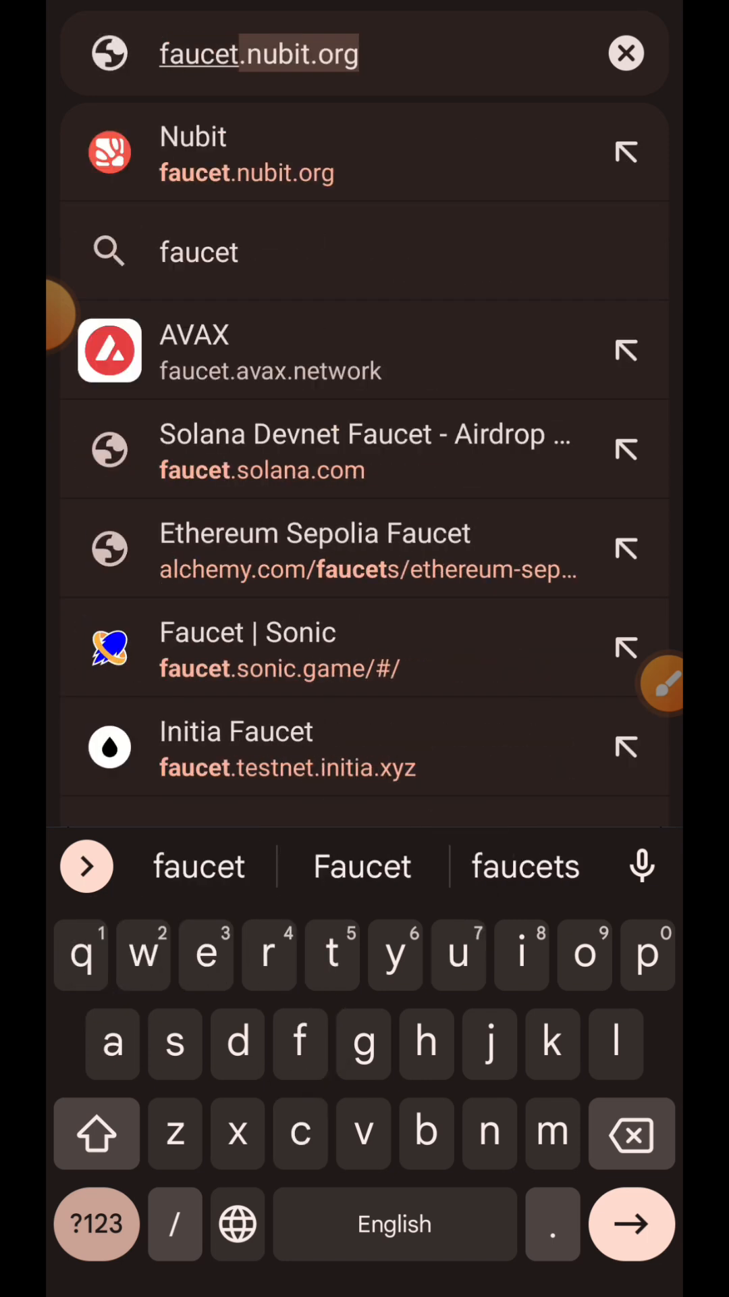
# Step: Load faucet.circle.com, the Circle USDC faucet for Ethereum Sepolia
pyautogui.write('faucet.circl')
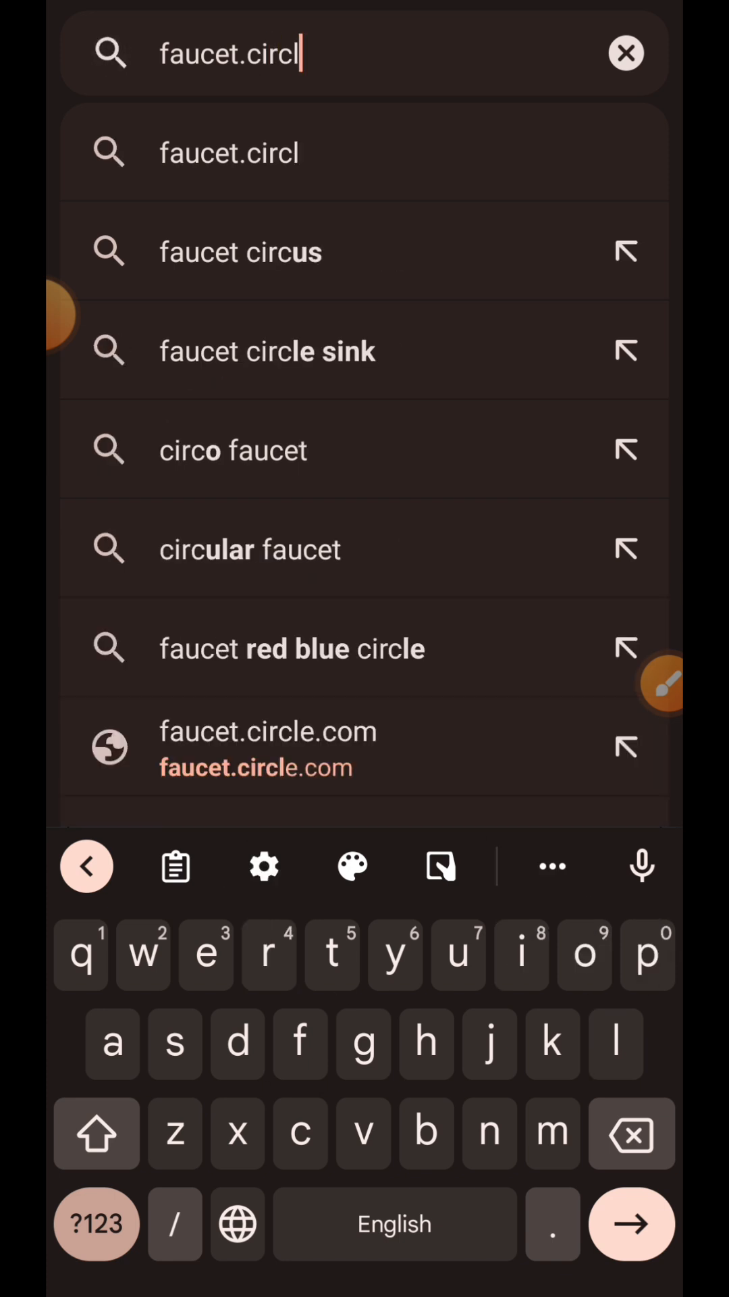
pyautogui.write('e.c')
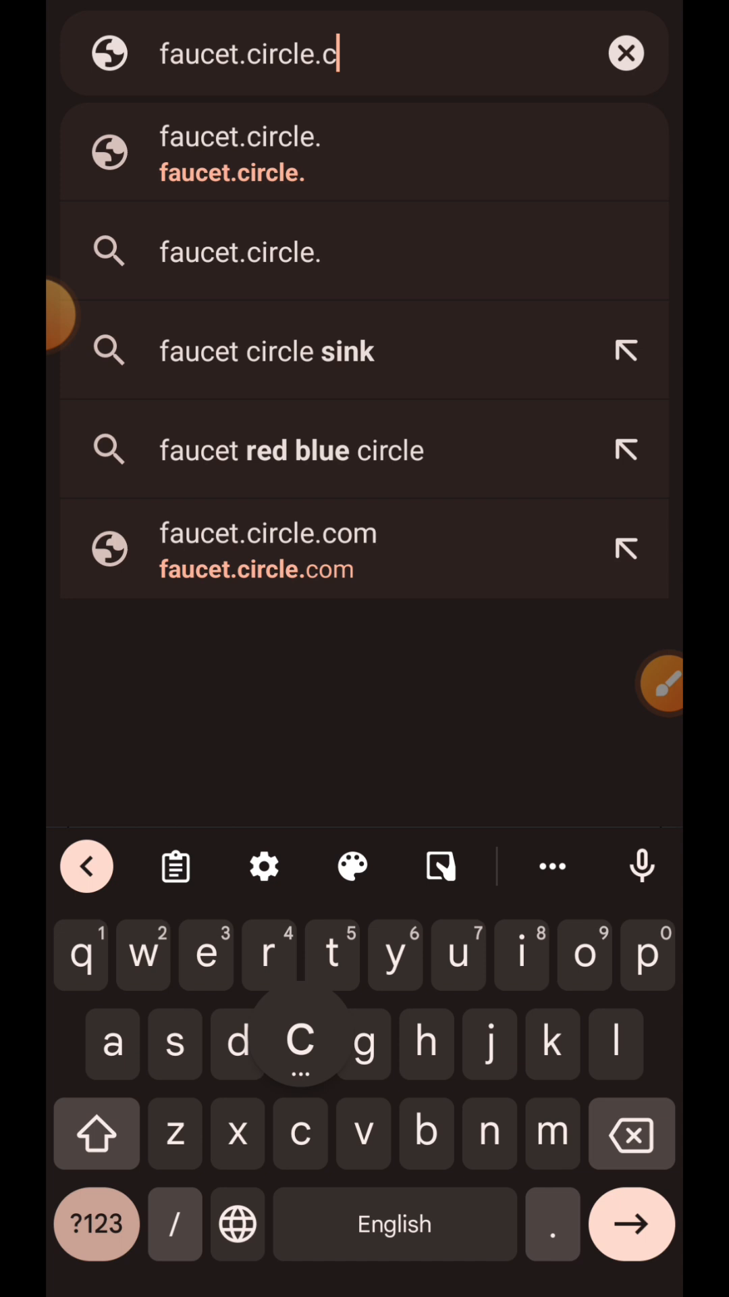
pyautogui.click(268, 550)
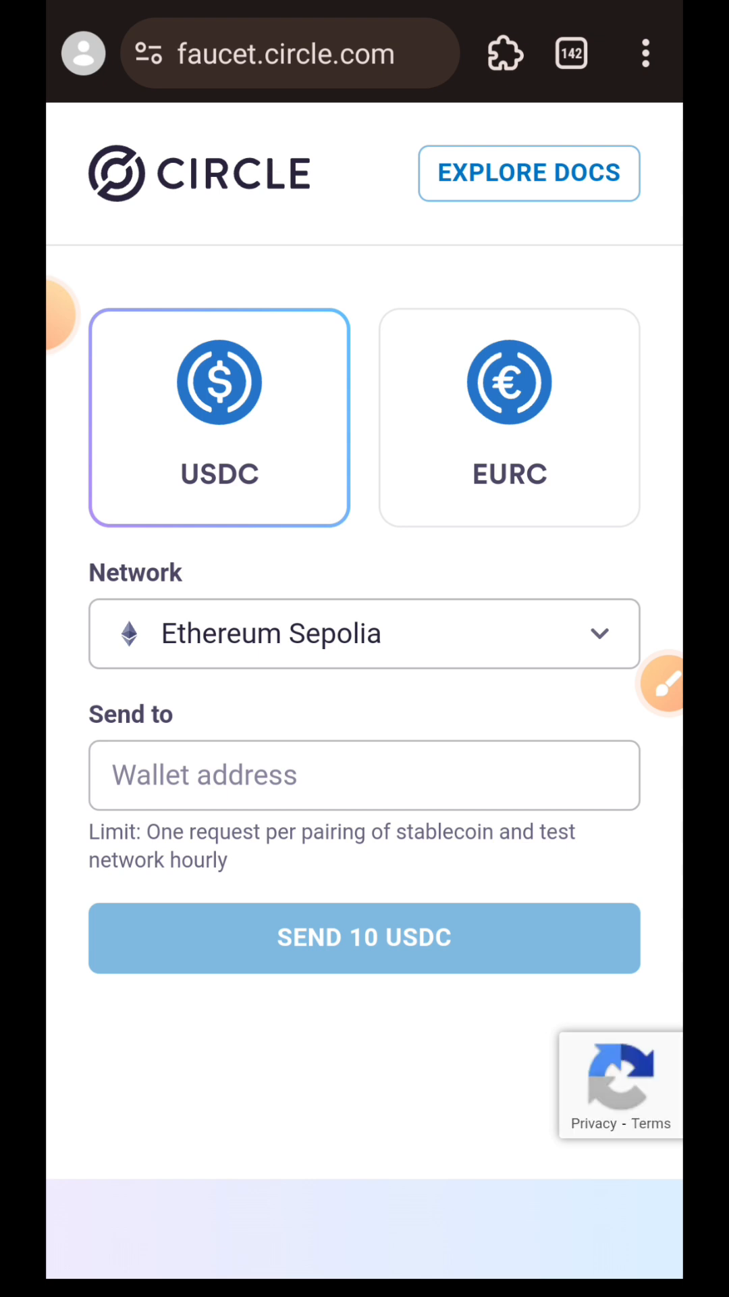
# Step: Paste the wallet address and request 10 testnet USDC on Ethereum Sepolia
pyautogui.click(662, 706)
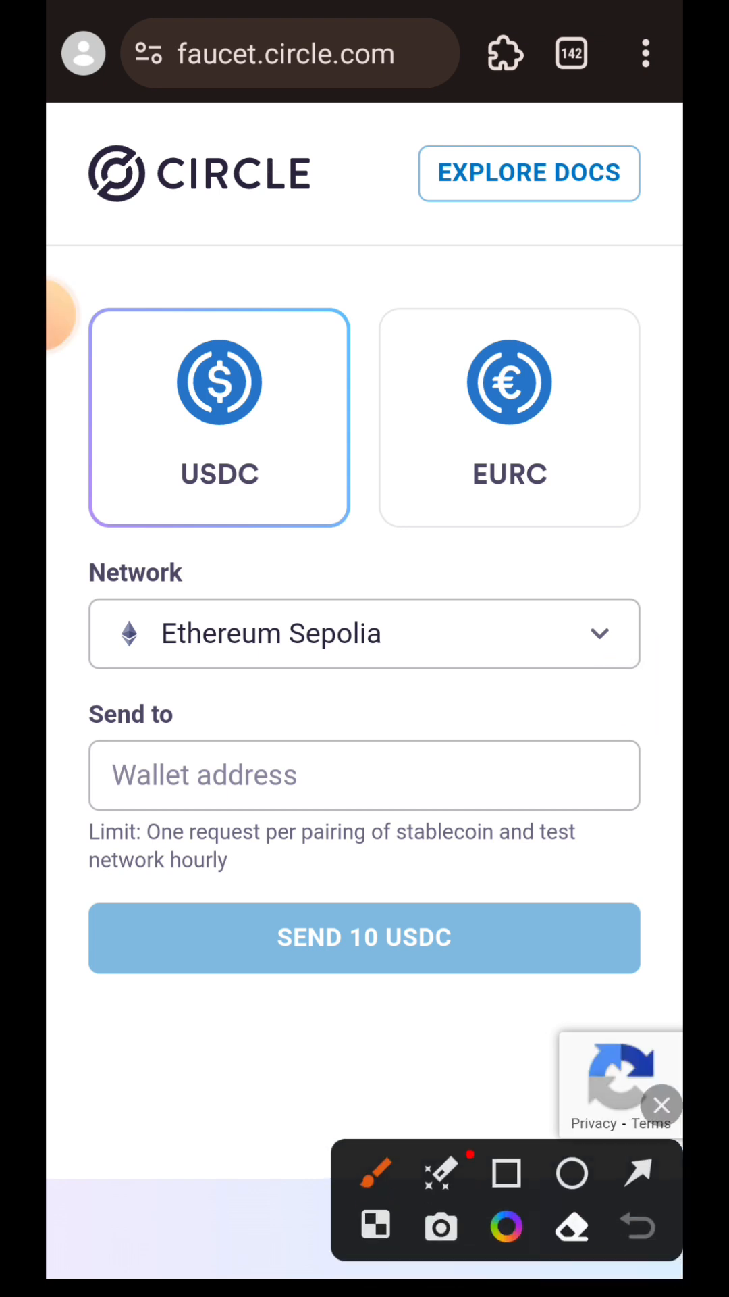
pyautogui.moveTo(472, 447); pyautogui.dragTo(356, 616)
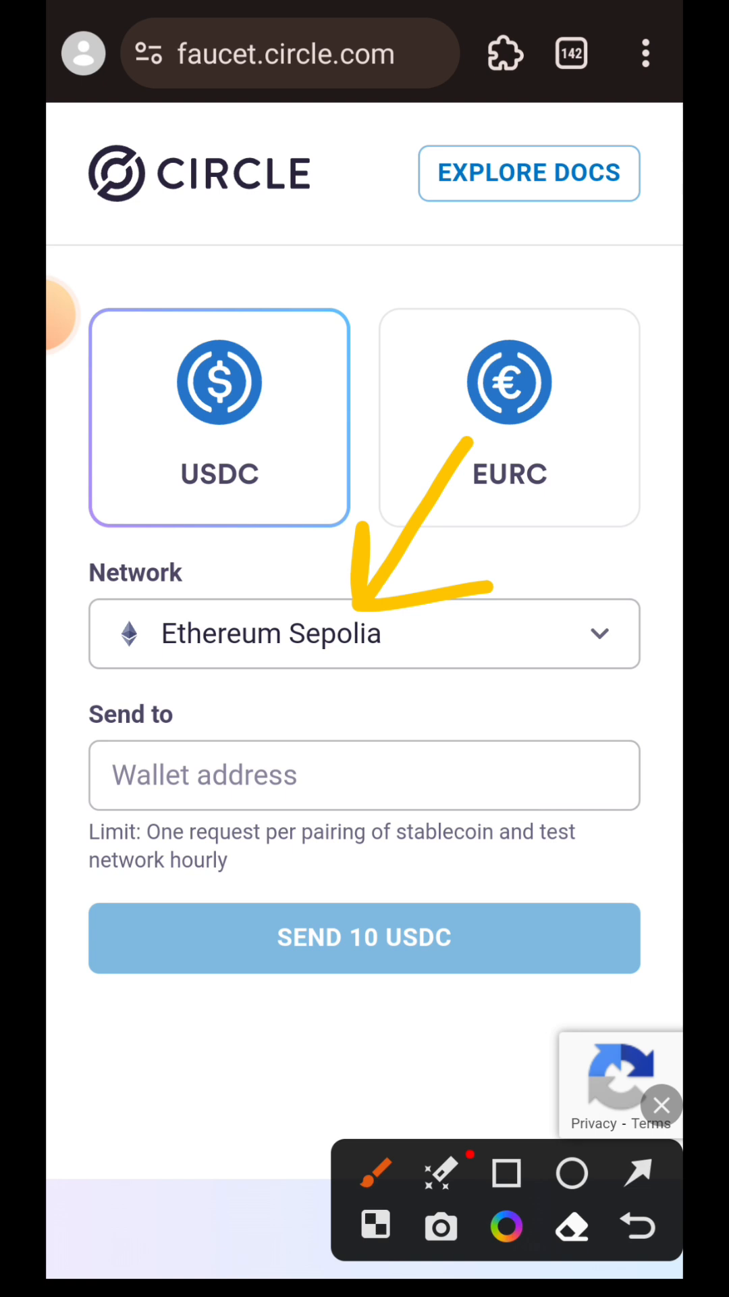
pyautogui.moveTo(231, 1014); pyautogui.dragTo(429, 752)
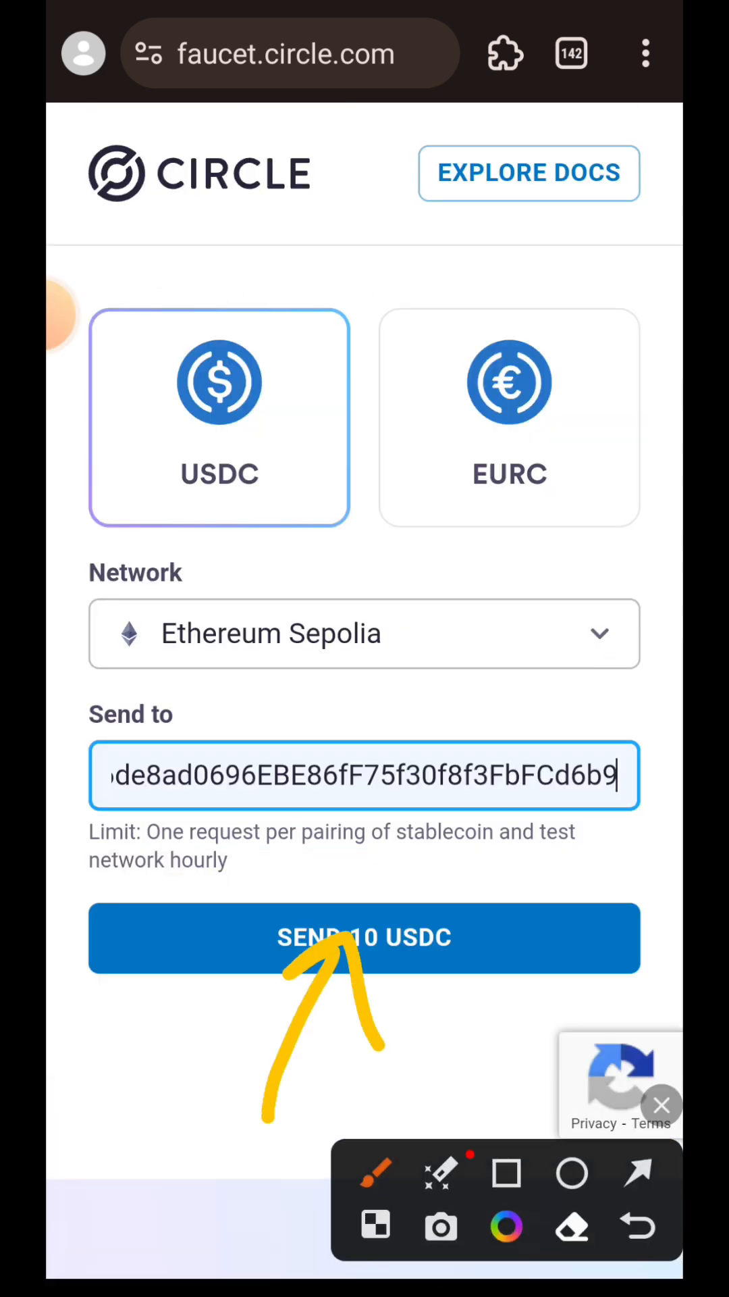
pyautogui.click(364, 937)
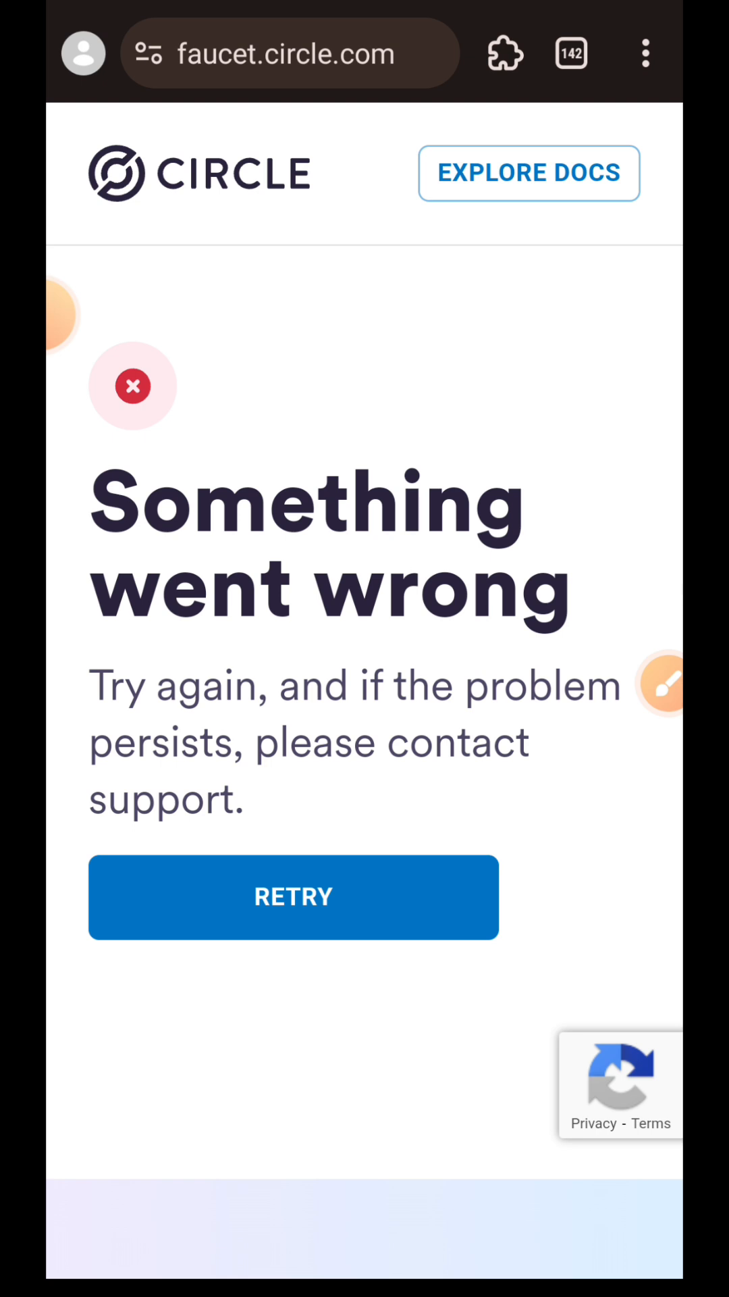
# Step: Retry after the error so 10 USDC is sent, then return to the Union faucet tab
pyautogui.click(293, 897)
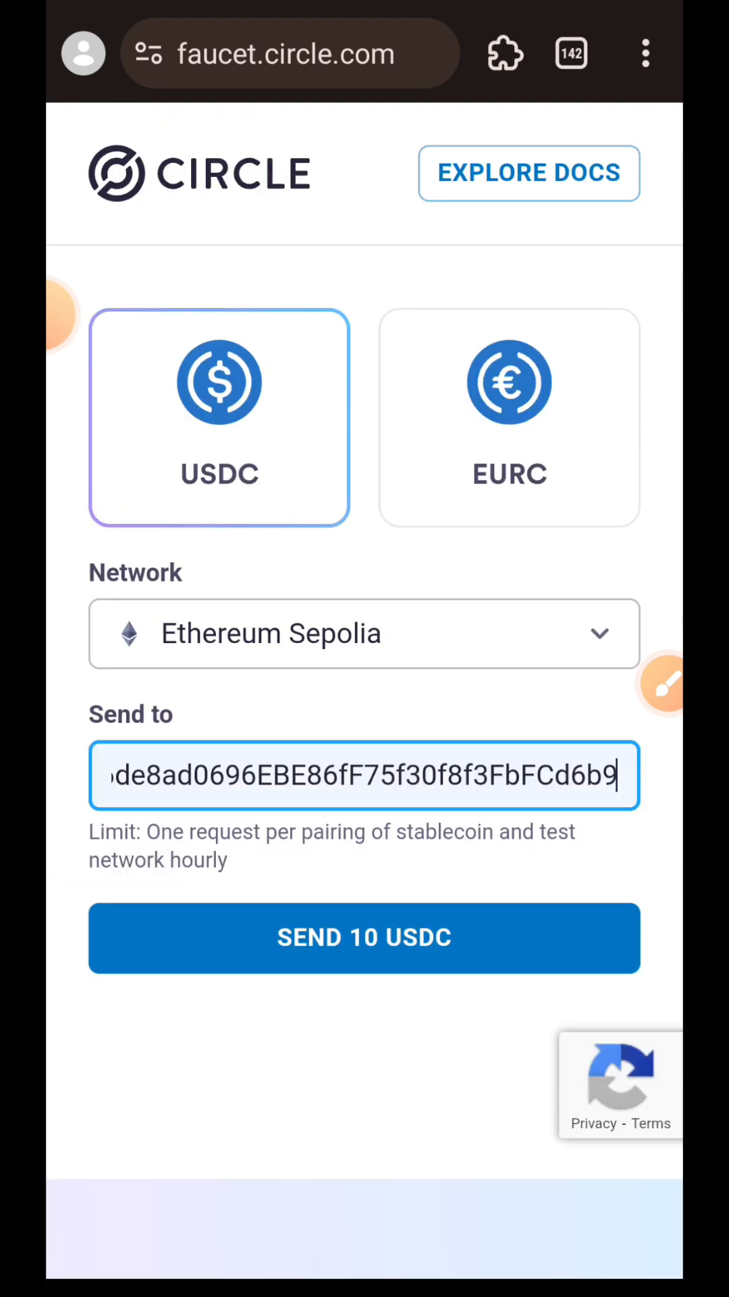
pyautogui.click(364, 937)
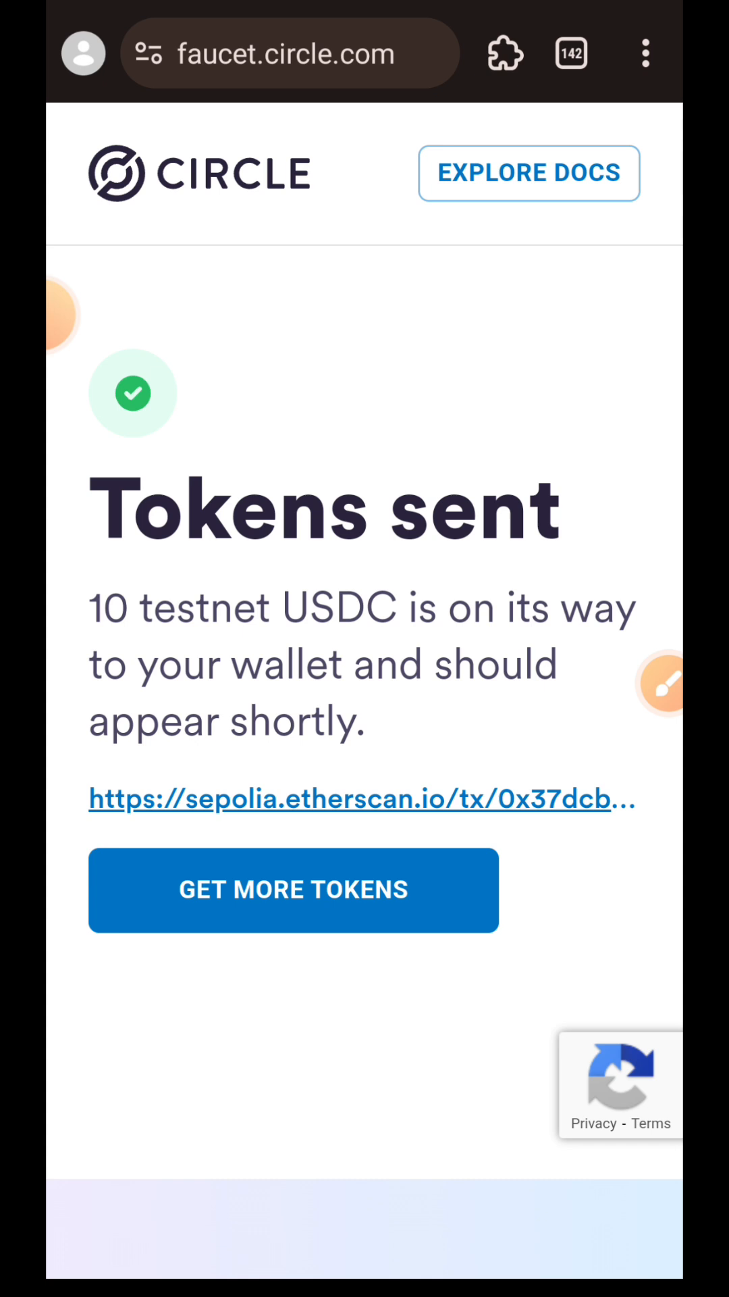
pyautogui.click(289, 53)
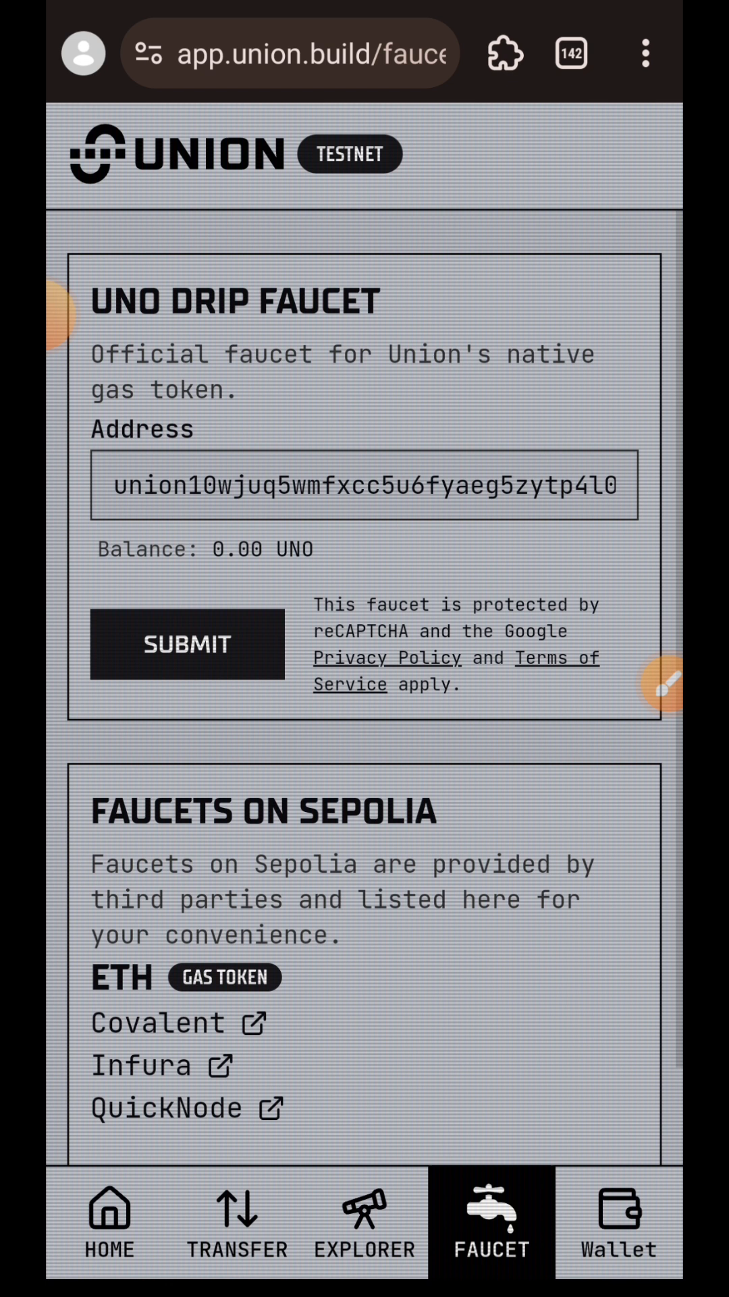
# Step: Scroll down the Union faucet page before bringing up Keplr's Account 1
pyautogui.scroll(-3)
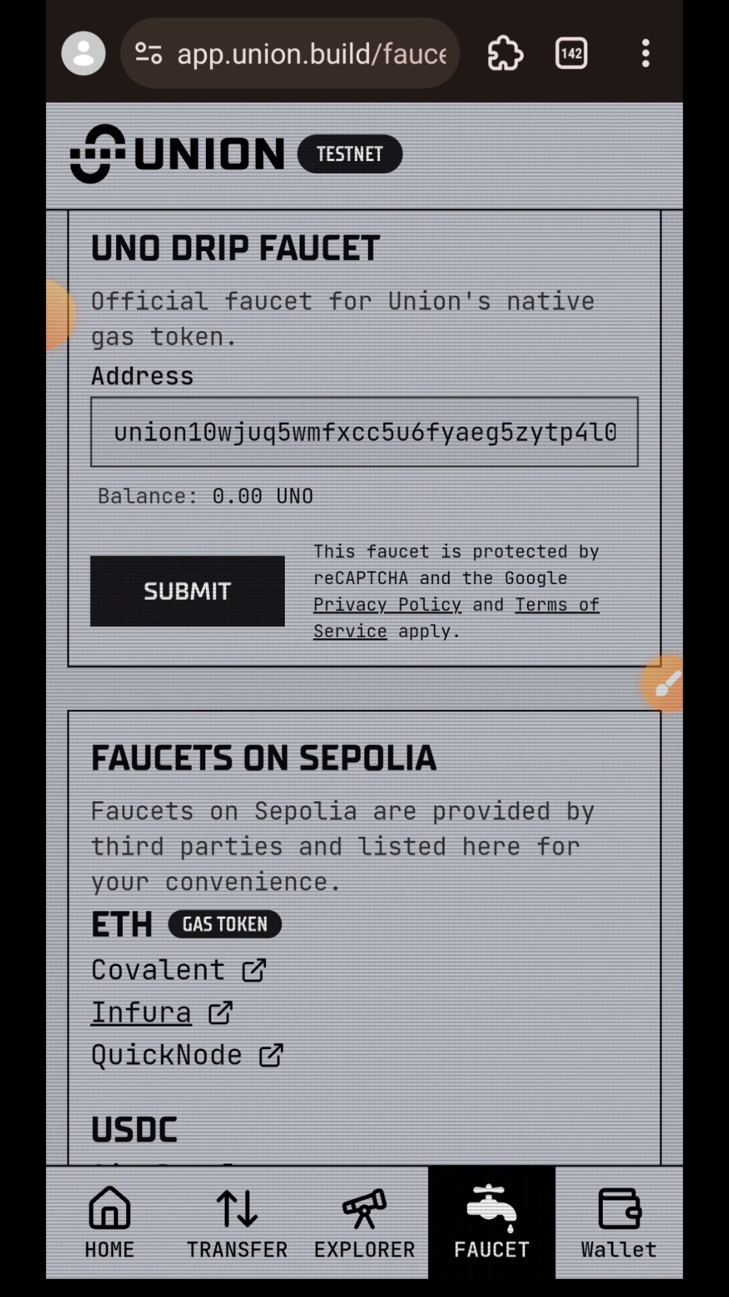
pyautogui.scroll(-3)
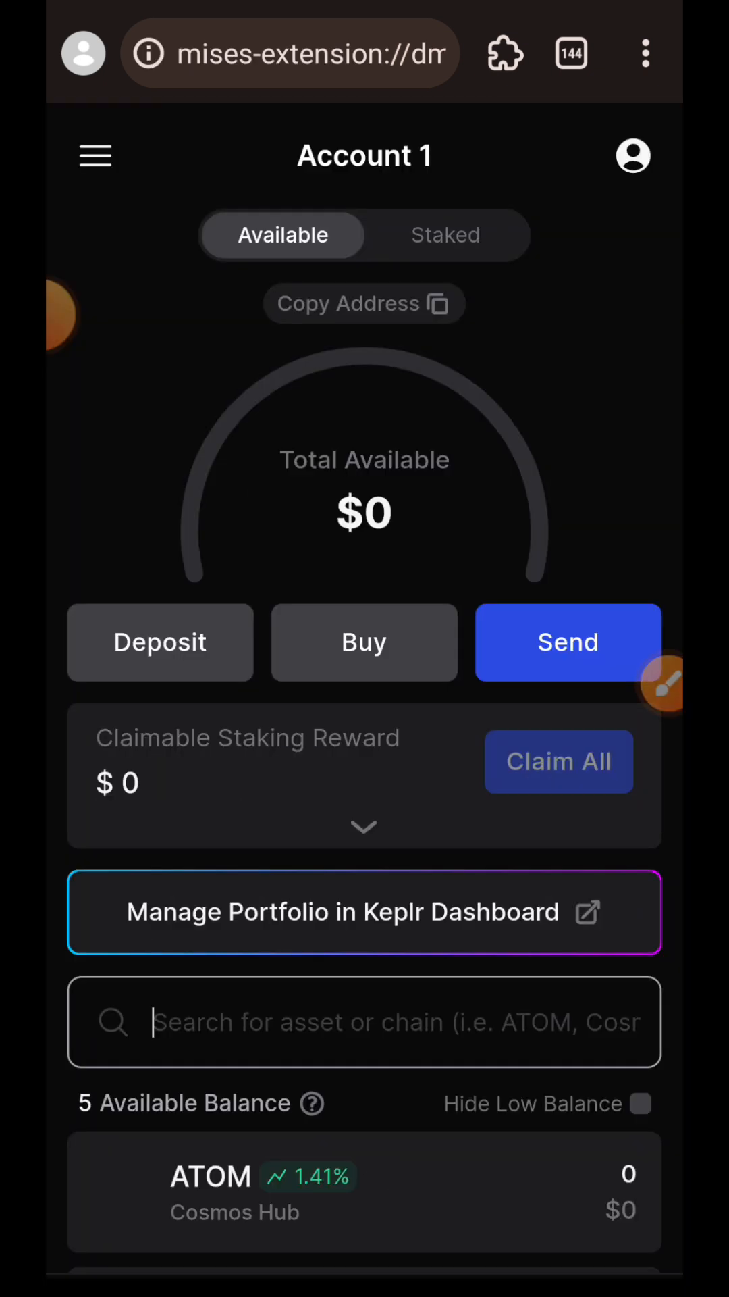
# Step: In Manage Chain Visibility, search 'Union', tick it and save so six balances show
pyautogui.click(95, 156)
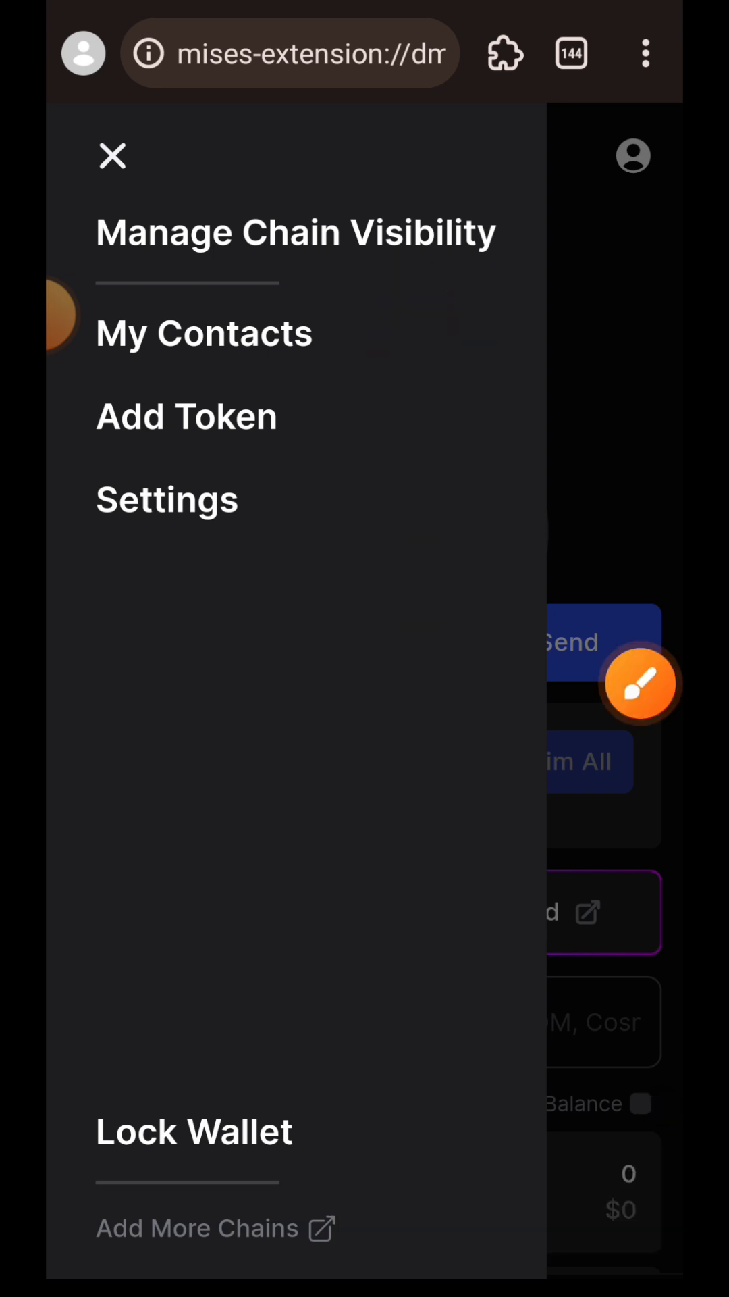
pyautogui.click(296, 232)
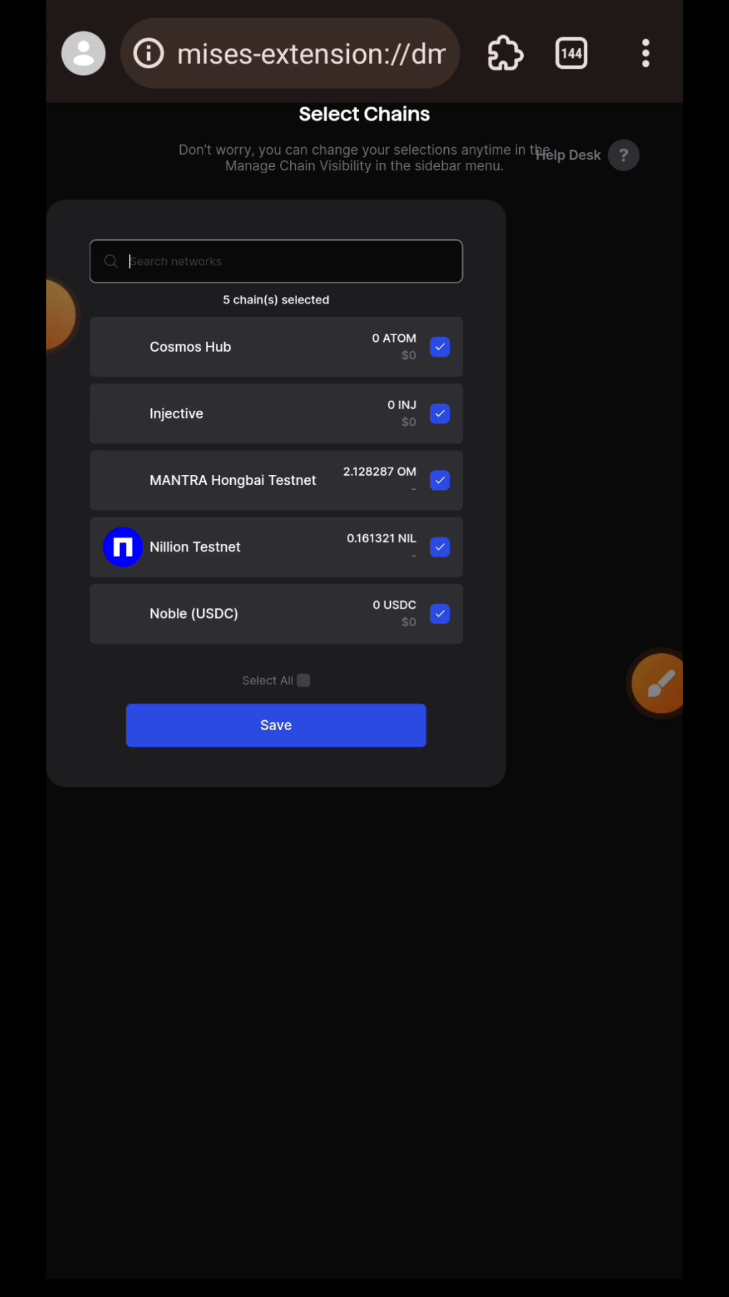
pyautogui.write('Unio')
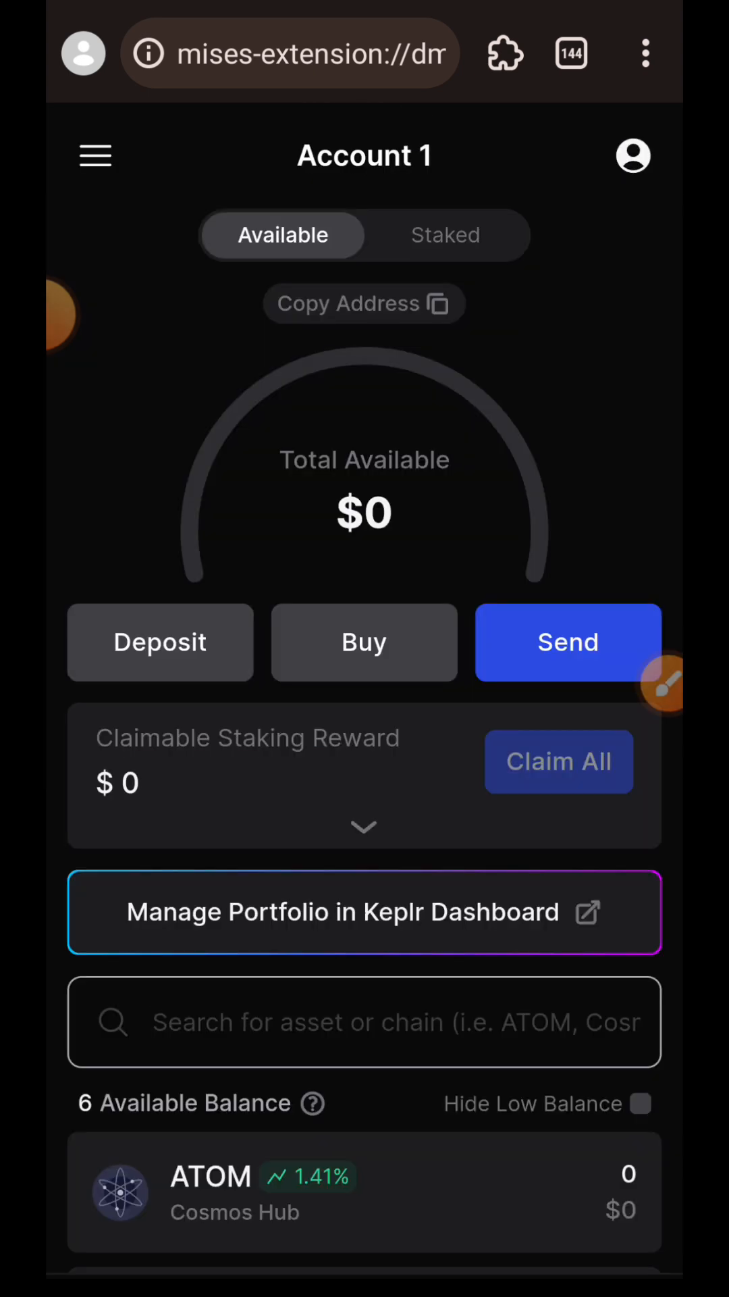
pyautogui.scroll(-3)
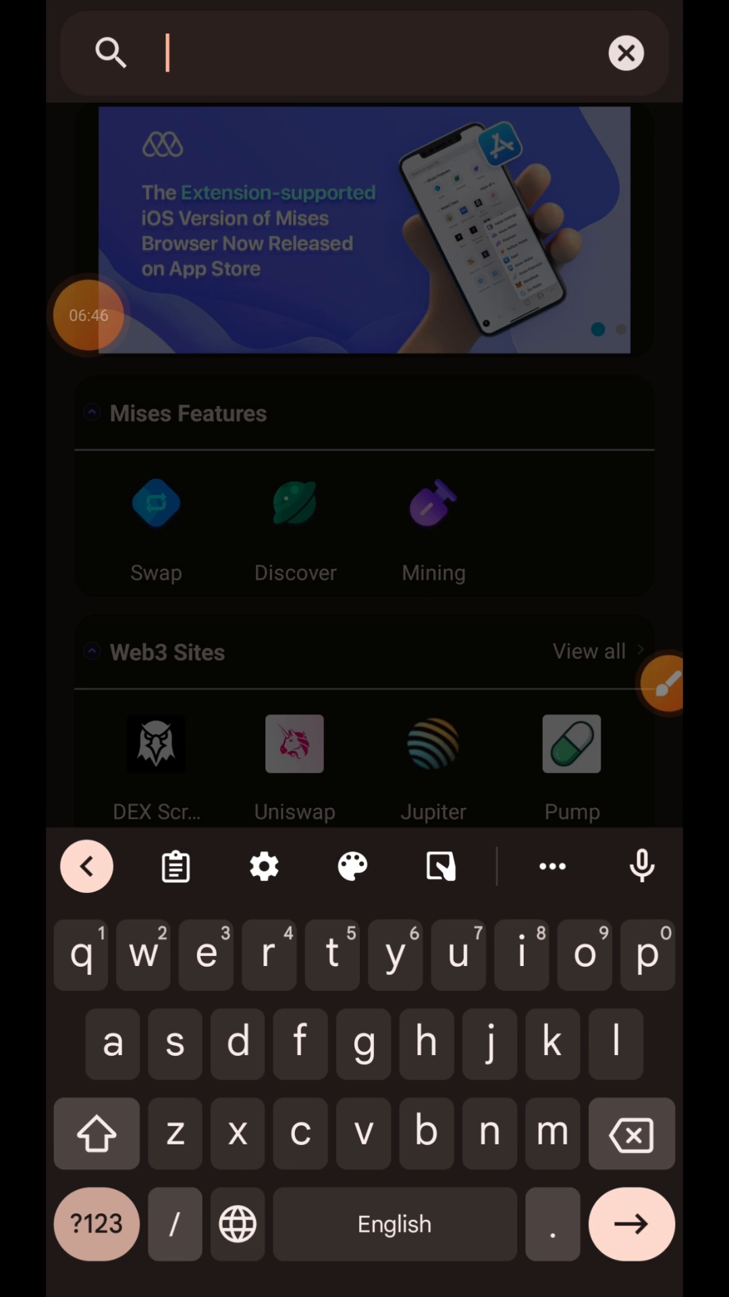
# Step: Go to app.union.build/transfer to load the Union transfer page
pyautogui.write('app.rhino.fi')
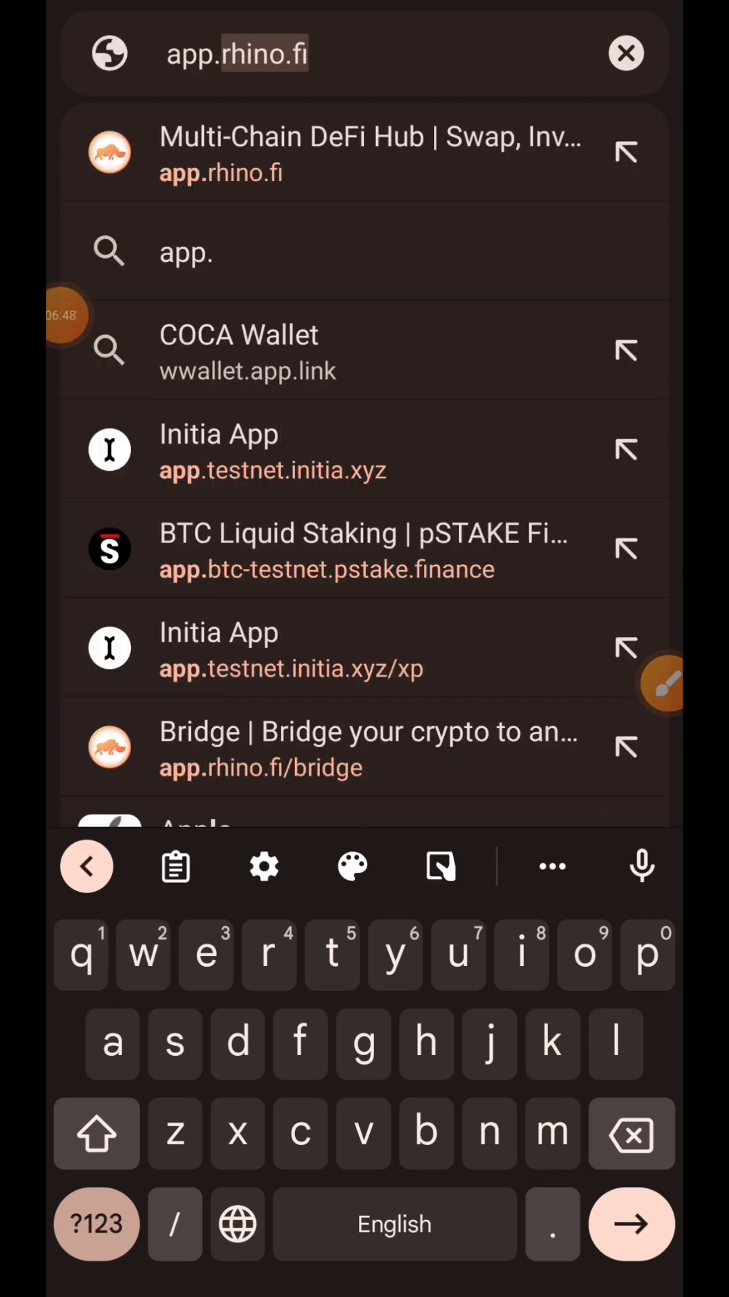
pyautogui.write('app.uniom')
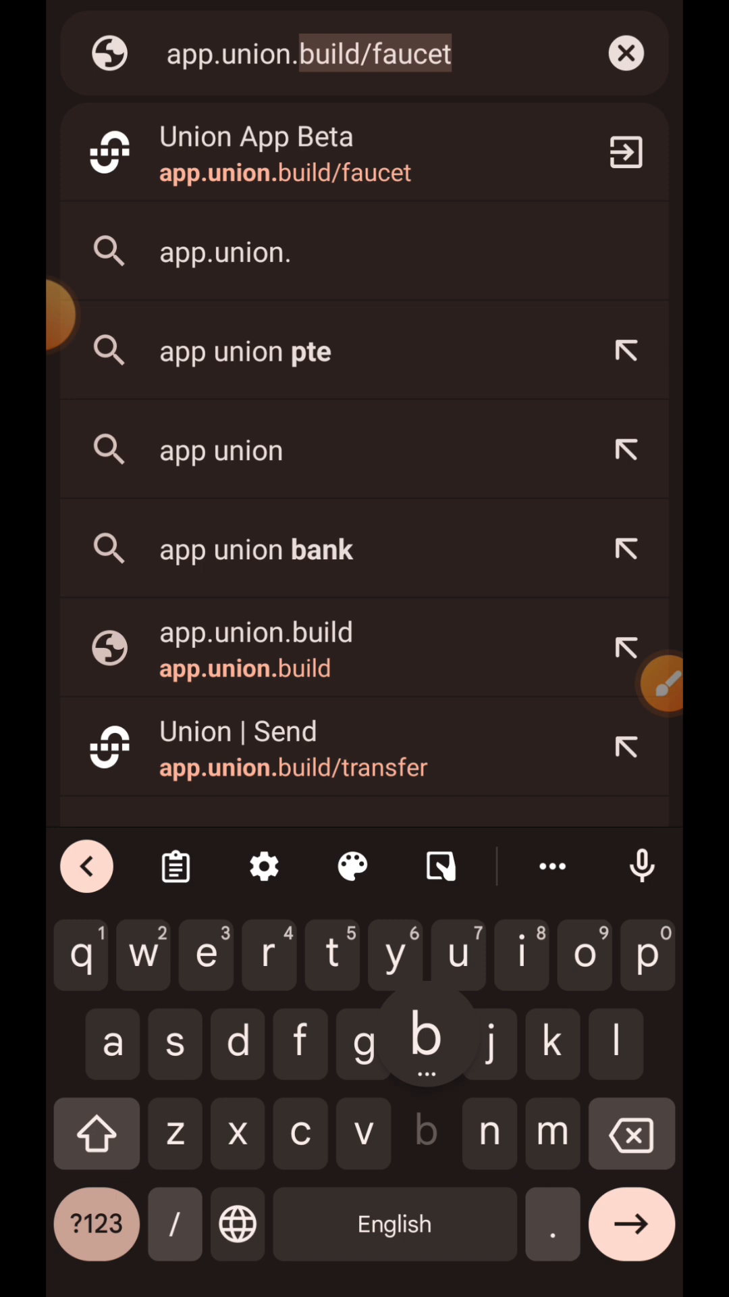
pyautogui.write('d')
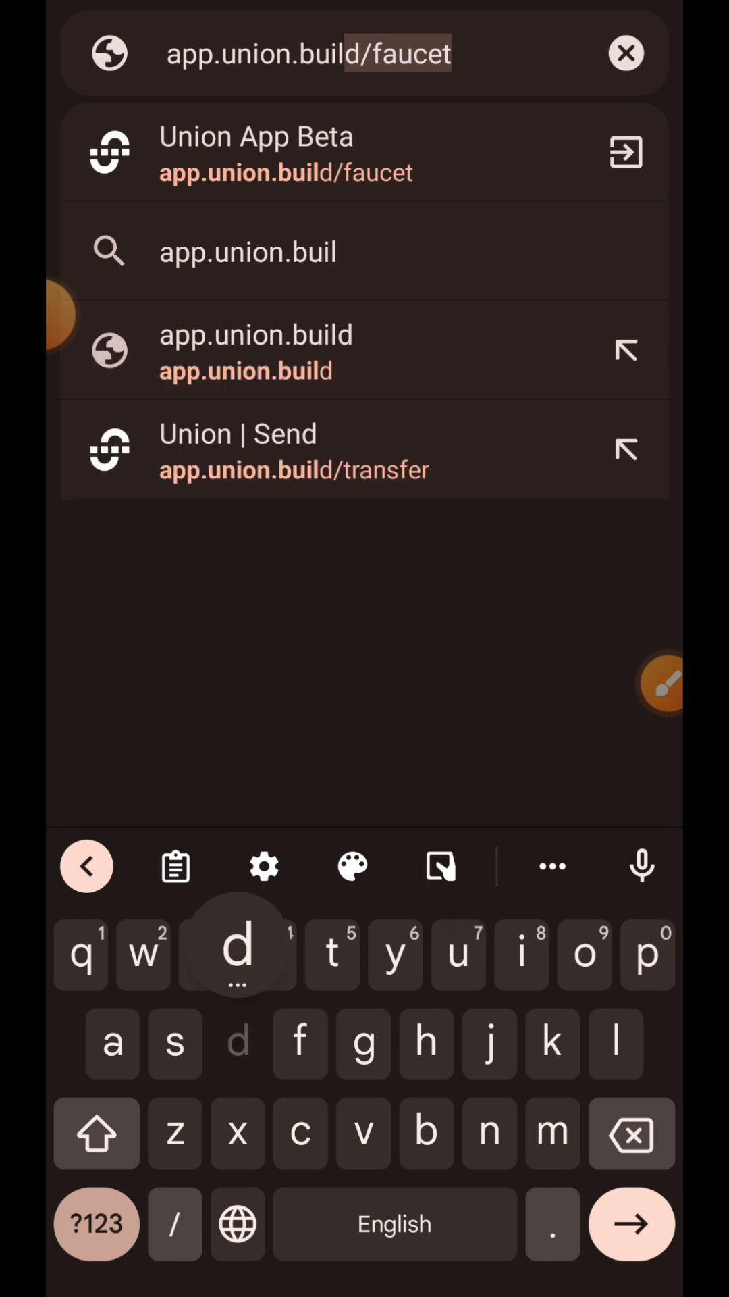
pyautogui.write('trans')
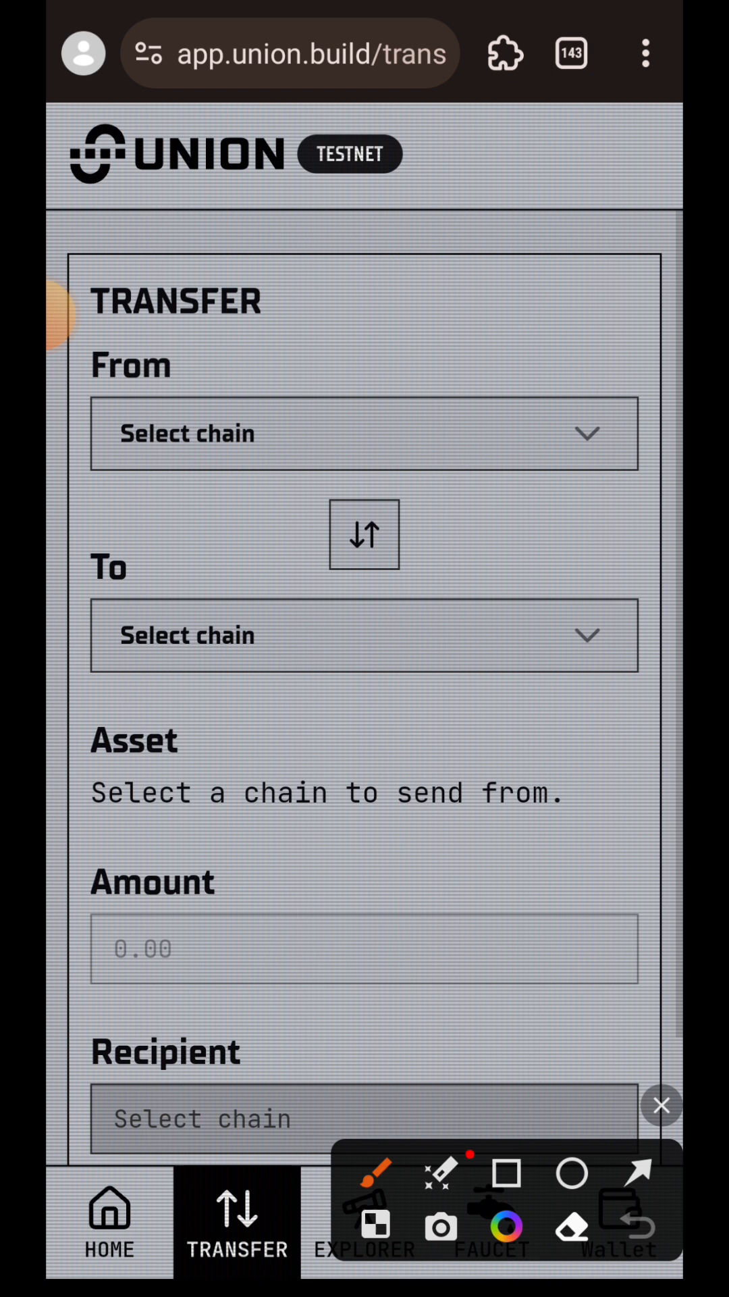
# Step: Try the From chain selector, then bring up the Connect Wallets list of EVM wallets
pyautogui.moveTo(537, 231); pyautogui.dragTo(447, 430)
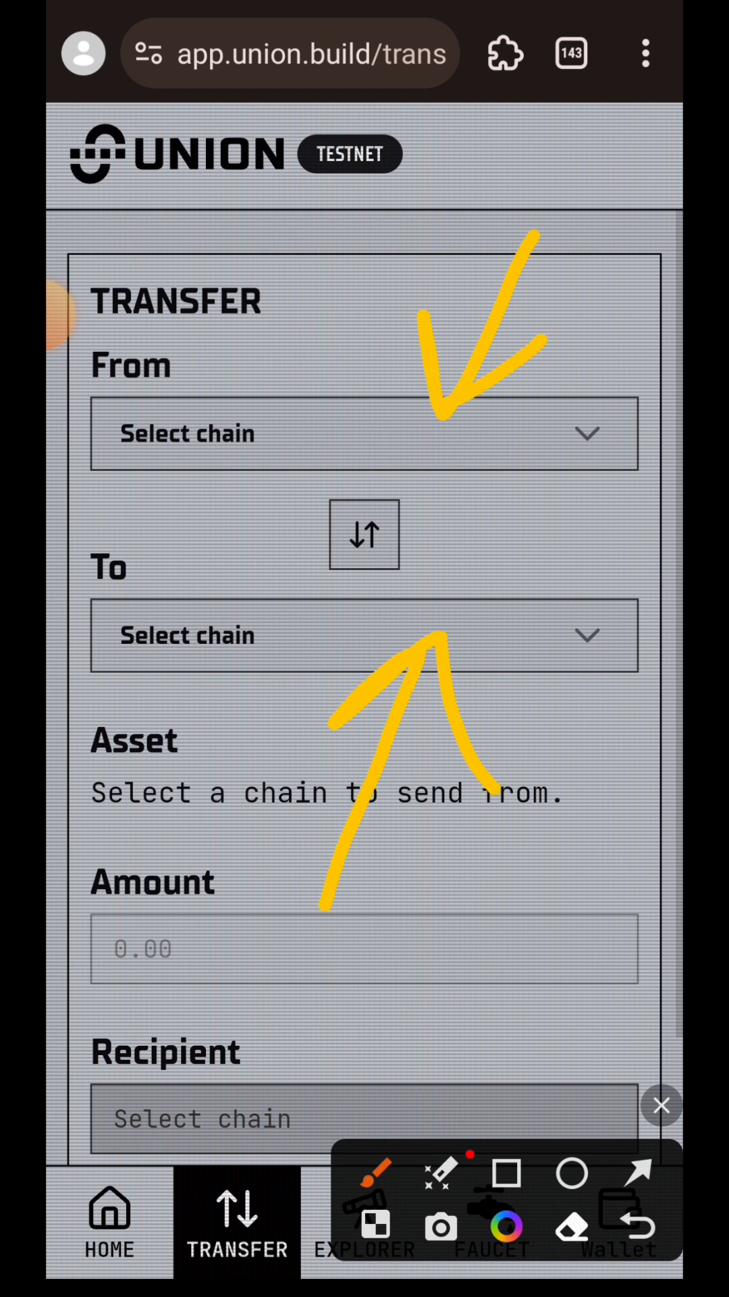
pyautogui.click(363, 434)
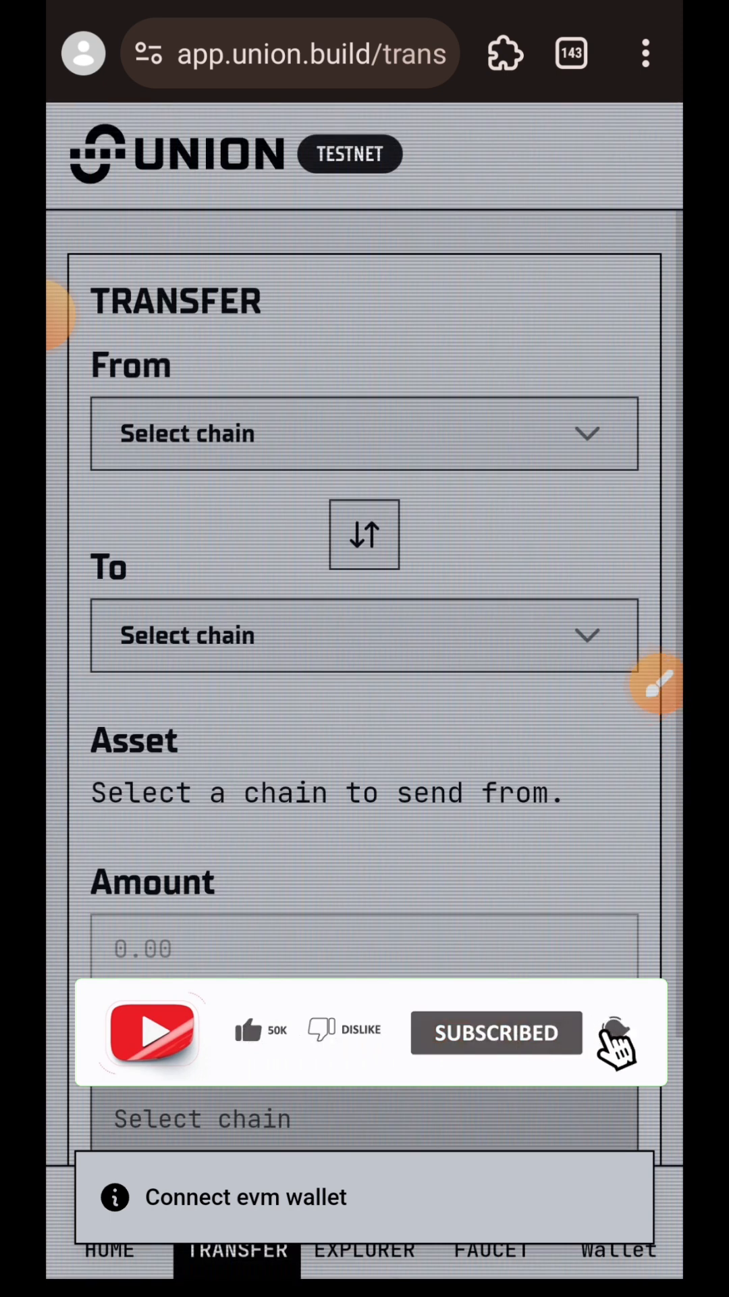
pyautogui.scroll(-3)
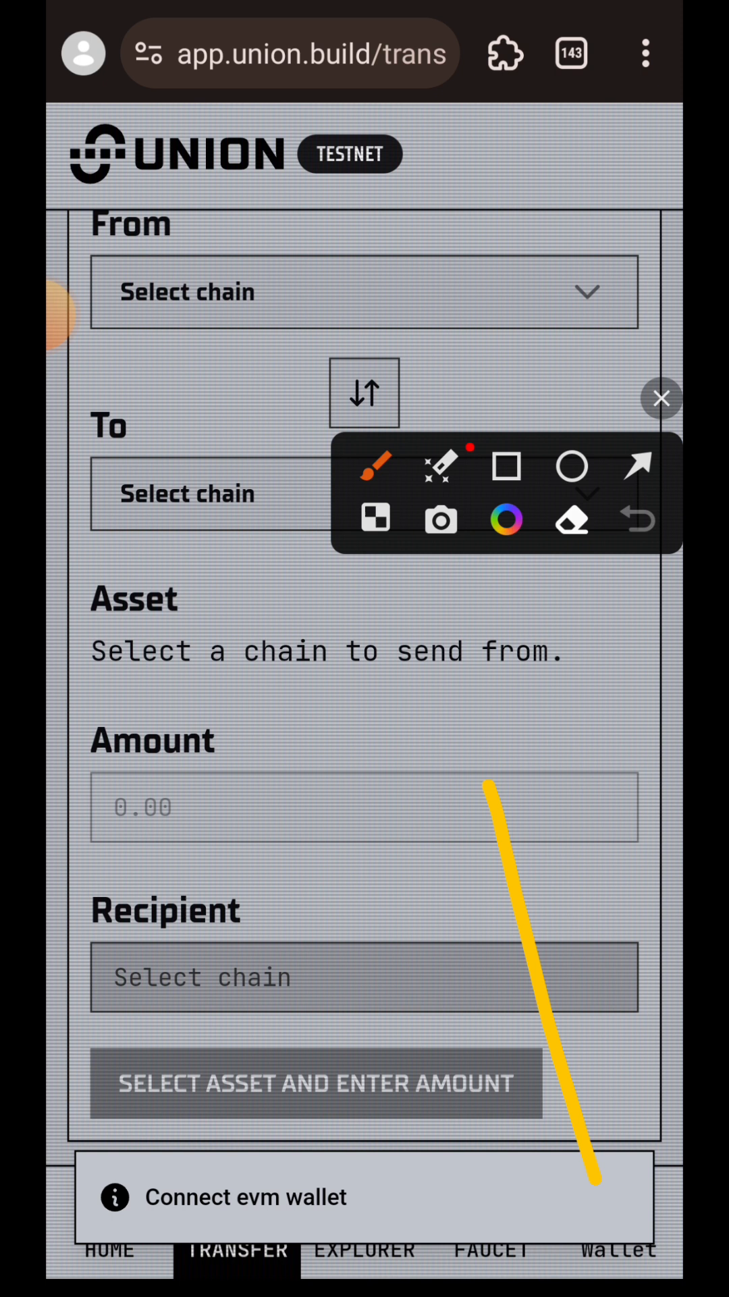
pyautogui.click(660, 397)
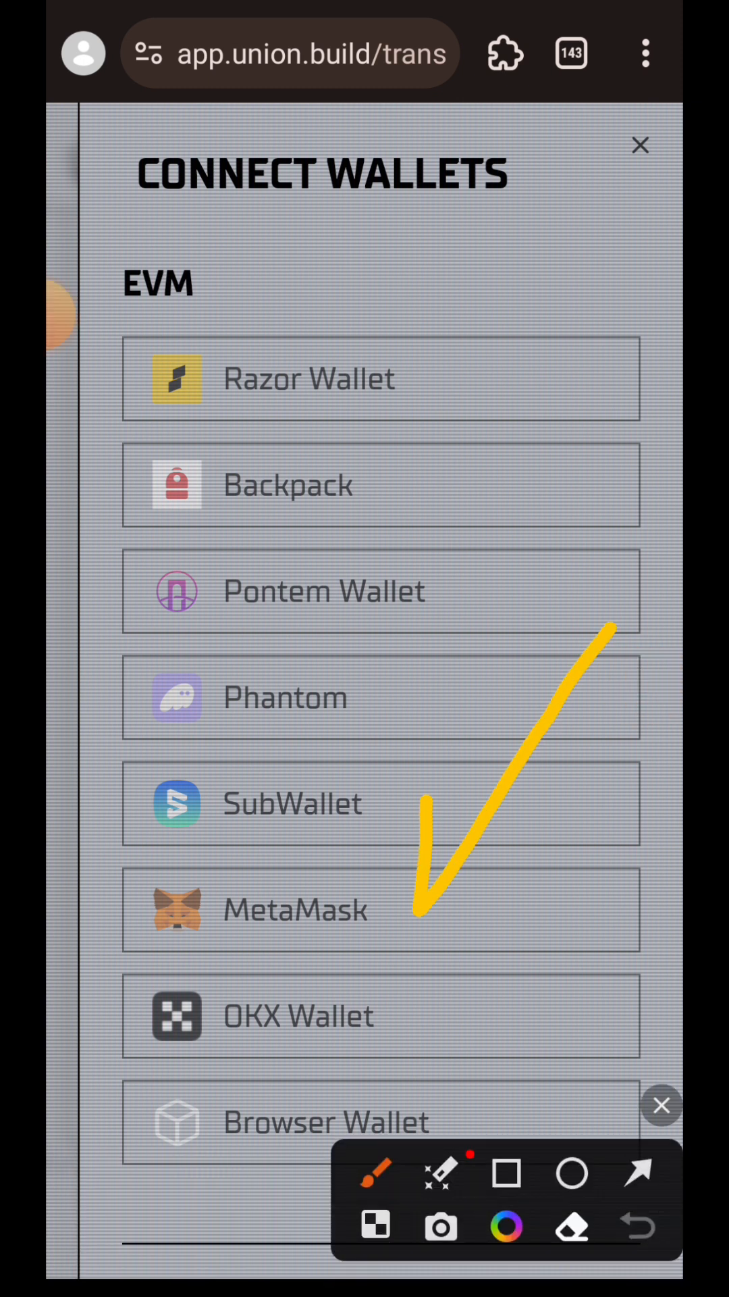
# Step: Connect MetaMask Account 1 to app.union.build, confirm permissions, and close the panel
pyautogui.click(381, 908)
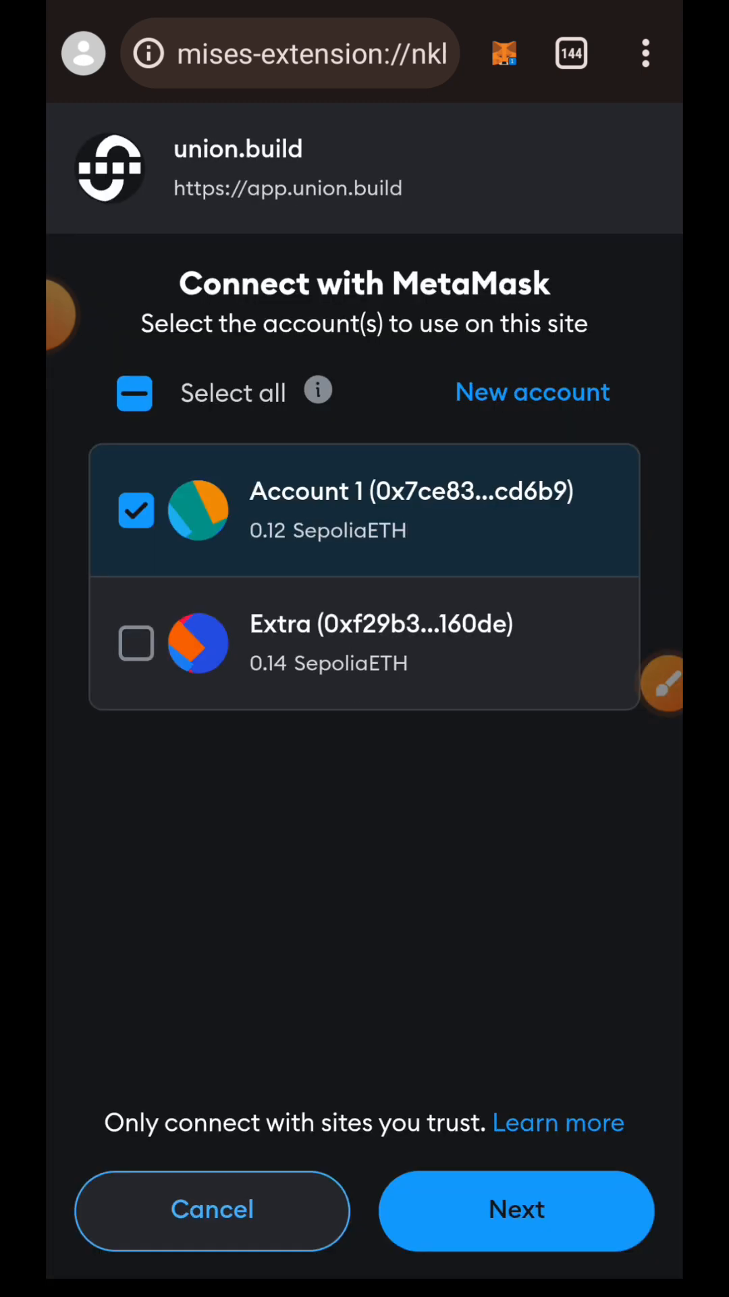
pyautogui.click(516, 1209)
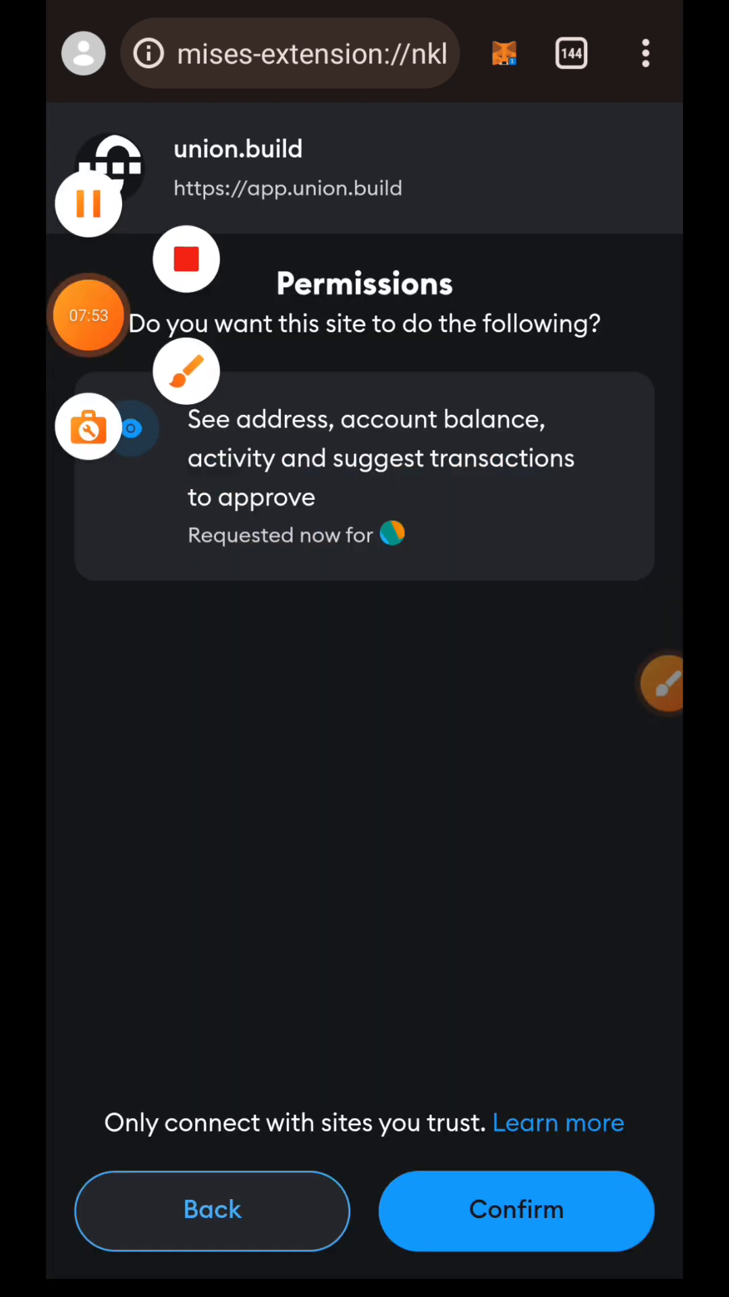
pyautogui.click(516, 1210)
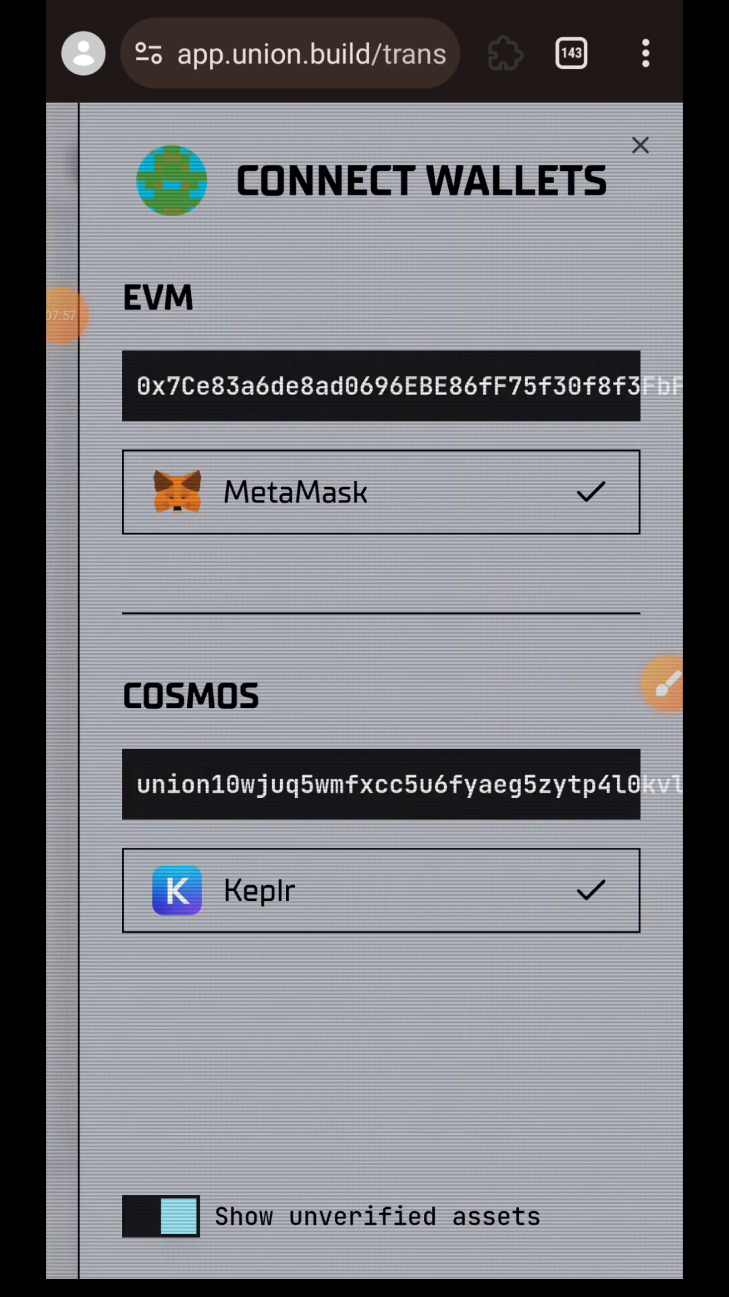
pyautogui.click(640, 145)
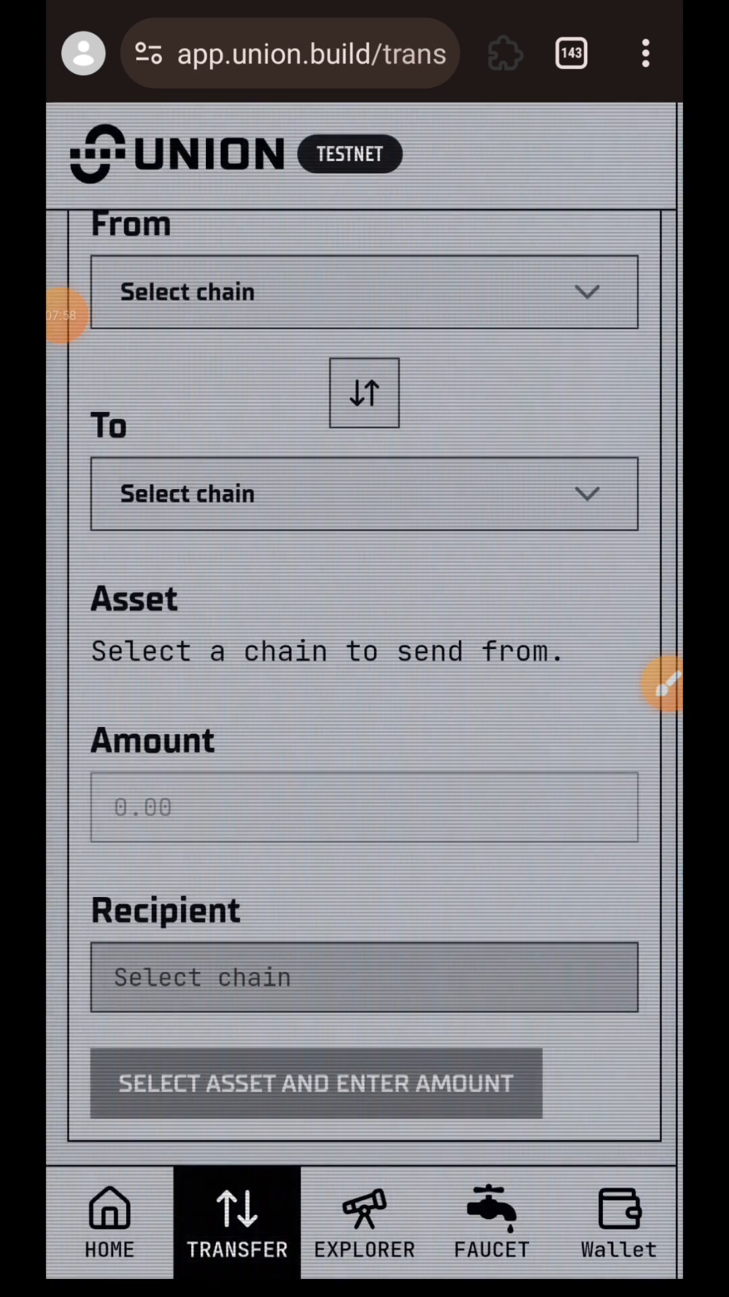
# Step: Submit a 5 USDC transfer from Sepolia to Union Testnet
pyautogui.click(364, 292)
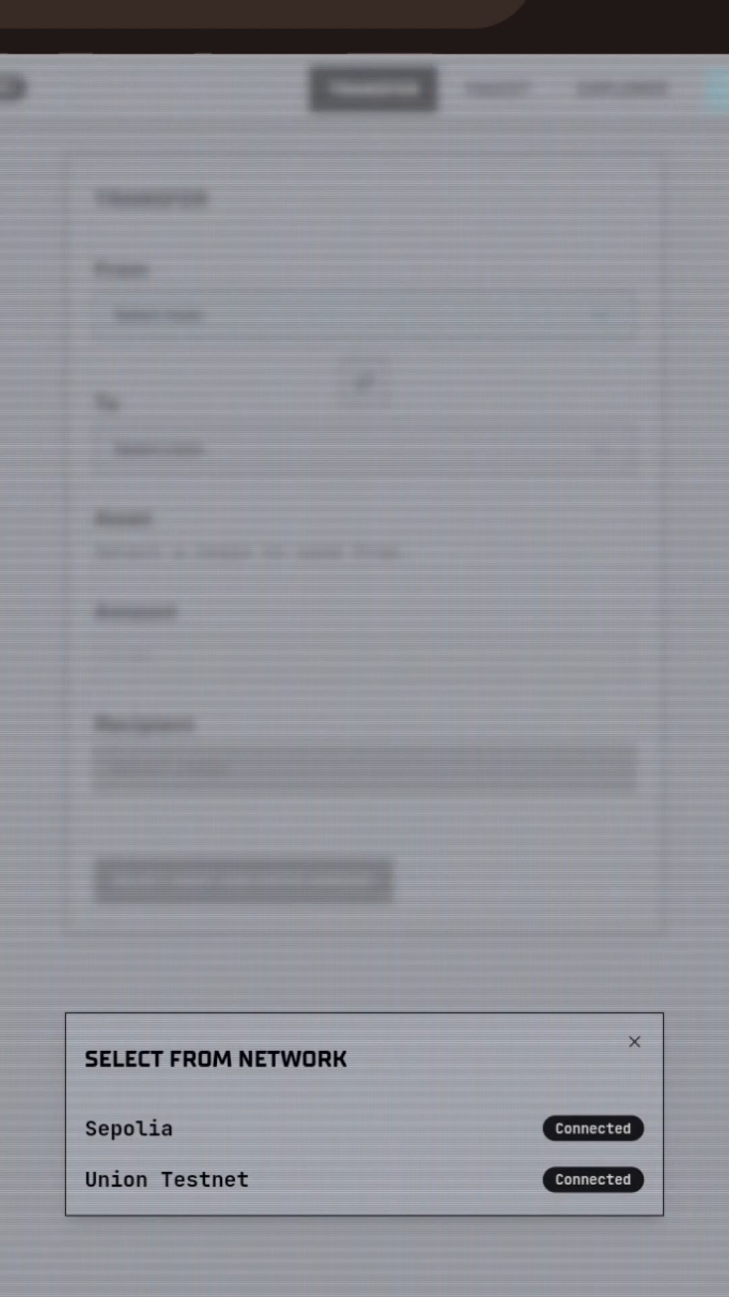
pyautogui.click(137, 1128)
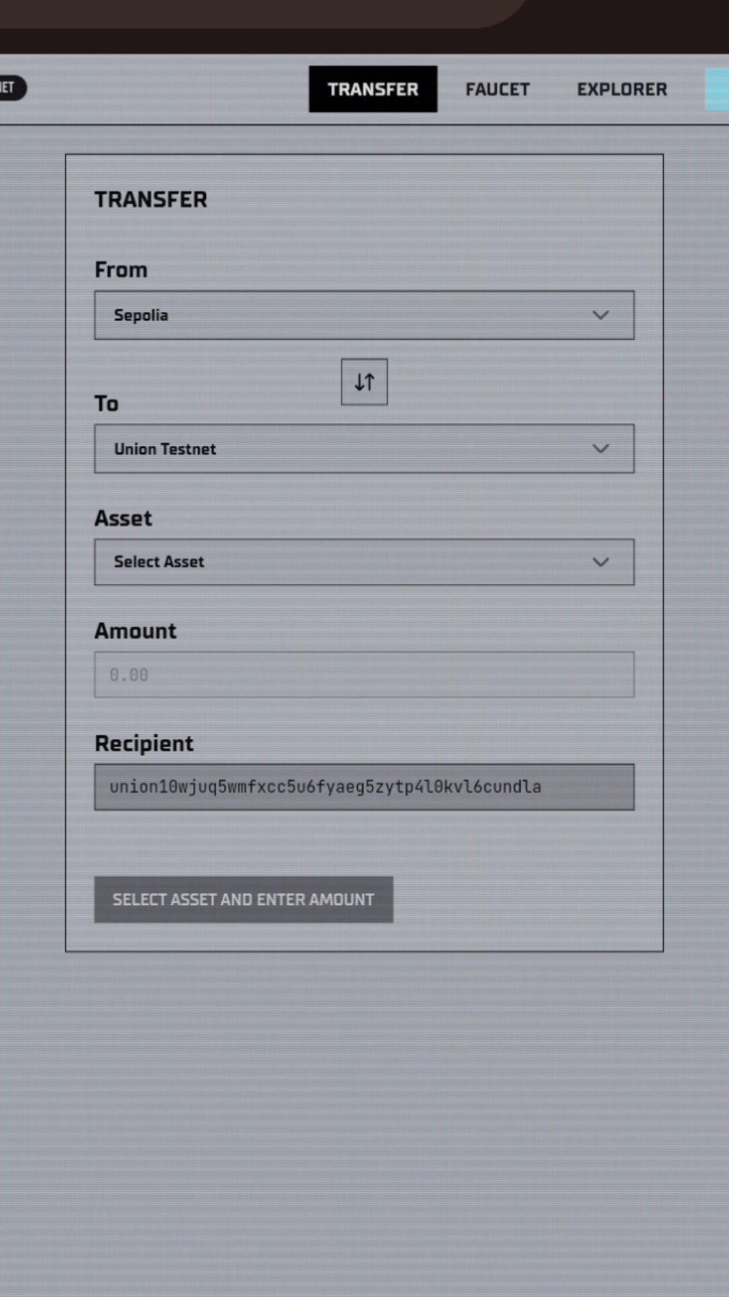
pyautogui.click(363, 561)
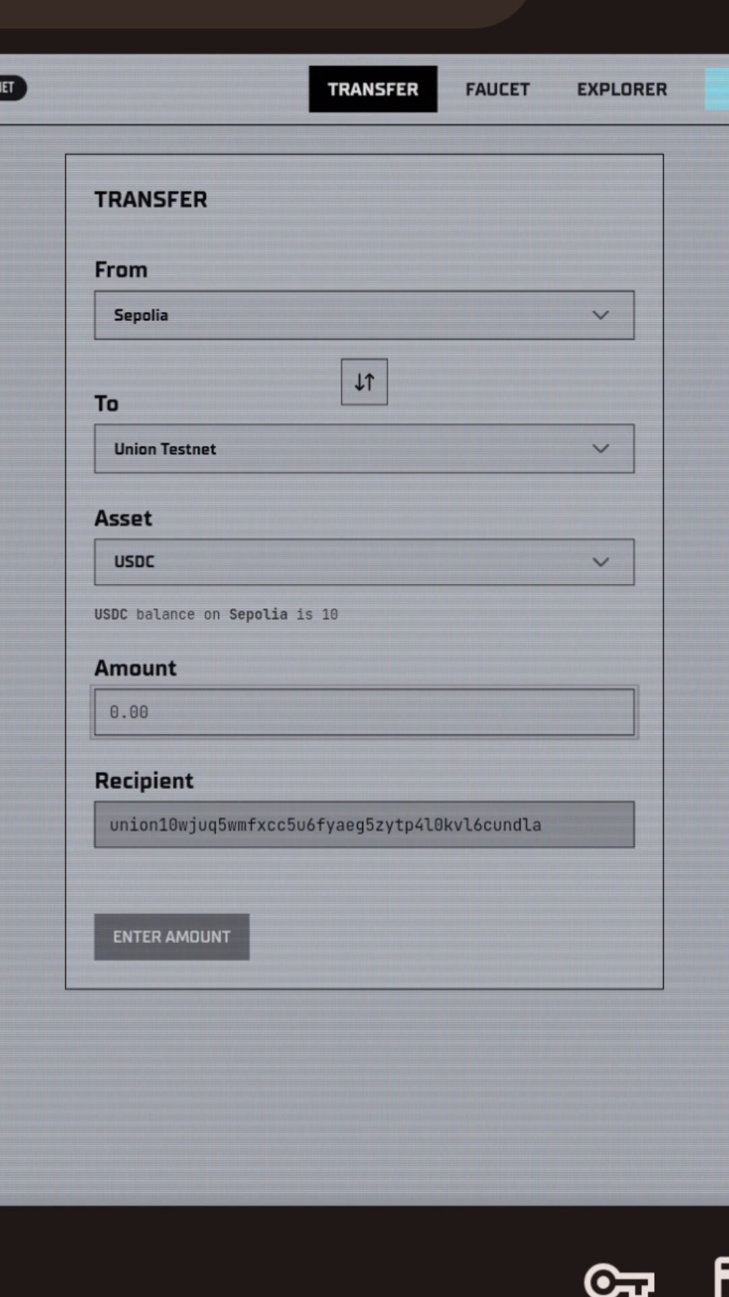
pyautogui.write('5')
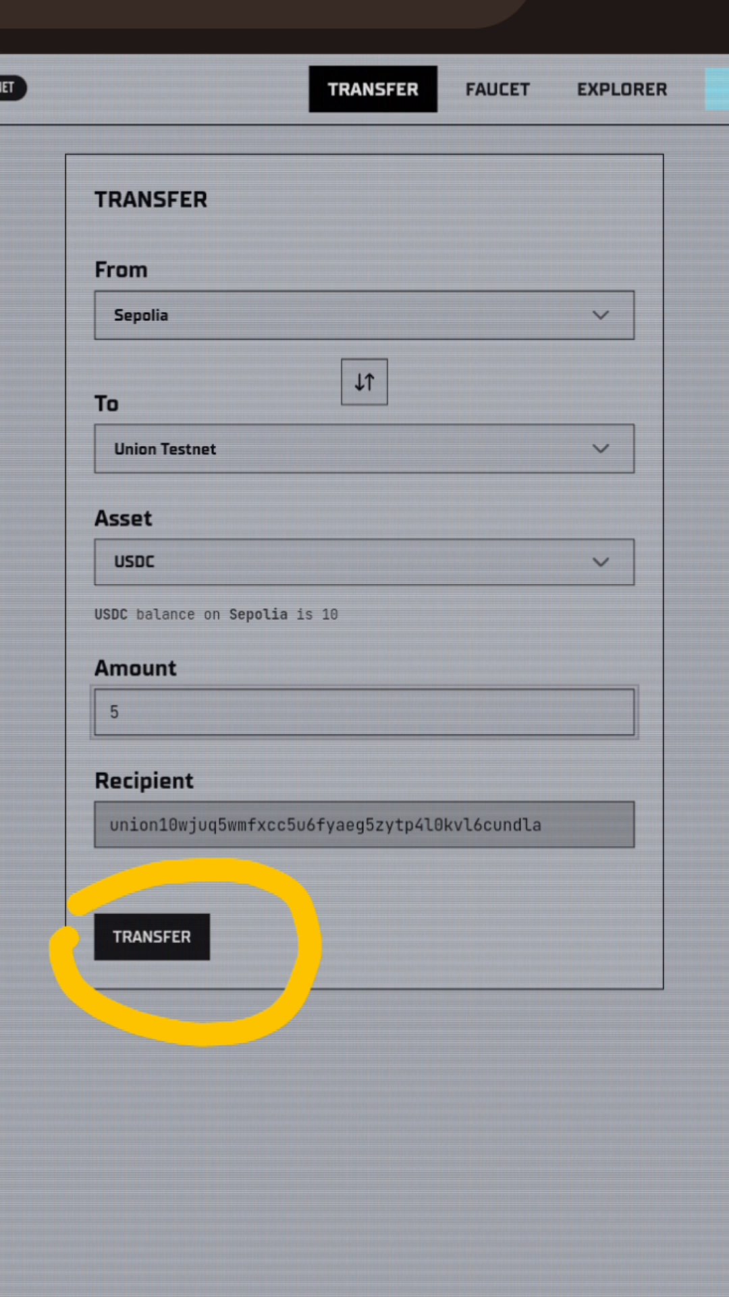
pyautogui.click(151, 937)
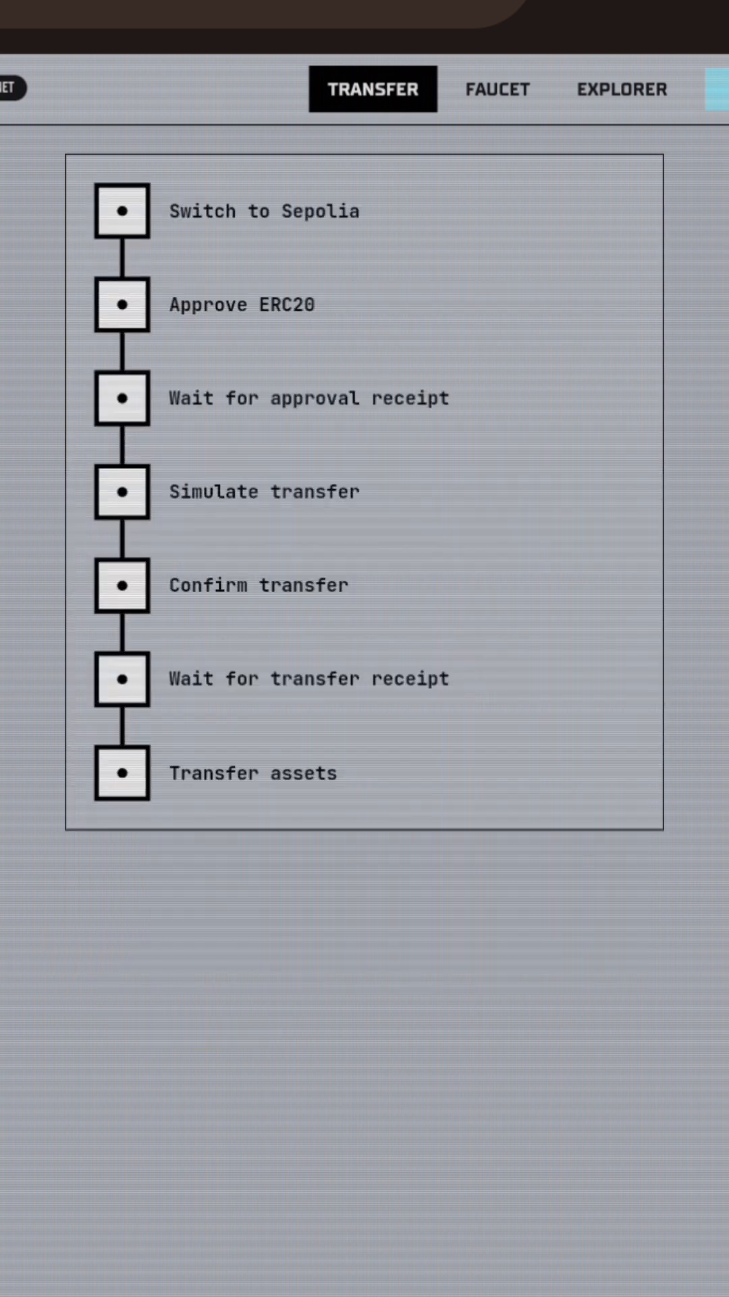
# Step: Approve the 5 USDC spending cap in MetaMask and confirm sending the 5 USDC
pyautogui.click(122, 211)
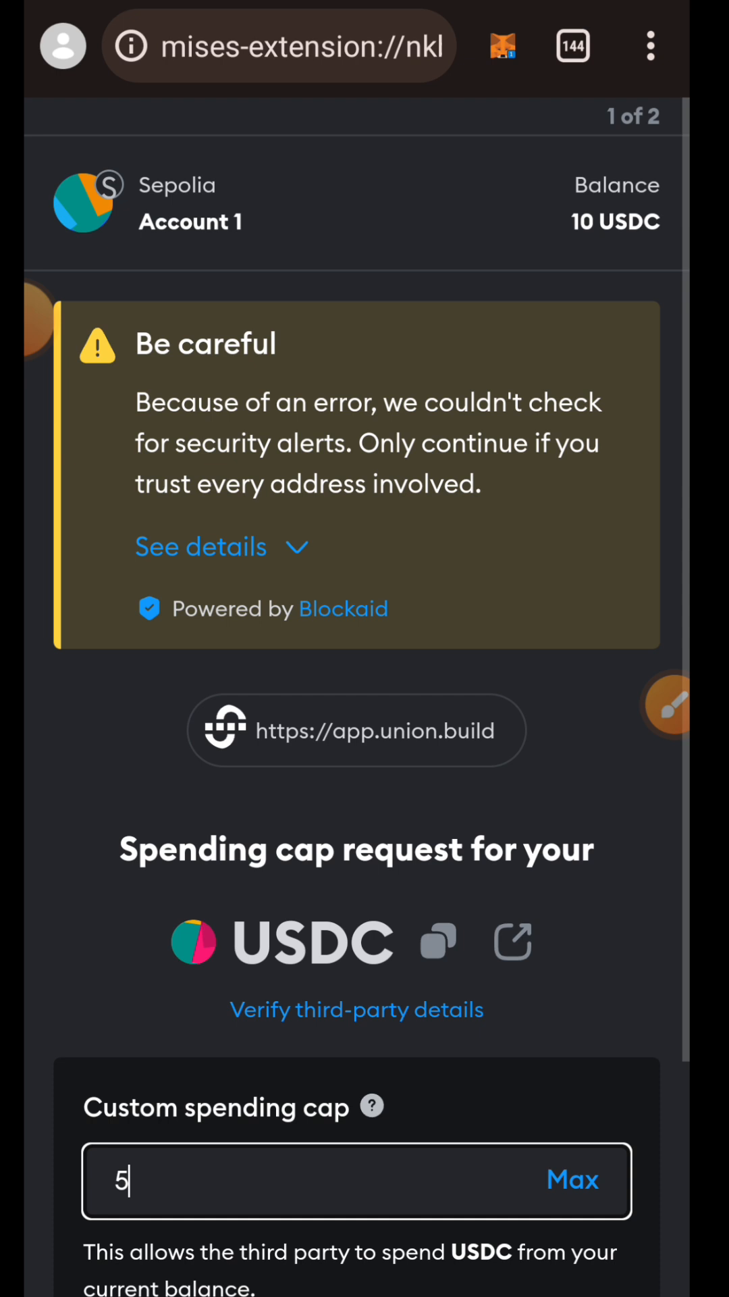
pyautogui.scroll(-3)
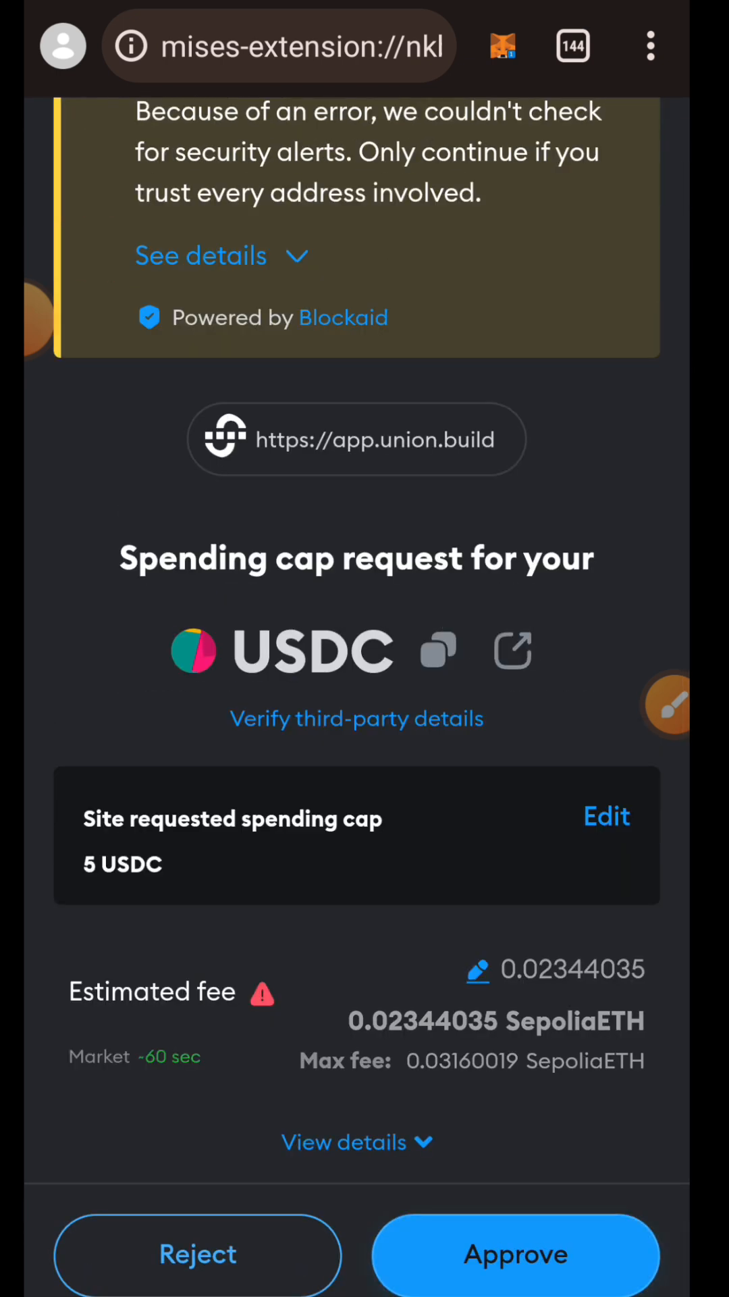
pyautogui.click(514, 1253)
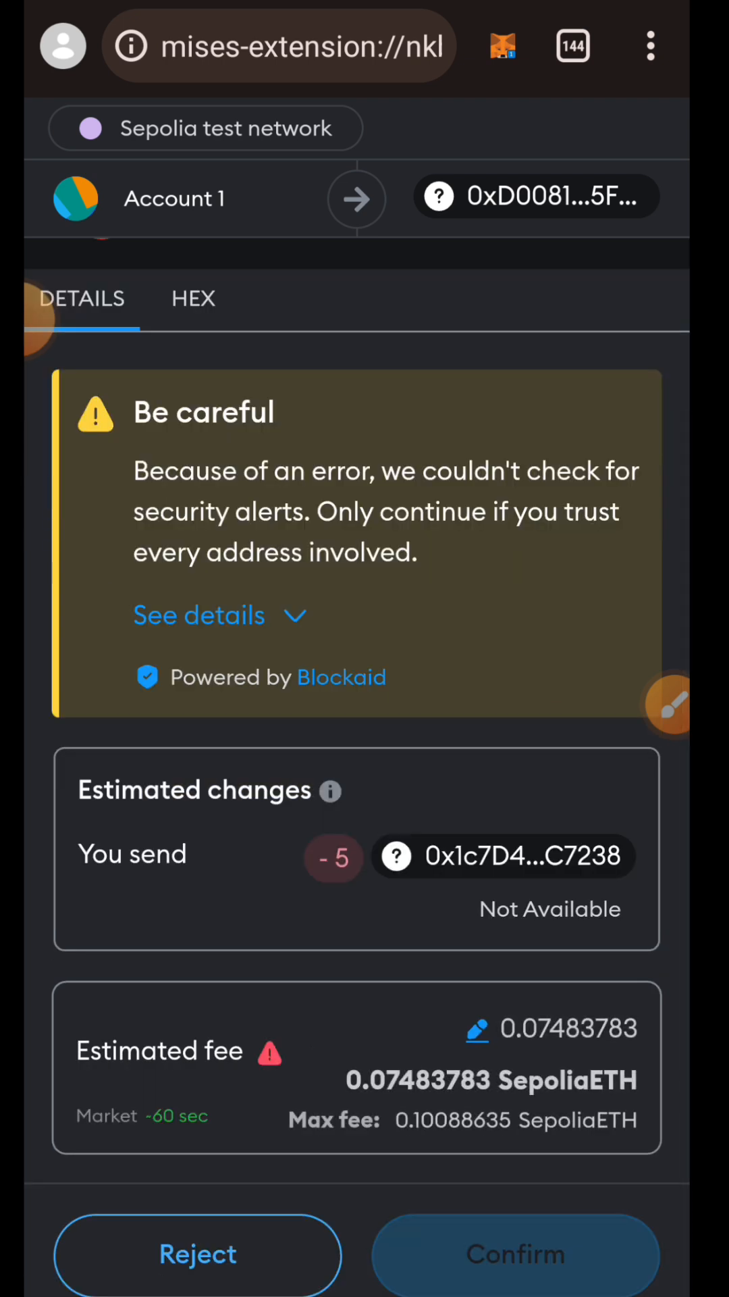
pyautogui.click(516, 1253)
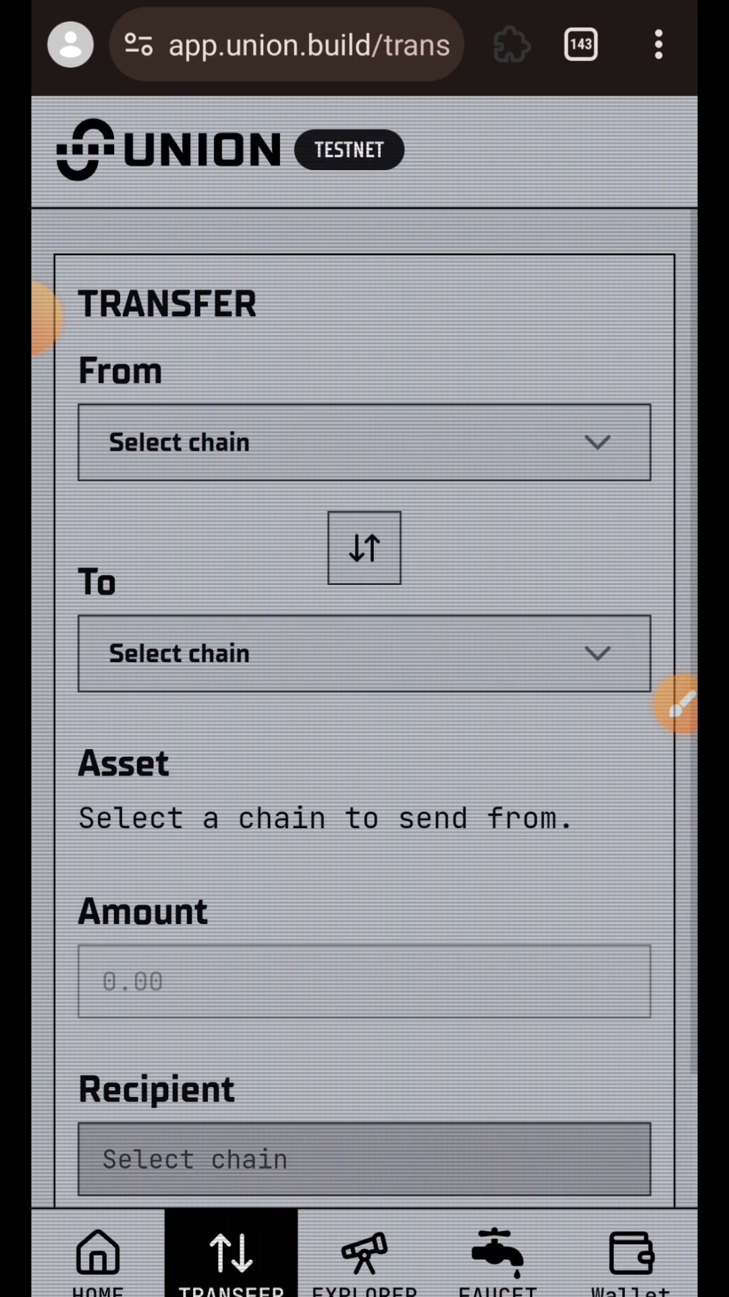
# Step: Submit a 0.004 UNO transfer from Union Testnet to Sepolia for wallet approval
pyautogui.click(362, 441)
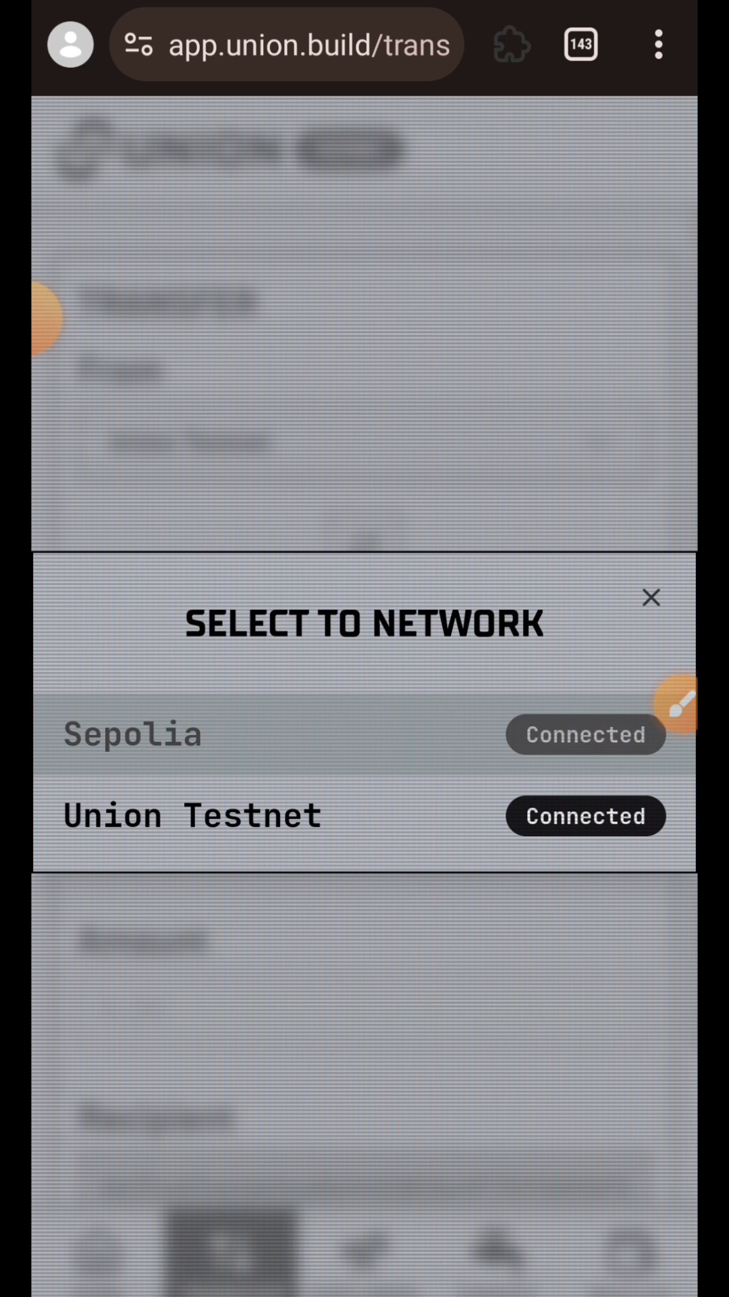
pyautogui.click(133, 733)
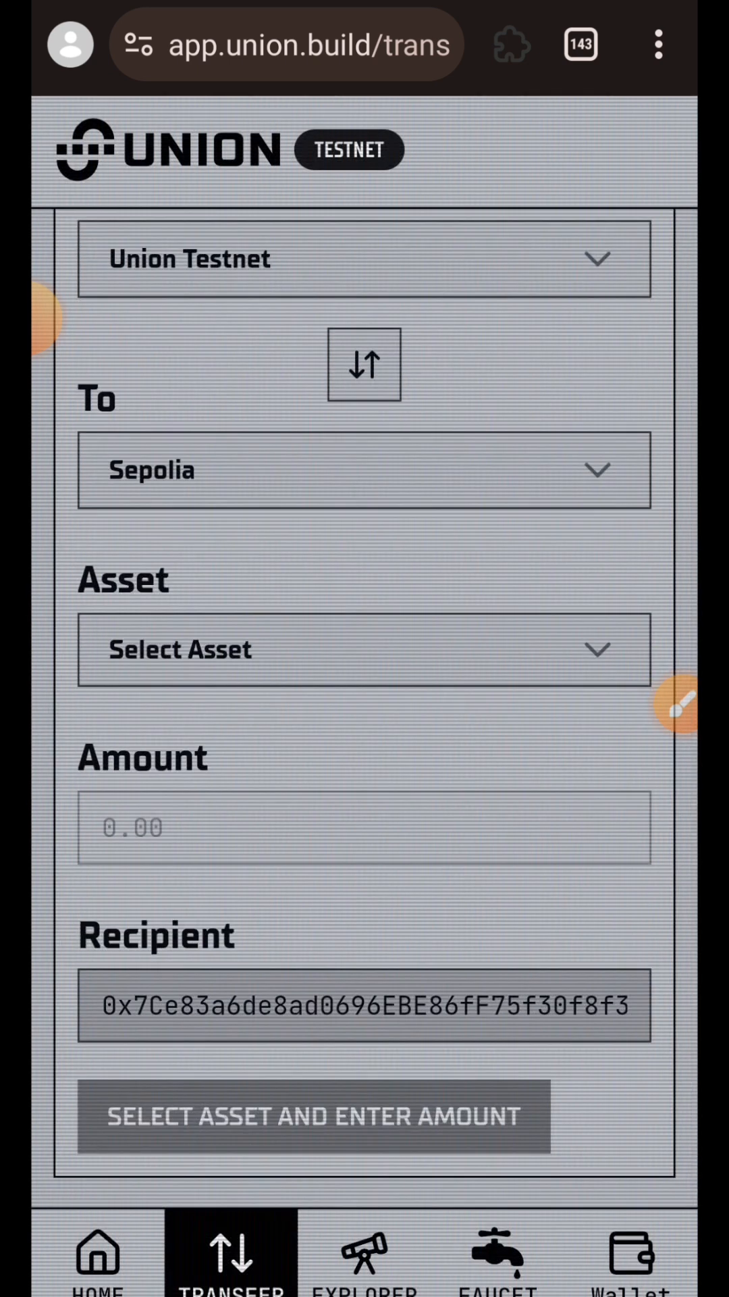
pyautogui.click(363, 650)
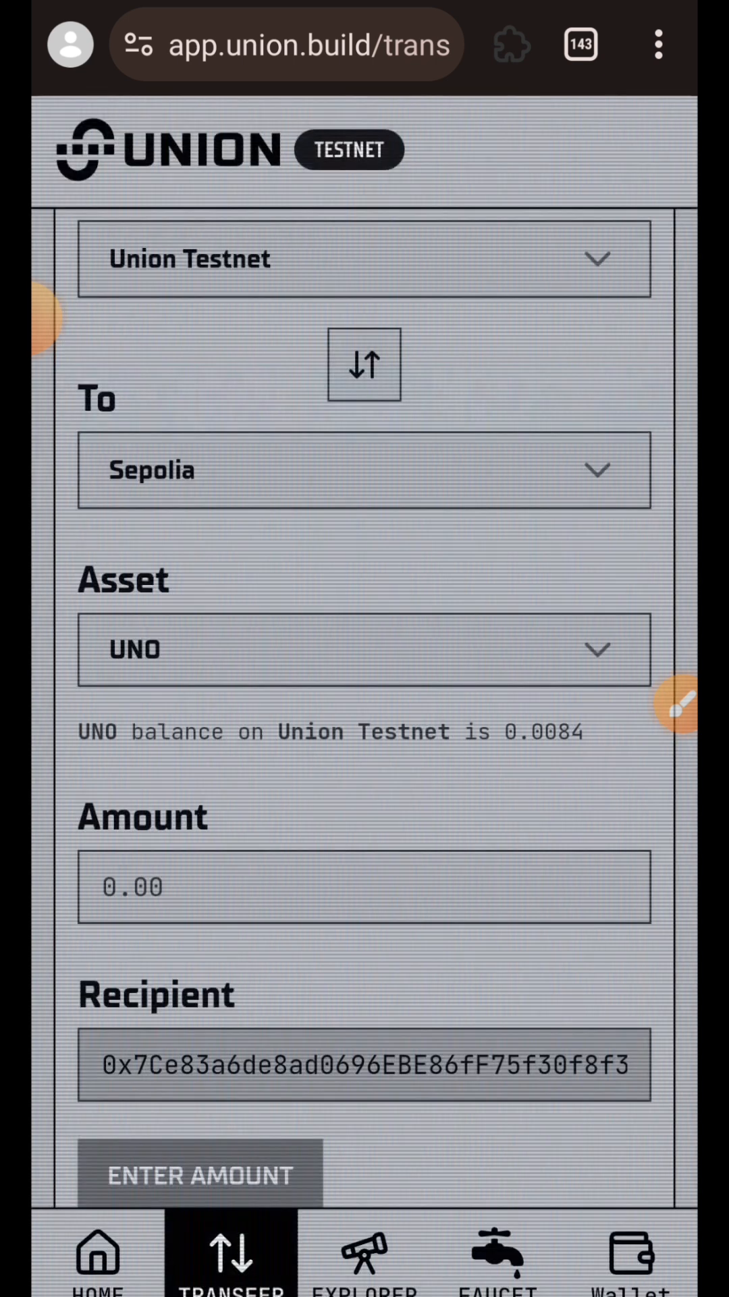
pyautogui.scroll(-3)
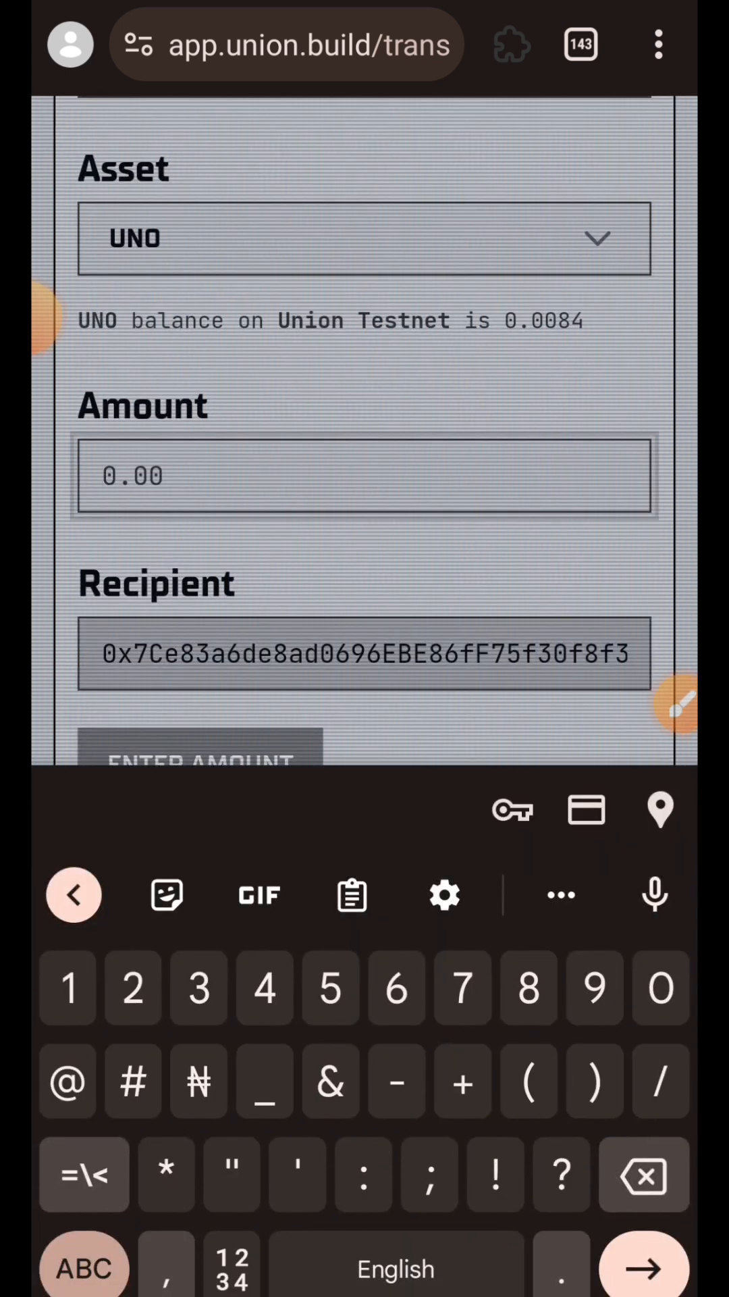
pyautogui.click(265, 988)
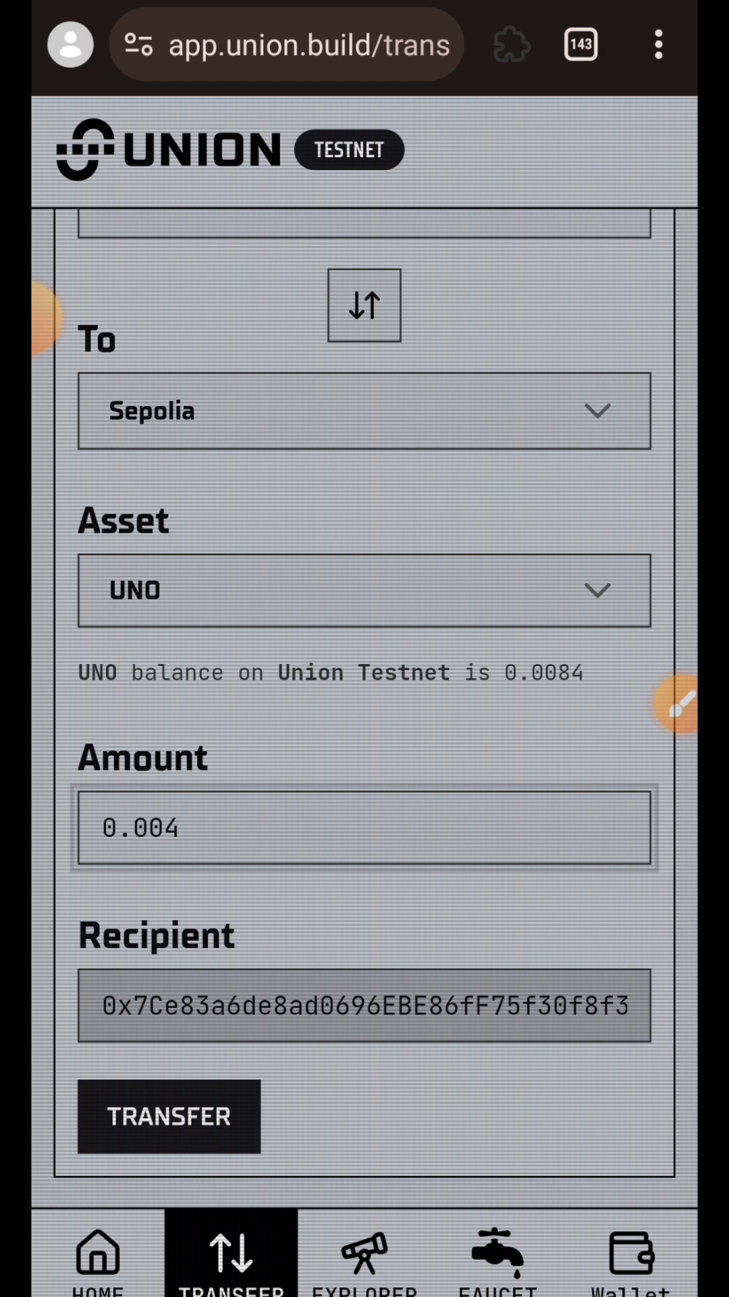
pyautogui.click(169, 1114)
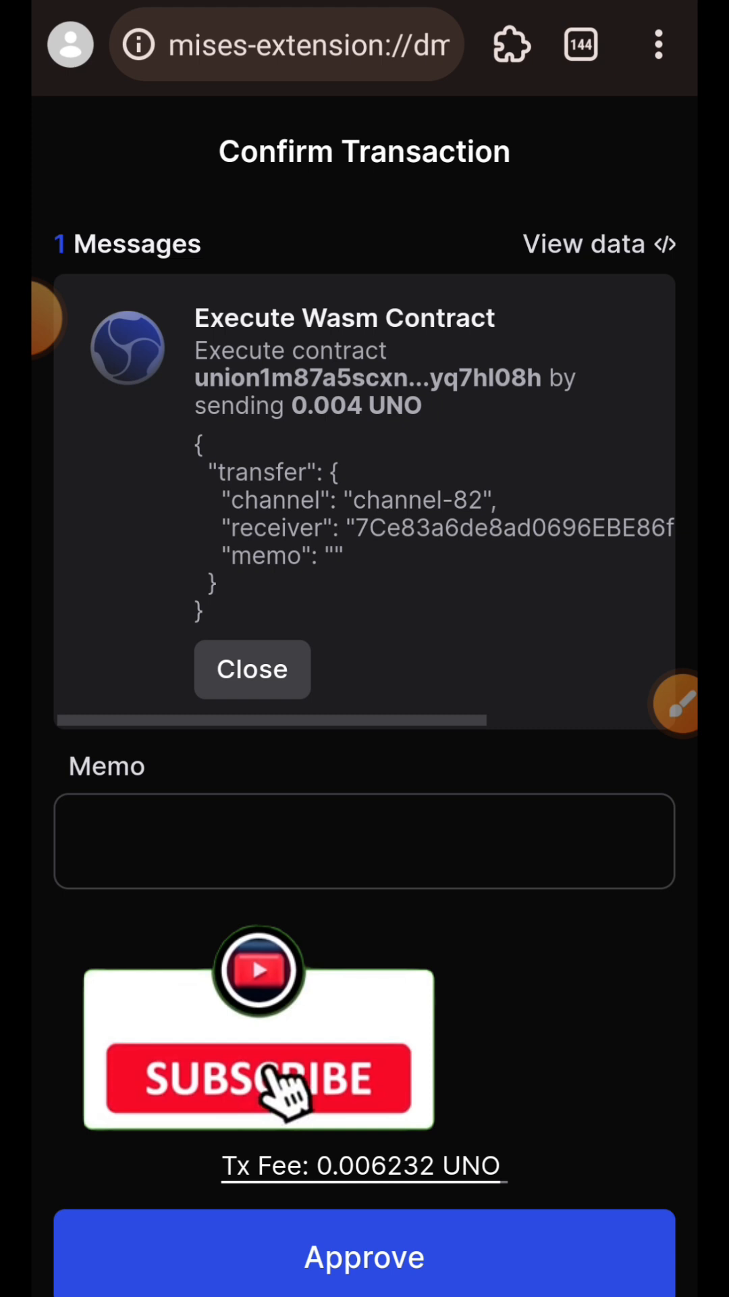
# Step: Approve the 0.004 UNO transaction in Keplr, then cancel it after the insufficient-funds error
pyautogui.click(258, 1078)
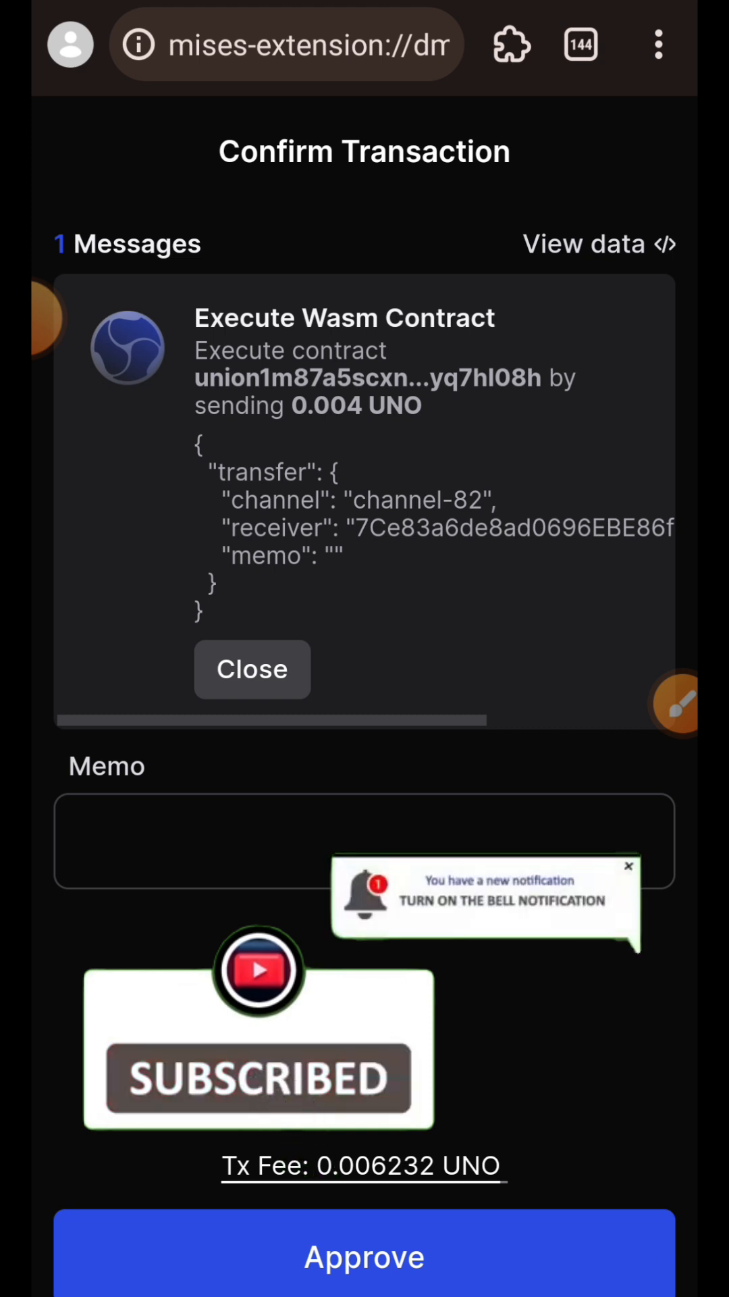
pyautogui.click(363, 1256)
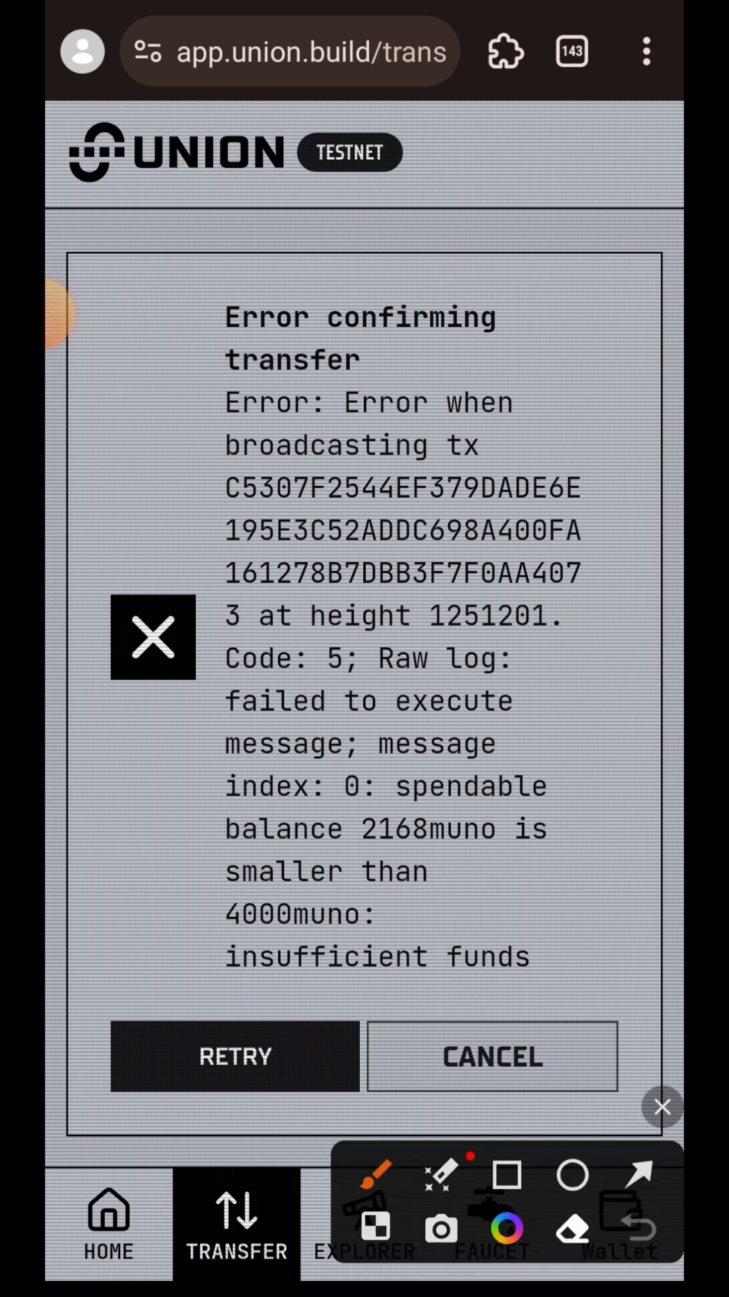
pyautogui.moveTo(182, 307); pyautogui.dragTo(588, 985)
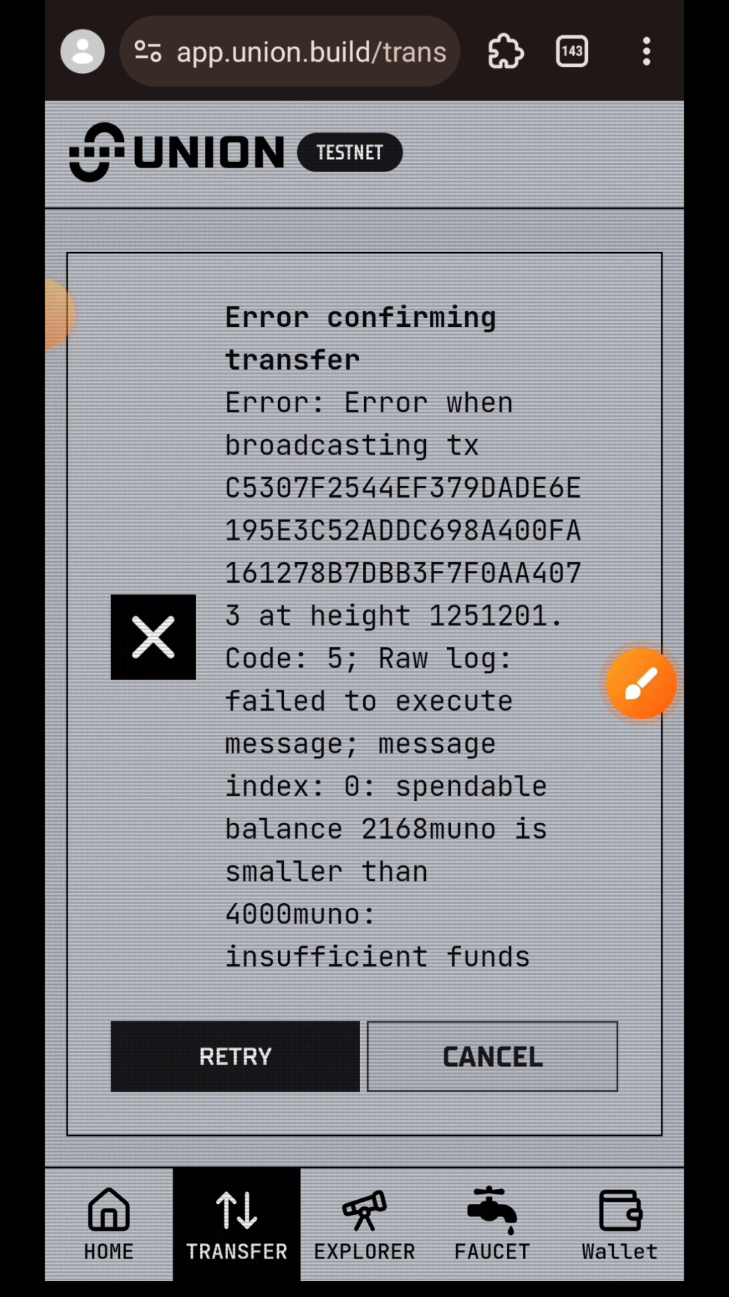
pyautogui.click(492, 1055)
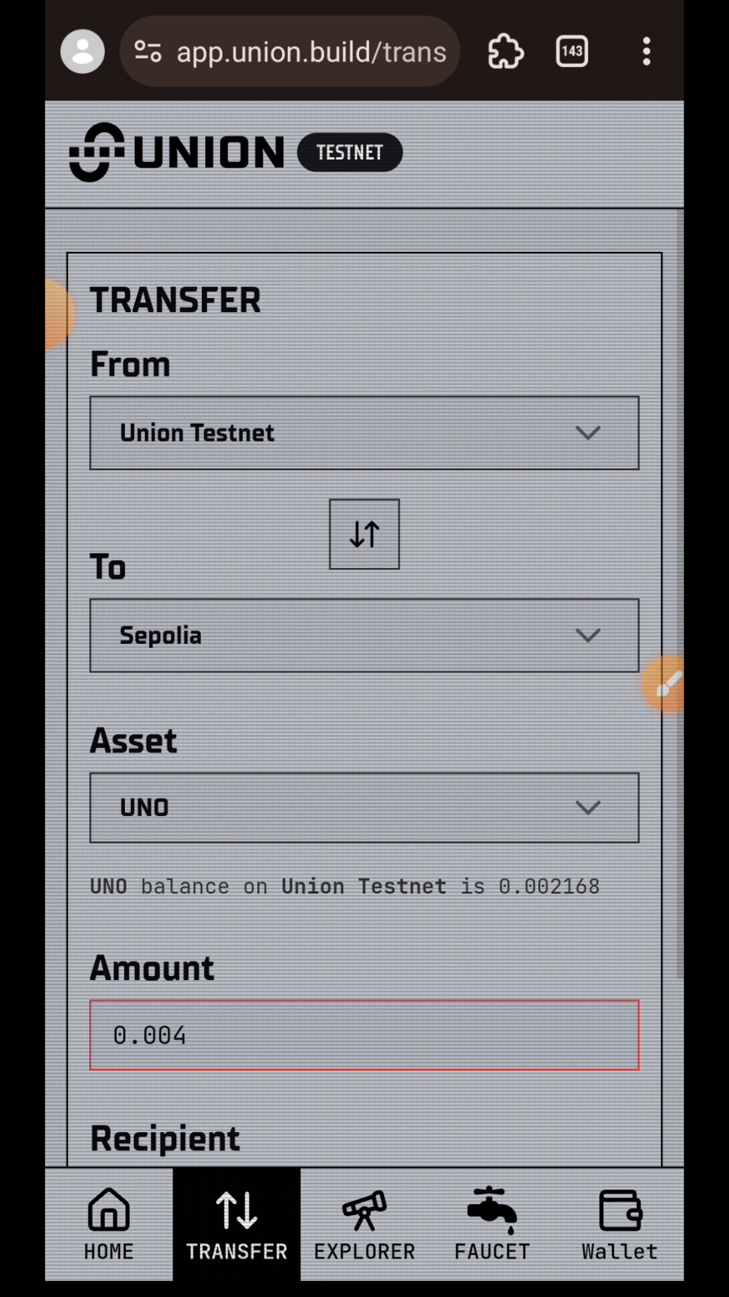
# Step: Check the 0.02 UNO balance on the faucet page and return to the transfer form
pyautogui.click(492, 1224)
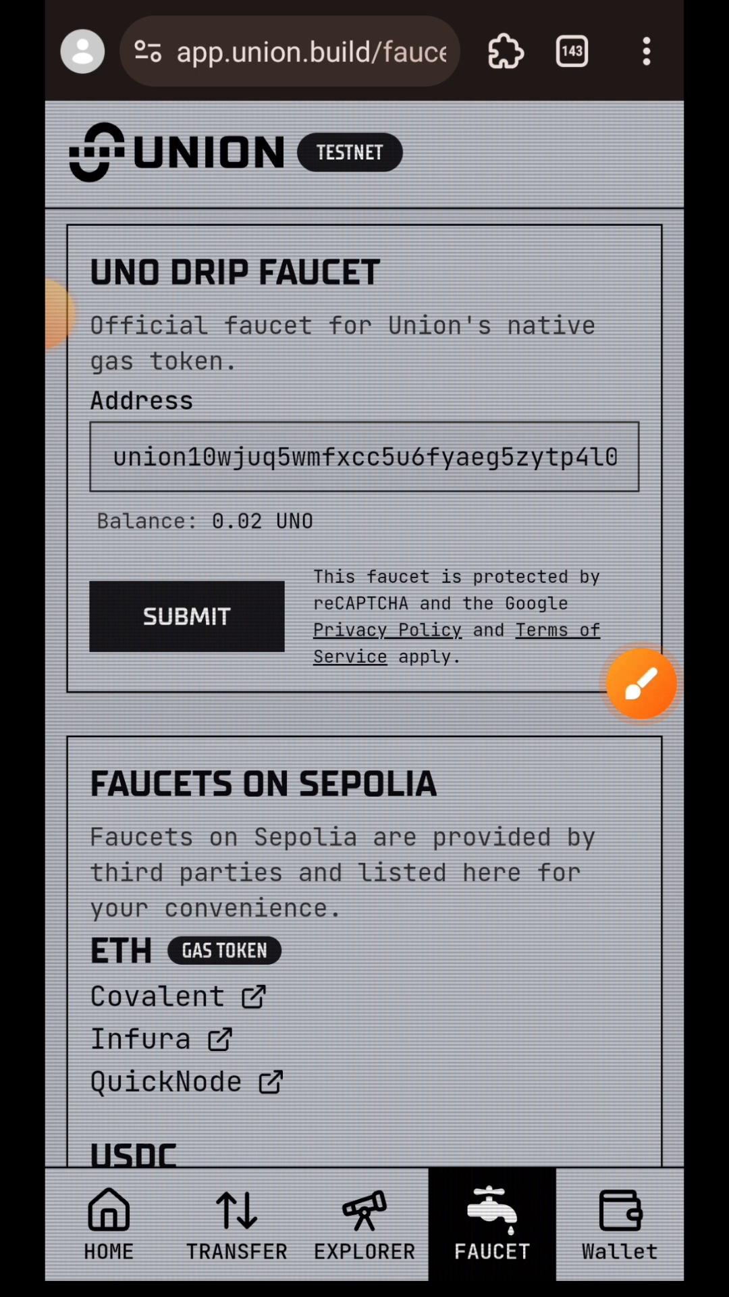
pyautogui.click(640, 685)
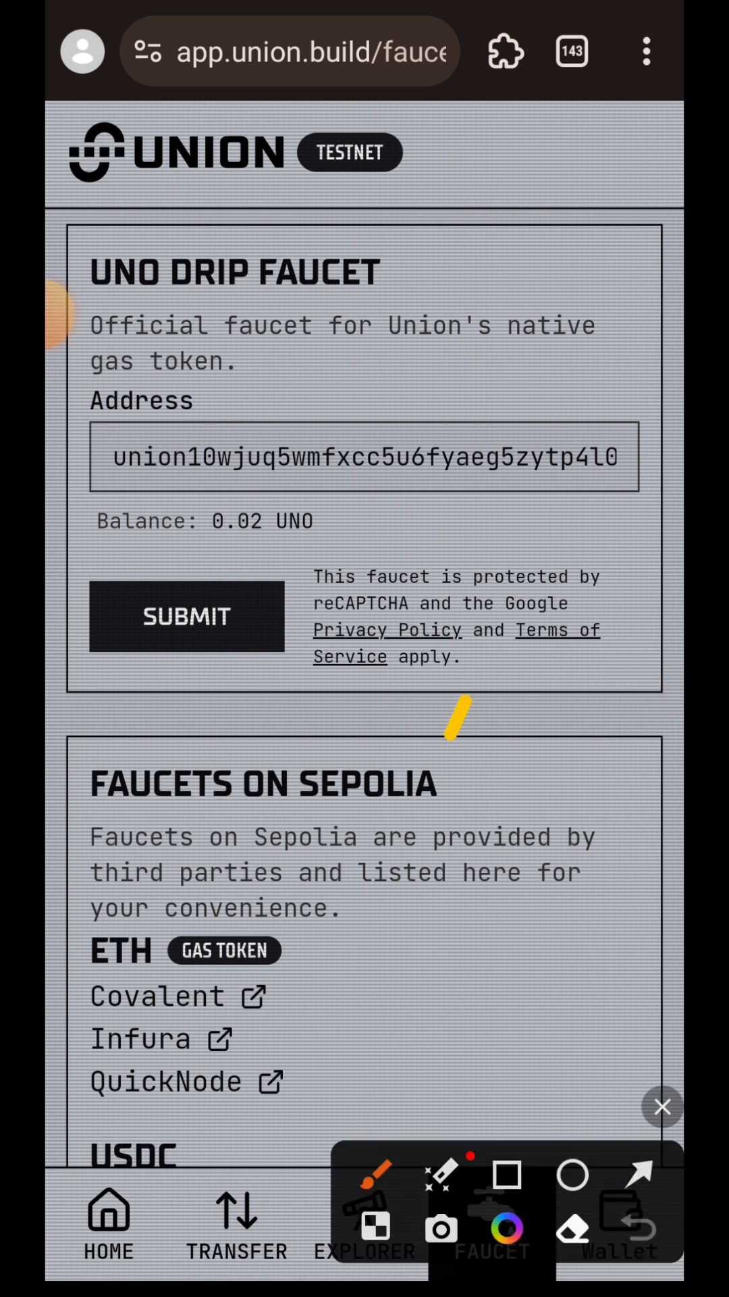
pyautogui.click(662, 1106)
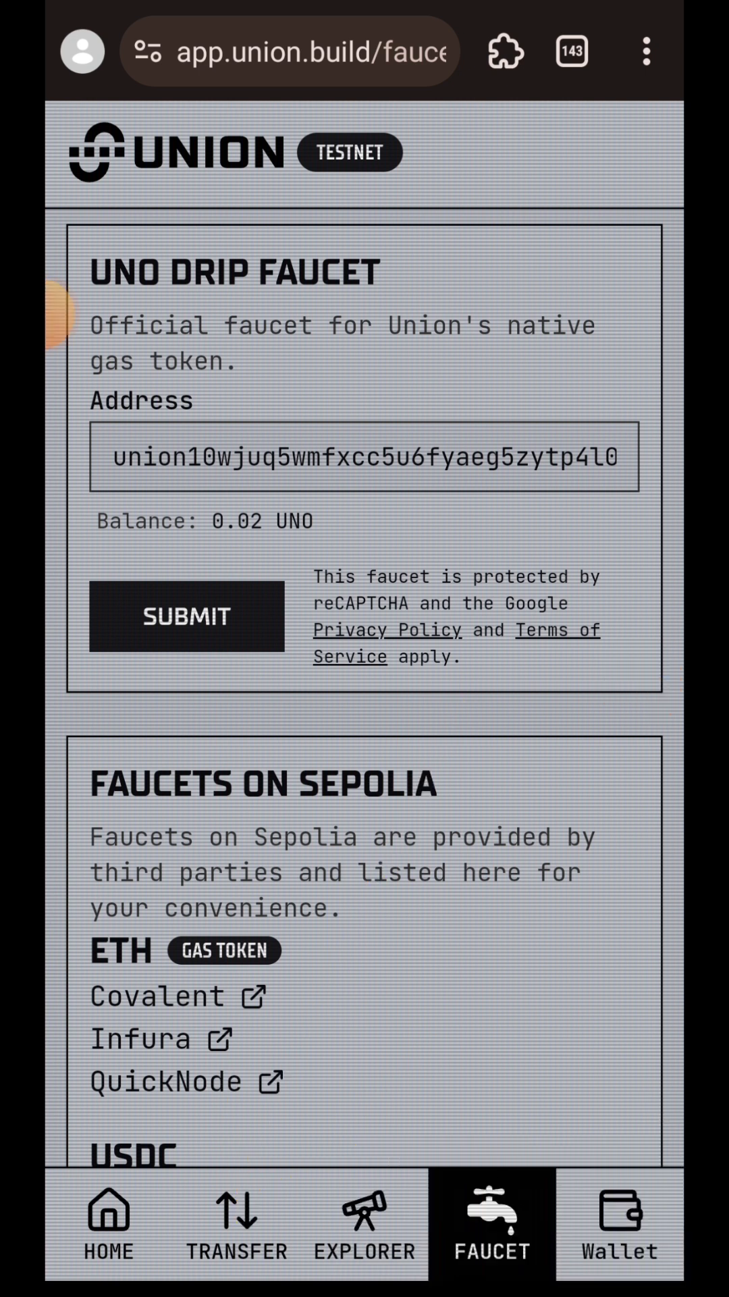
pyautogui.click(237, 1224)
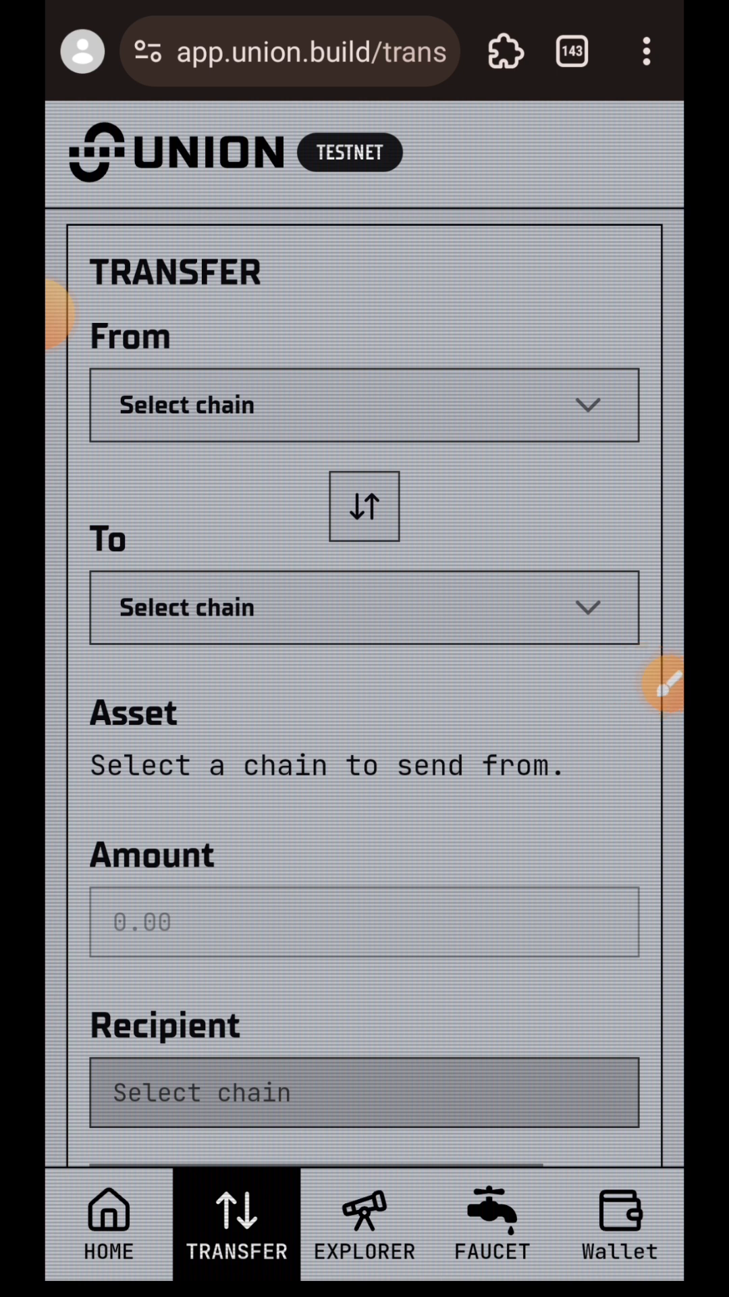
# Step: Submit a 0.01 UNO transfer from Union Testnet to Sepolia for wallet approval
pyautogui.click(363, 403)
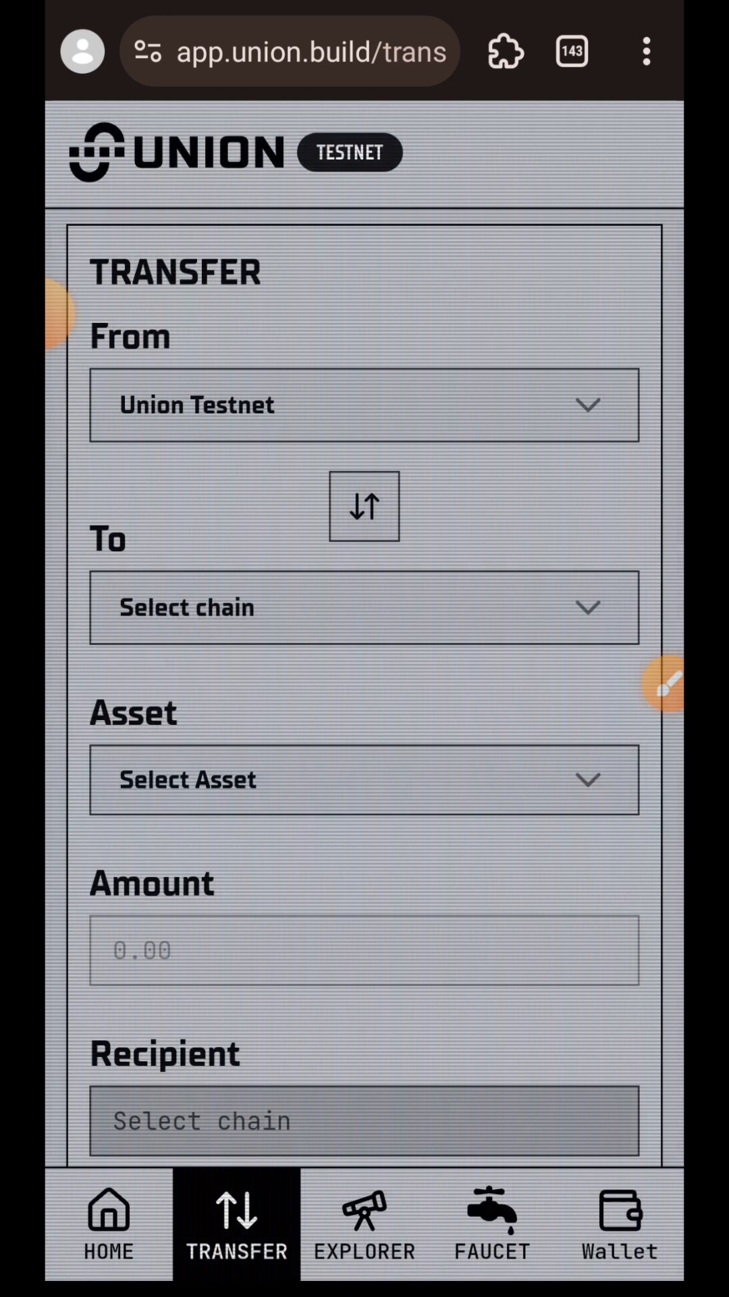
pyautogui.click(363, 607)
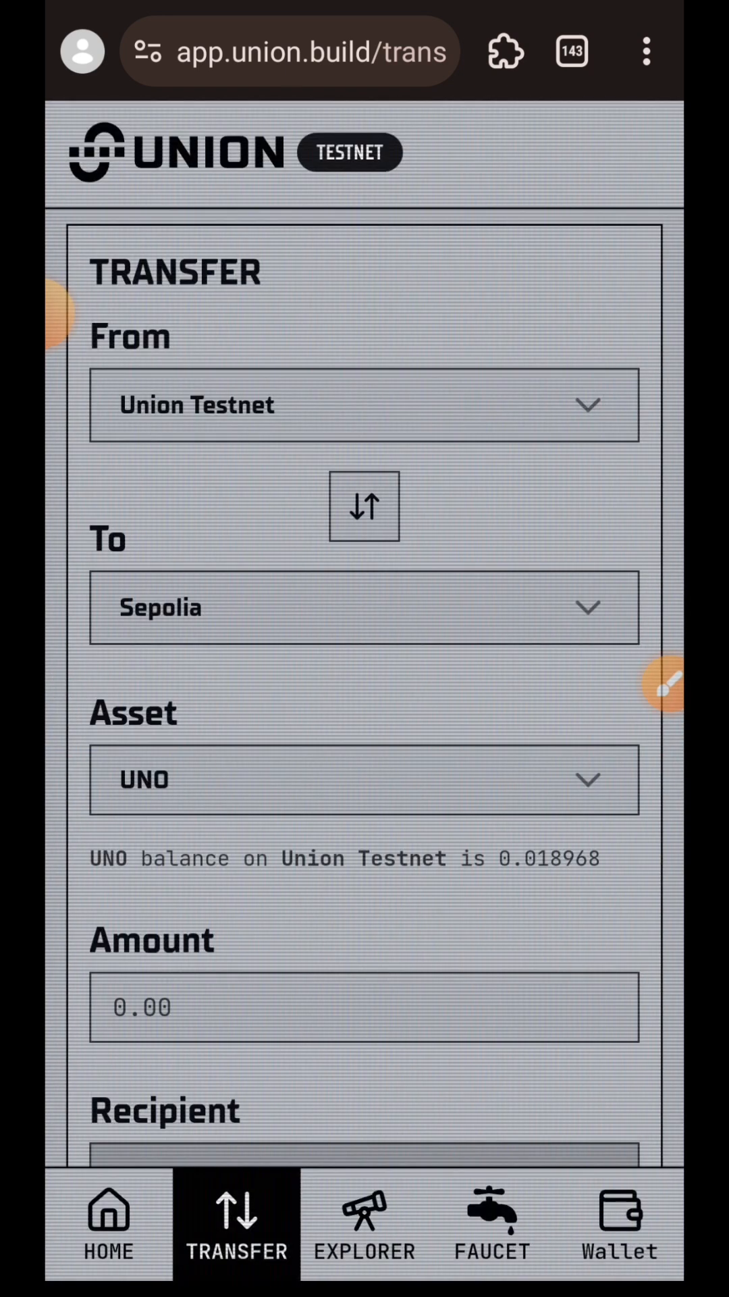
pyautogui.scroll(-3)
pyautogui.write('0')
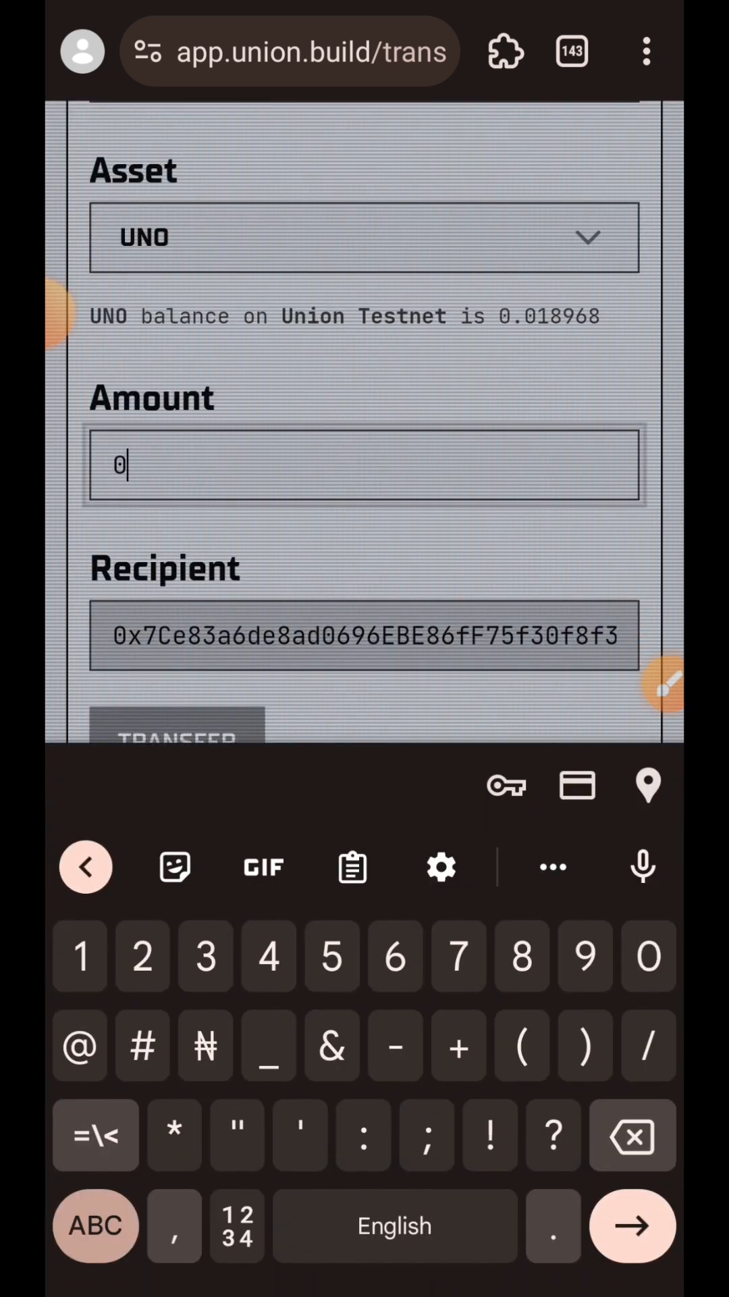
pyautogui.write('.01')
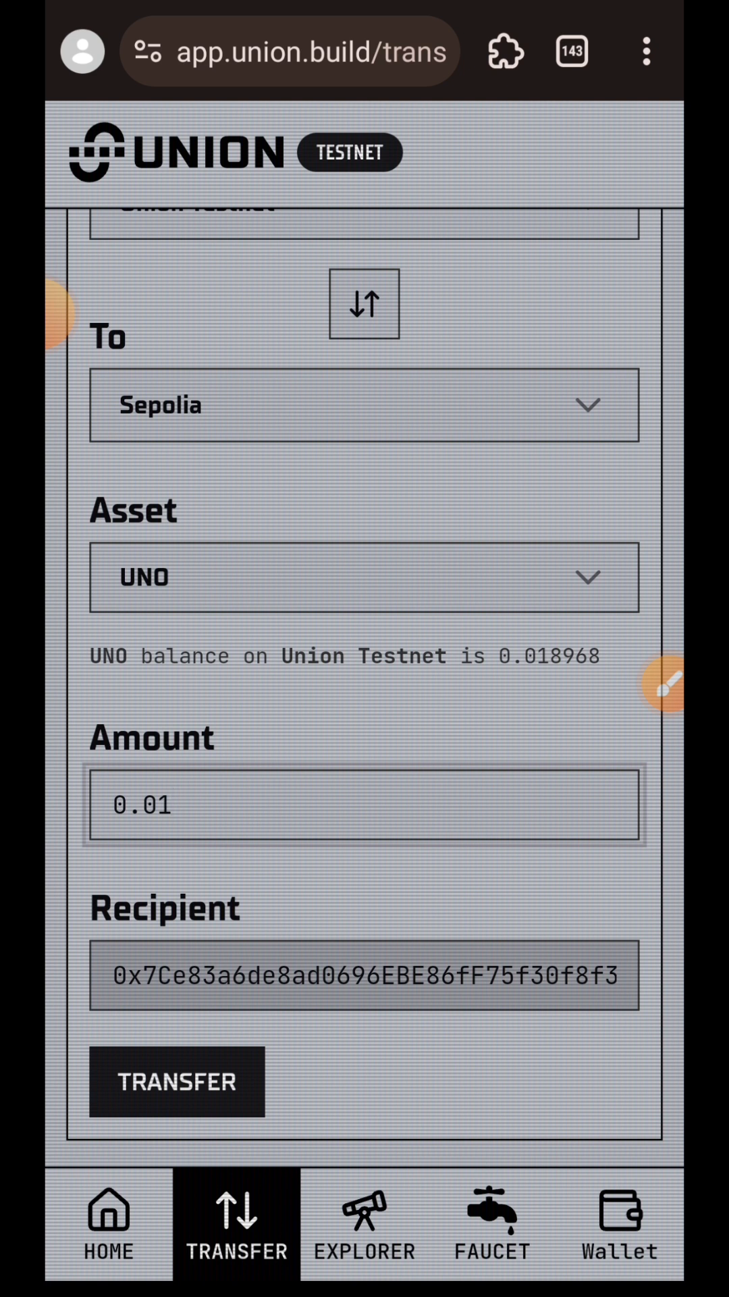
pyautogui.click(176, 1080)
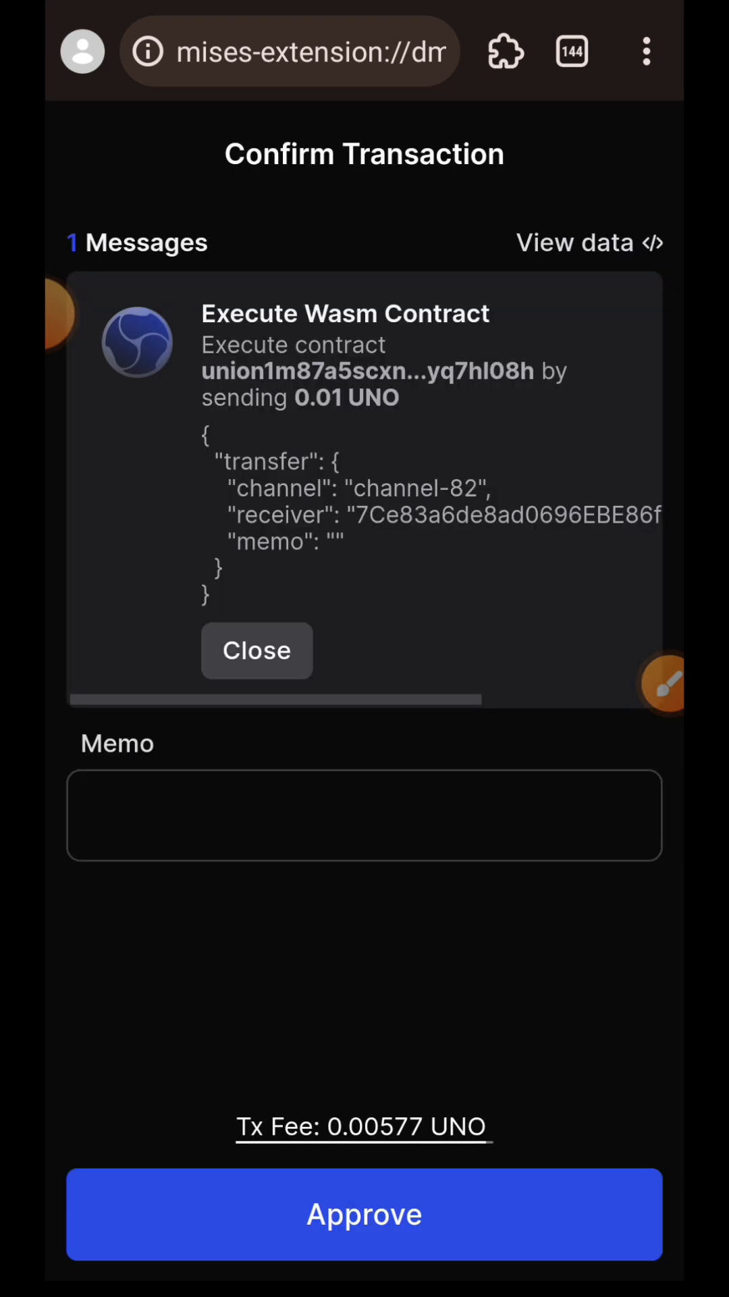
# Step: Approve the 0.01 UNO transfer in Keplr and review its completed packet steps in the explorer
pyautogui.click(364, 1213)
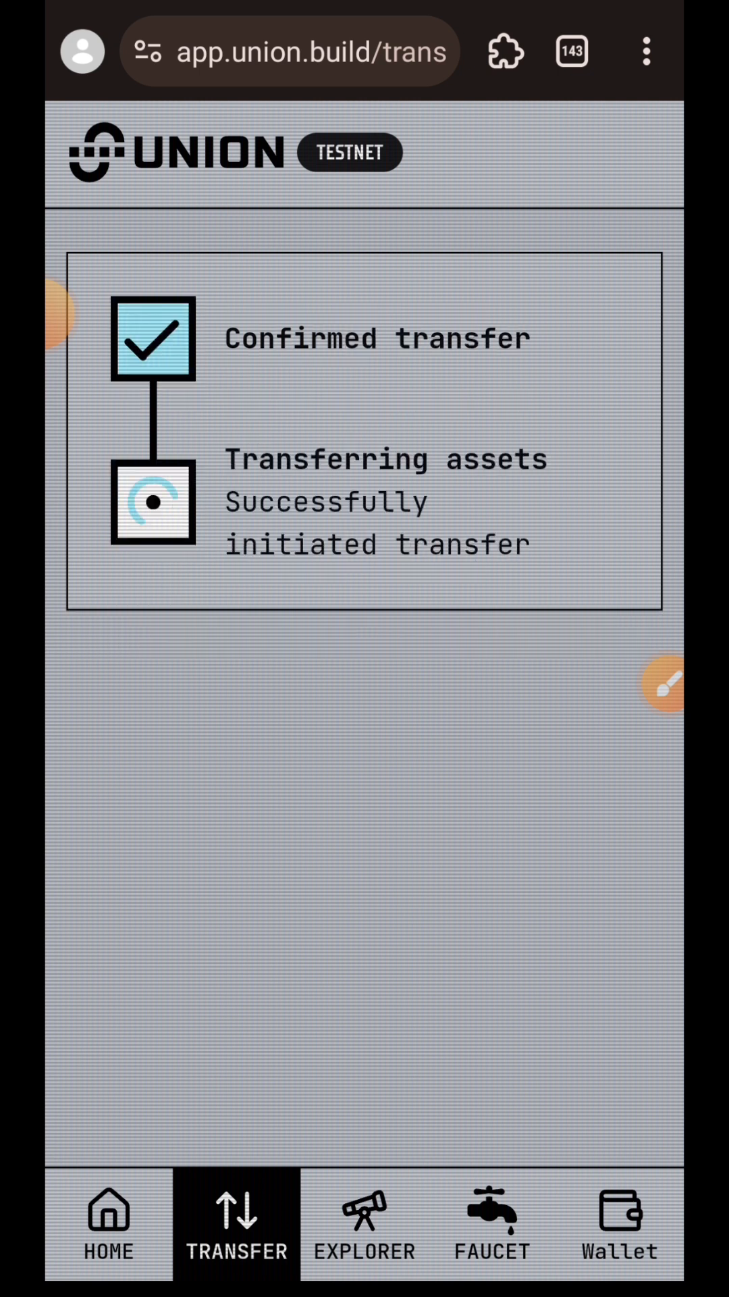
pyautogui.click(363, 1225)
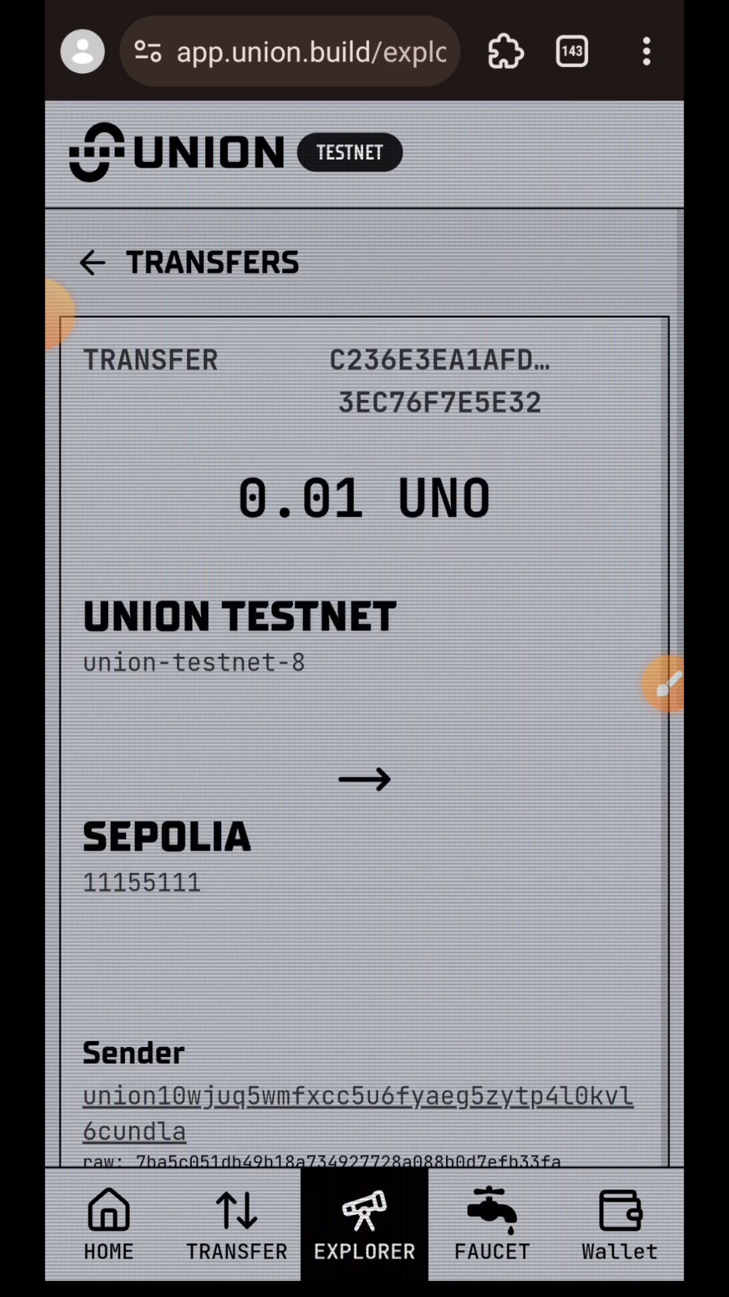
pyautogui.scroll(-3)
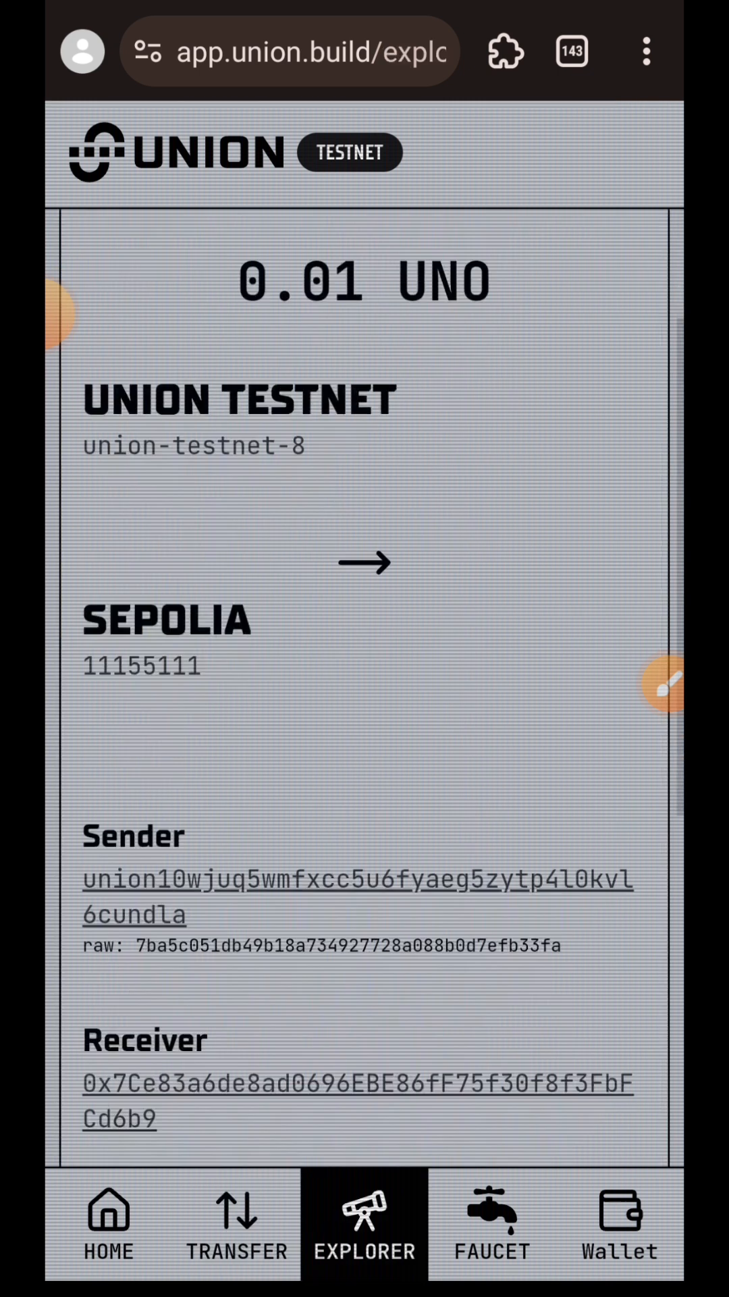
pyautogui.scroll(-3)
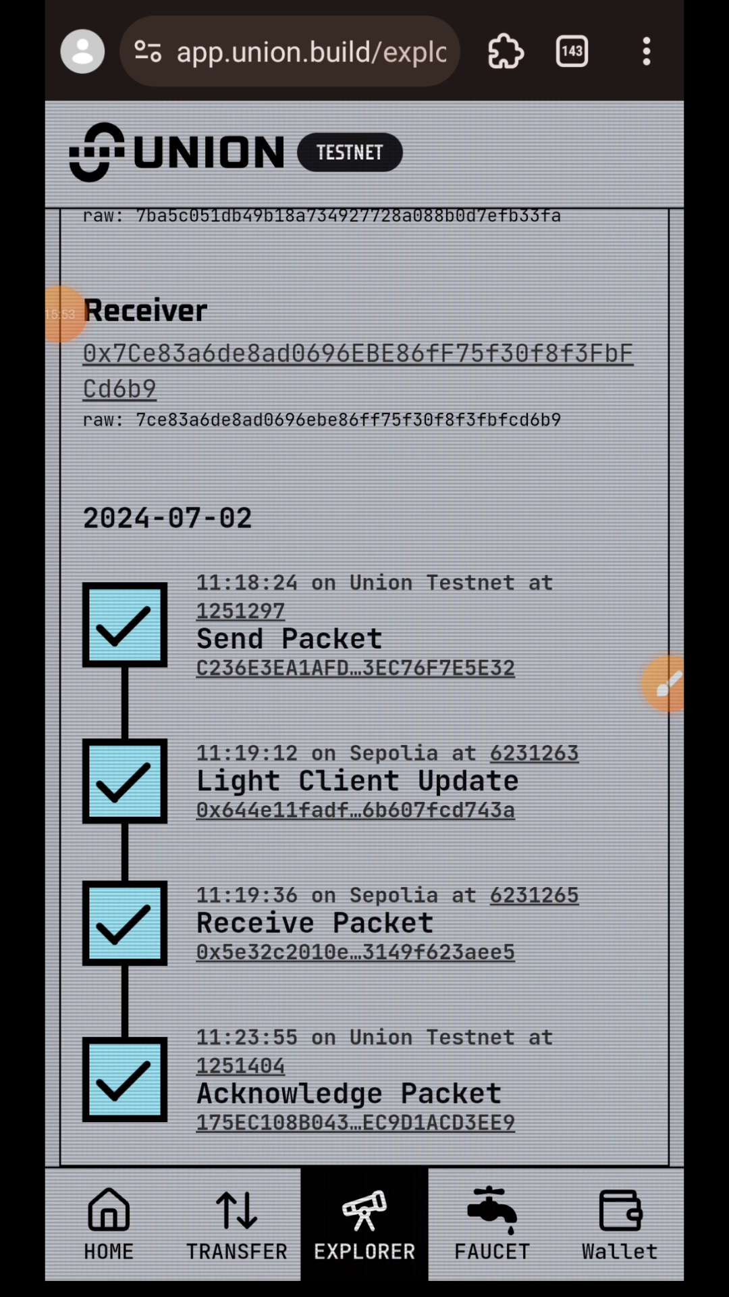
pyautogui.click(289, 50)
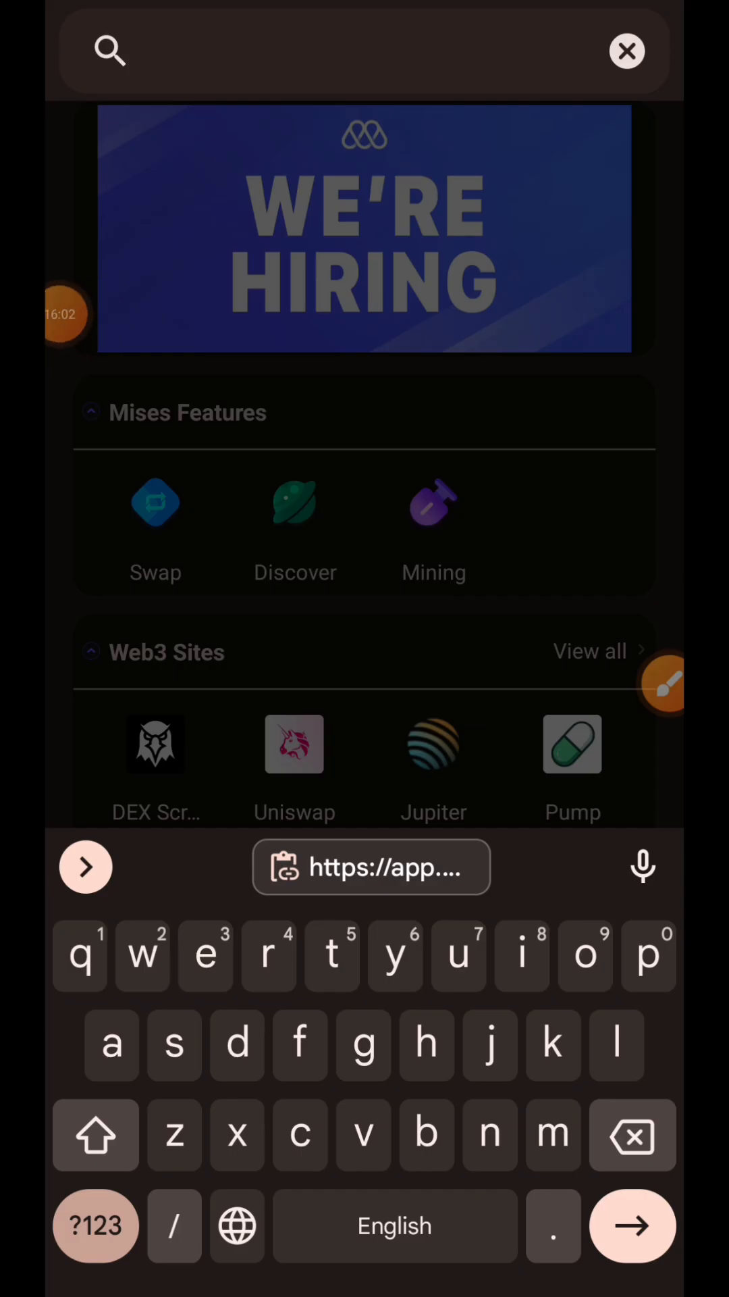
# Step: Load the copied Galxe Union quest link and review the 'Get 1 OAT' task list
pyautogui.click(626, 51)
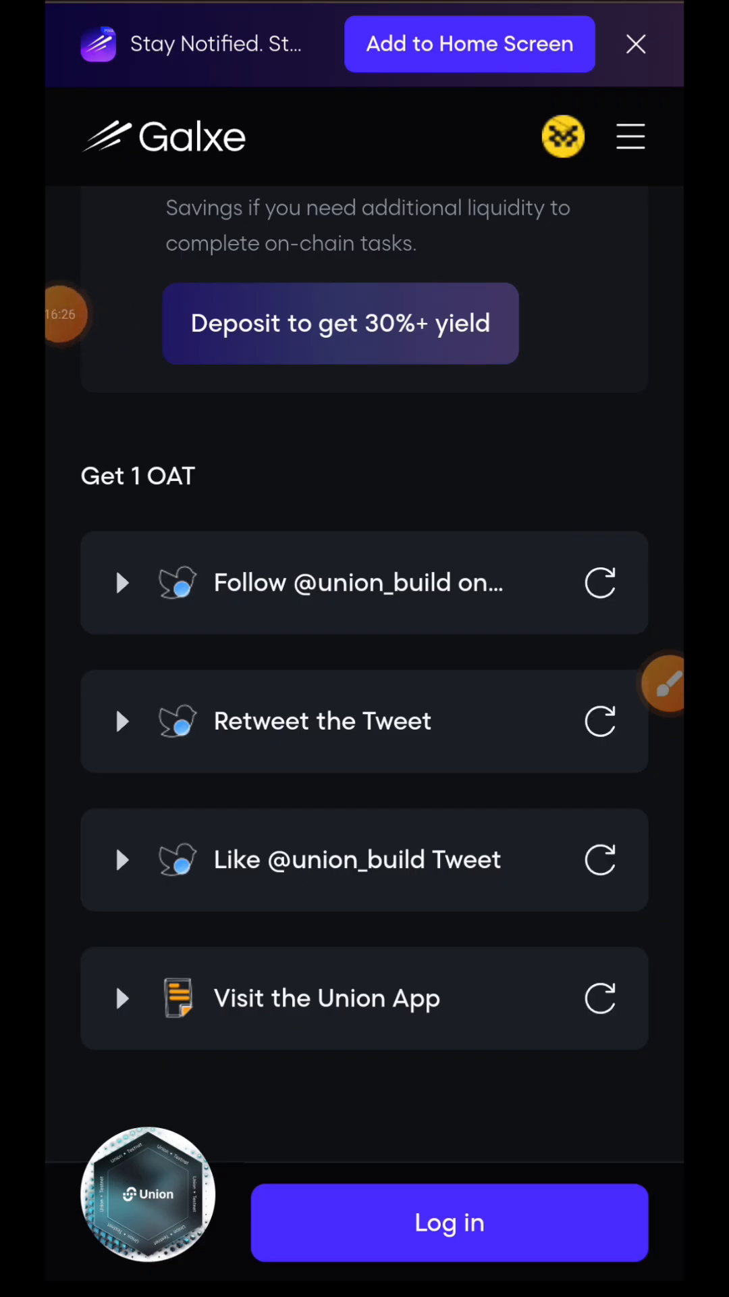
pyautogui.scroll(-3)
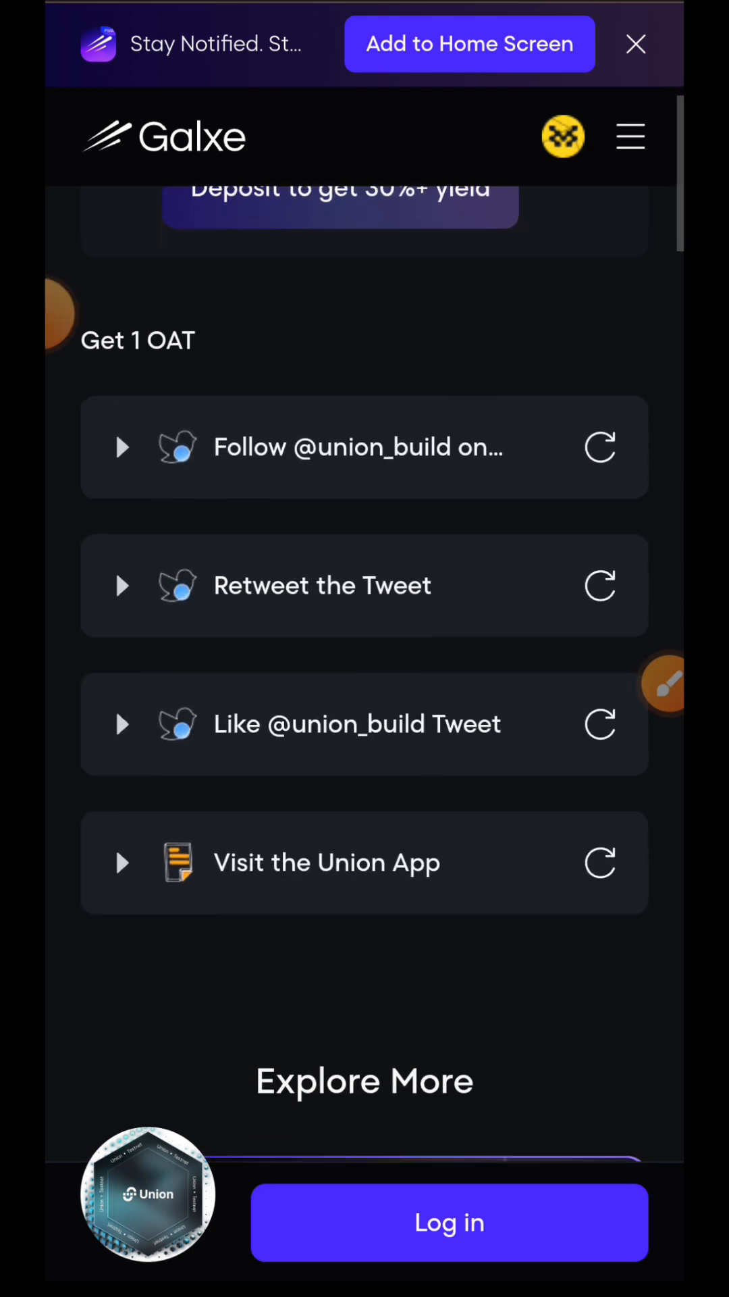
pyautogui.scroll(3)
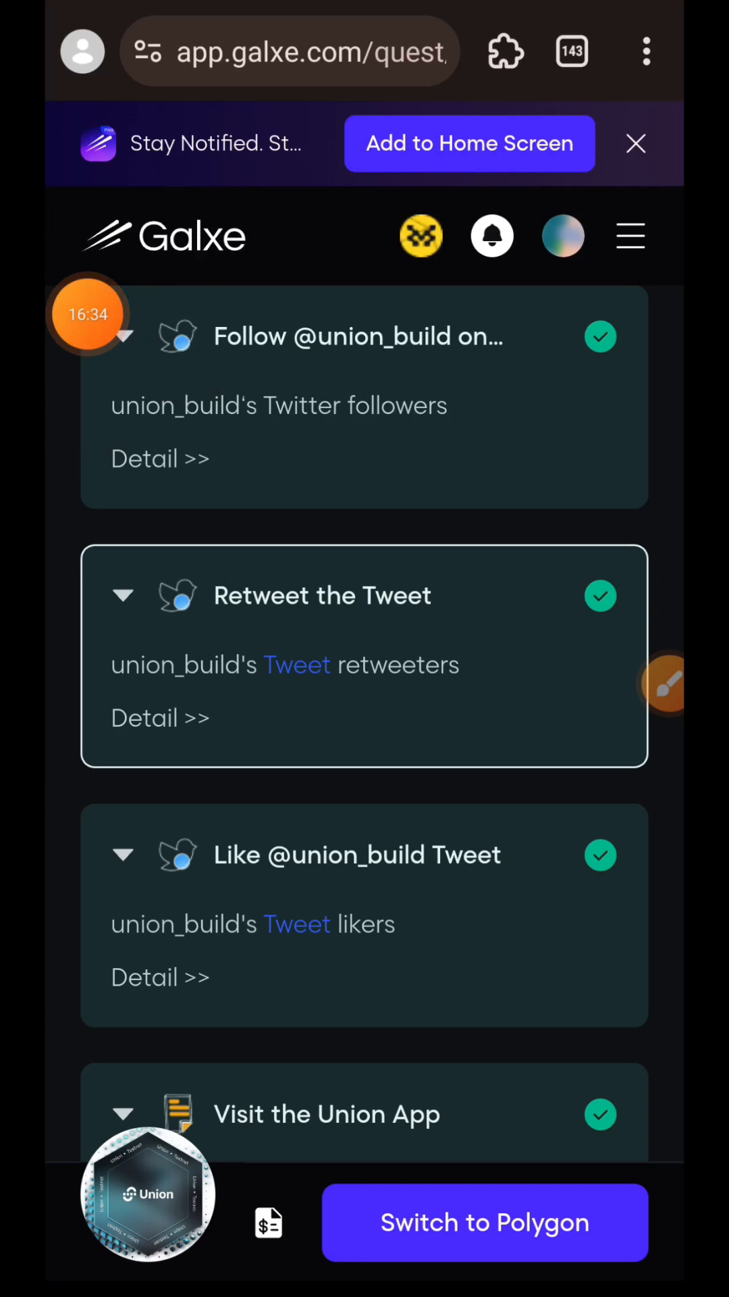
# Step: Claim the quest's 1 OAT reward on Polygon and confirm so it shows Claimed
pyautogui.scroll(-3)
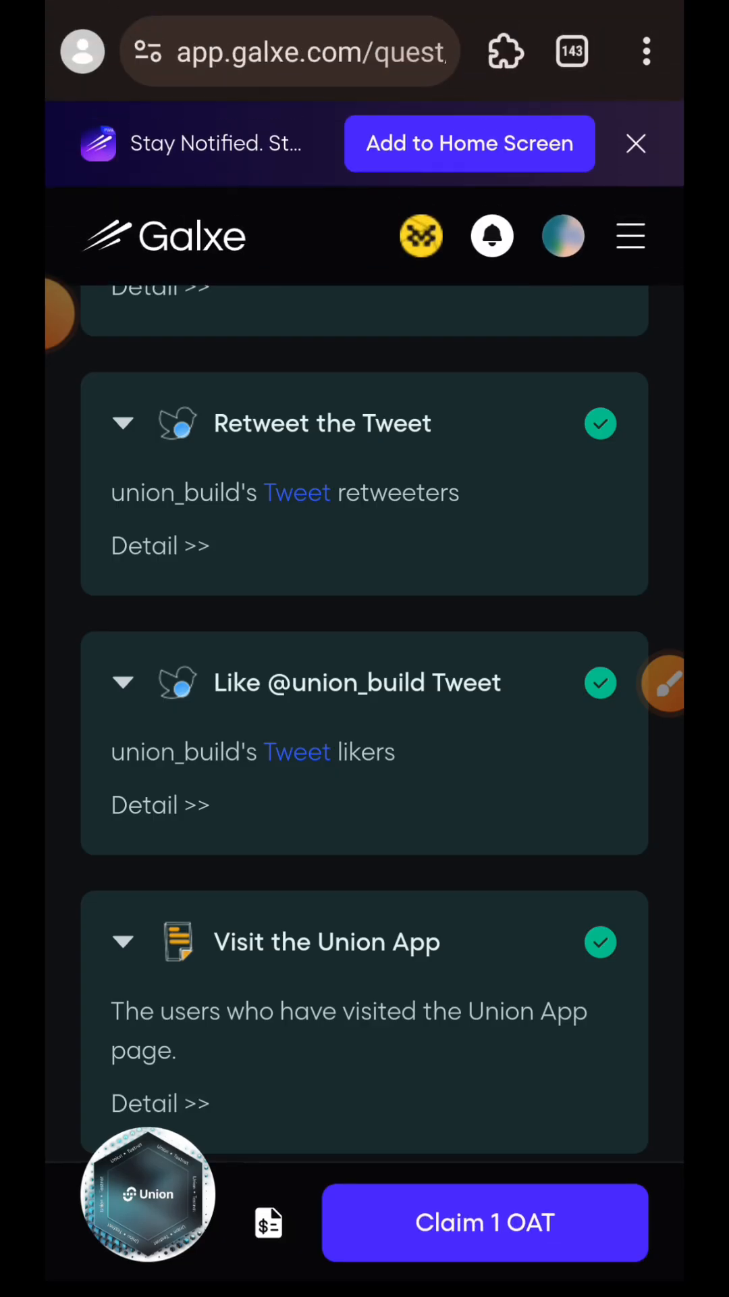
pyautogui.click(485, 1222)
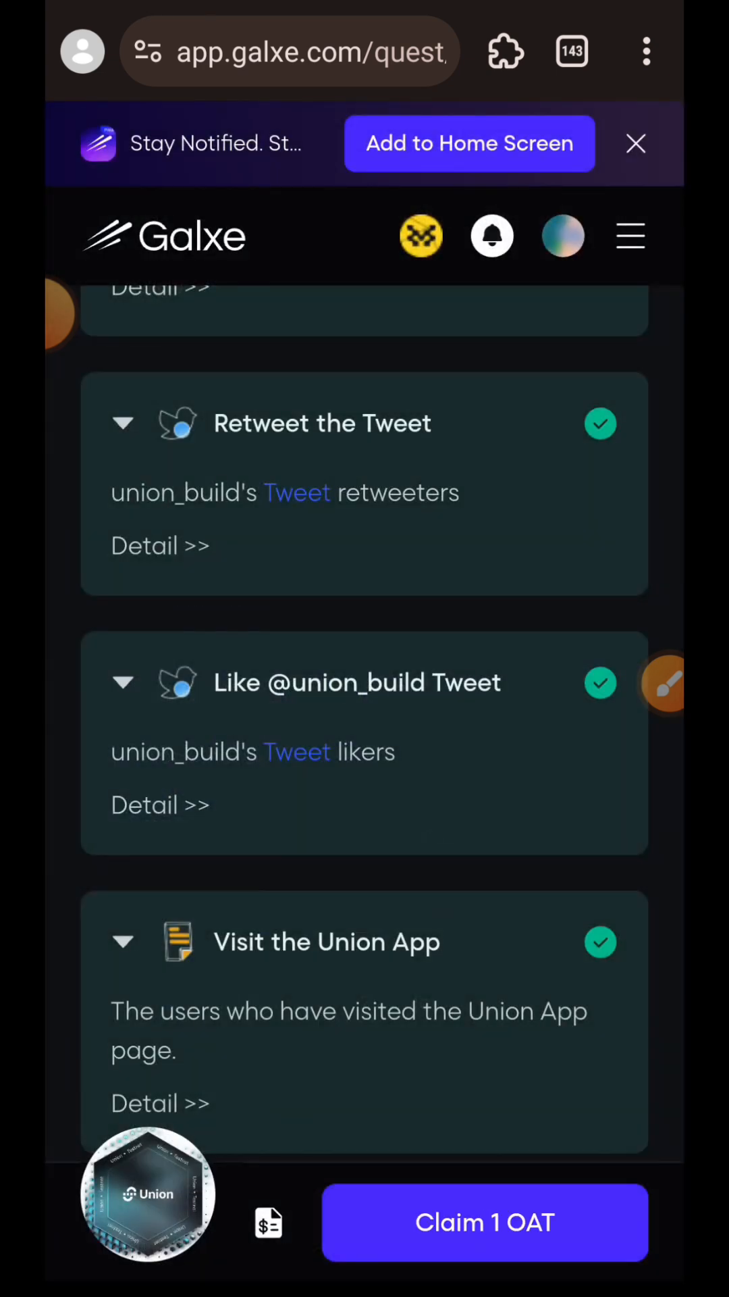
pyautogui.click(485, 1222)
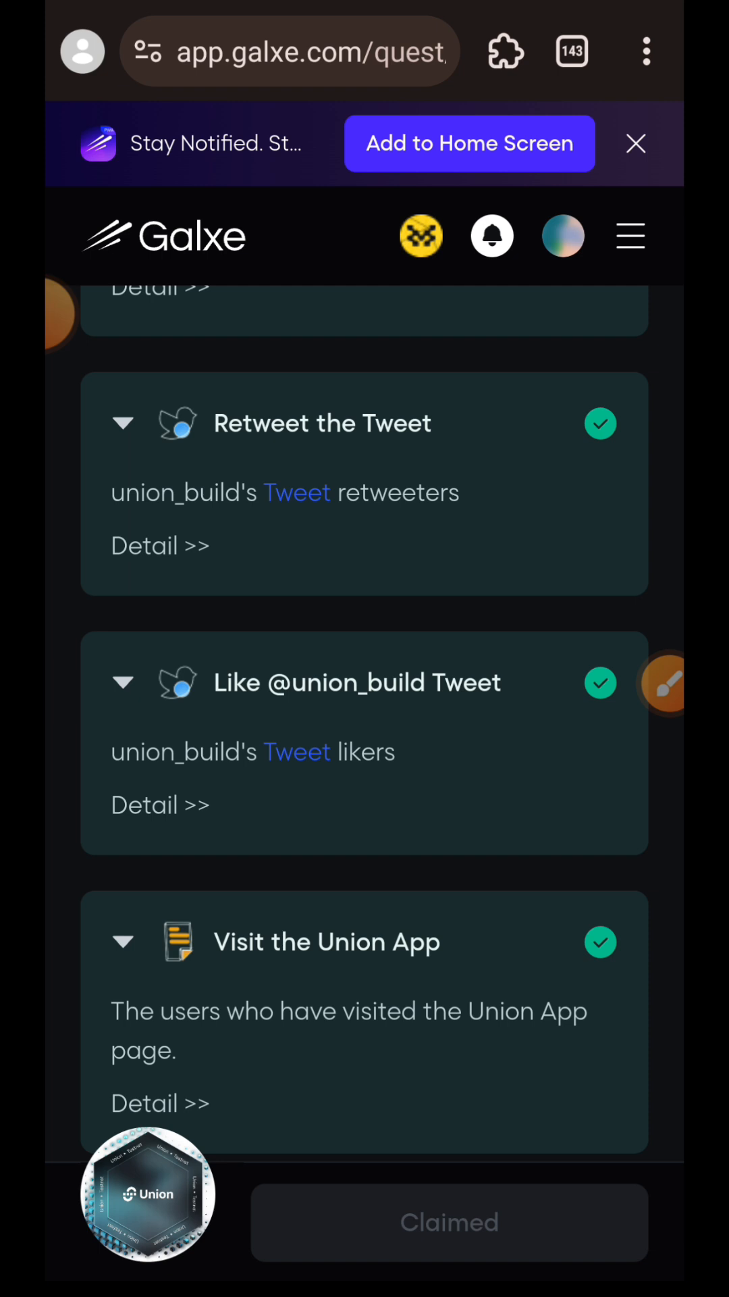
# Step: Follow the Union space and expand the full Join the UNION TESTNET quest description
pyautogui.scroll(3)
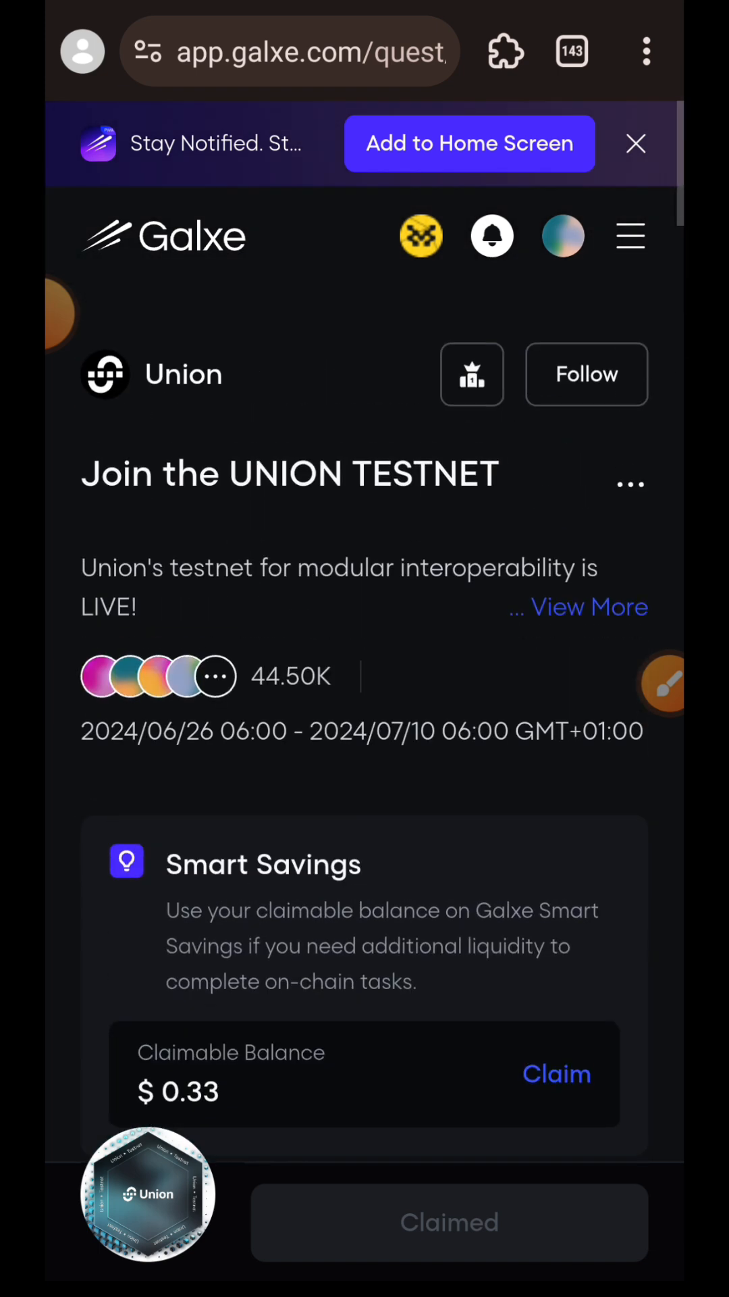
pyautogui.click(586, 374)
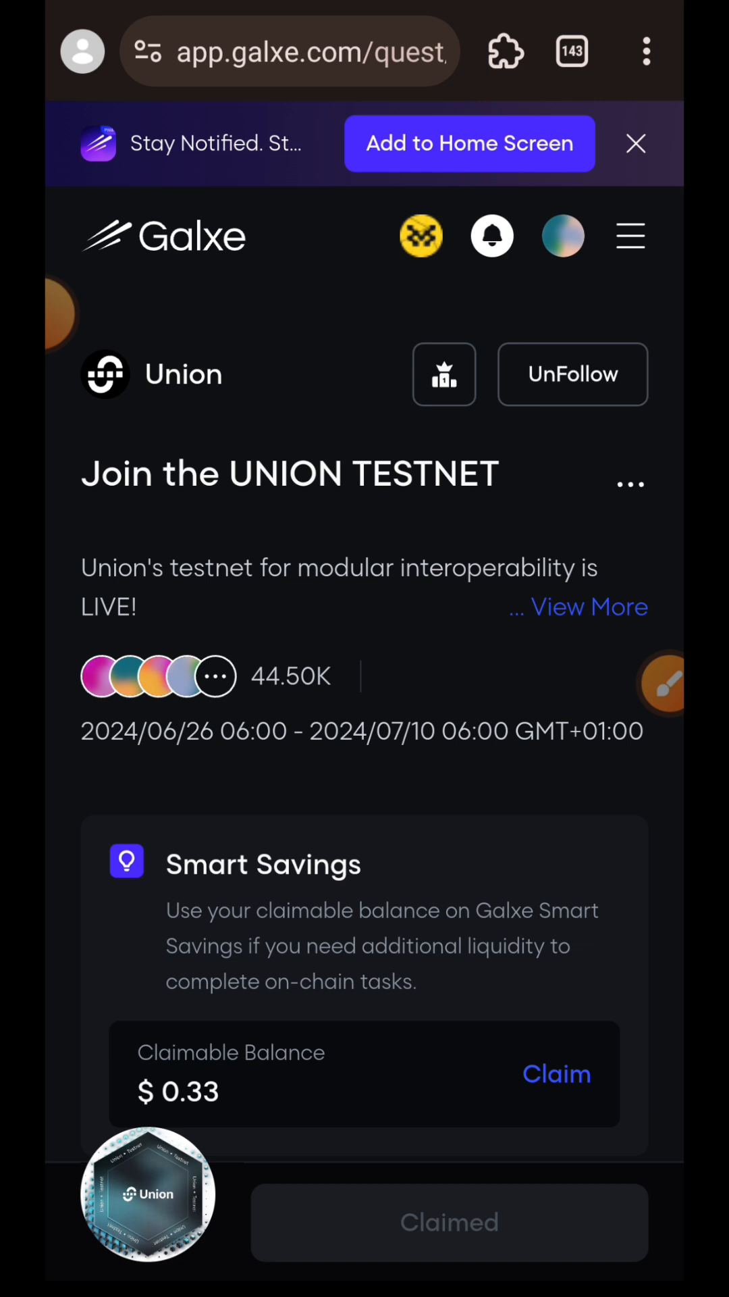
pyautogui.click(580, 607)
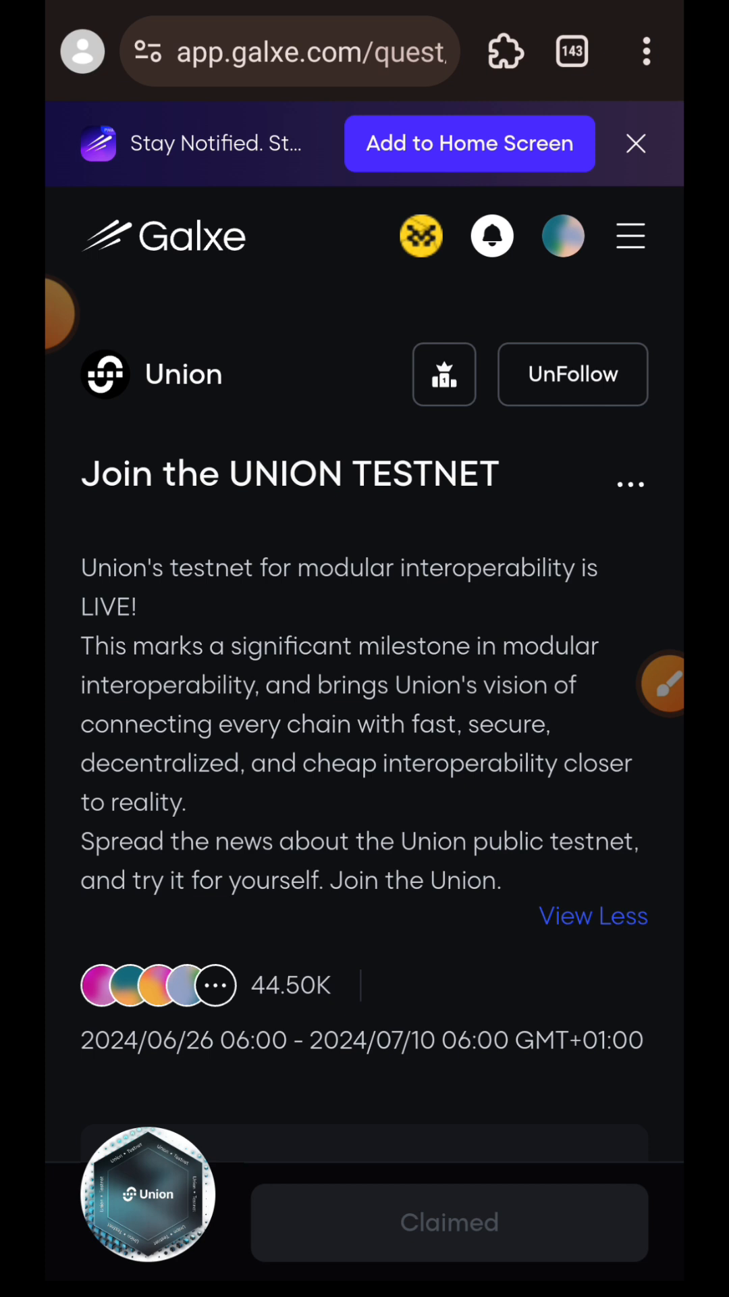